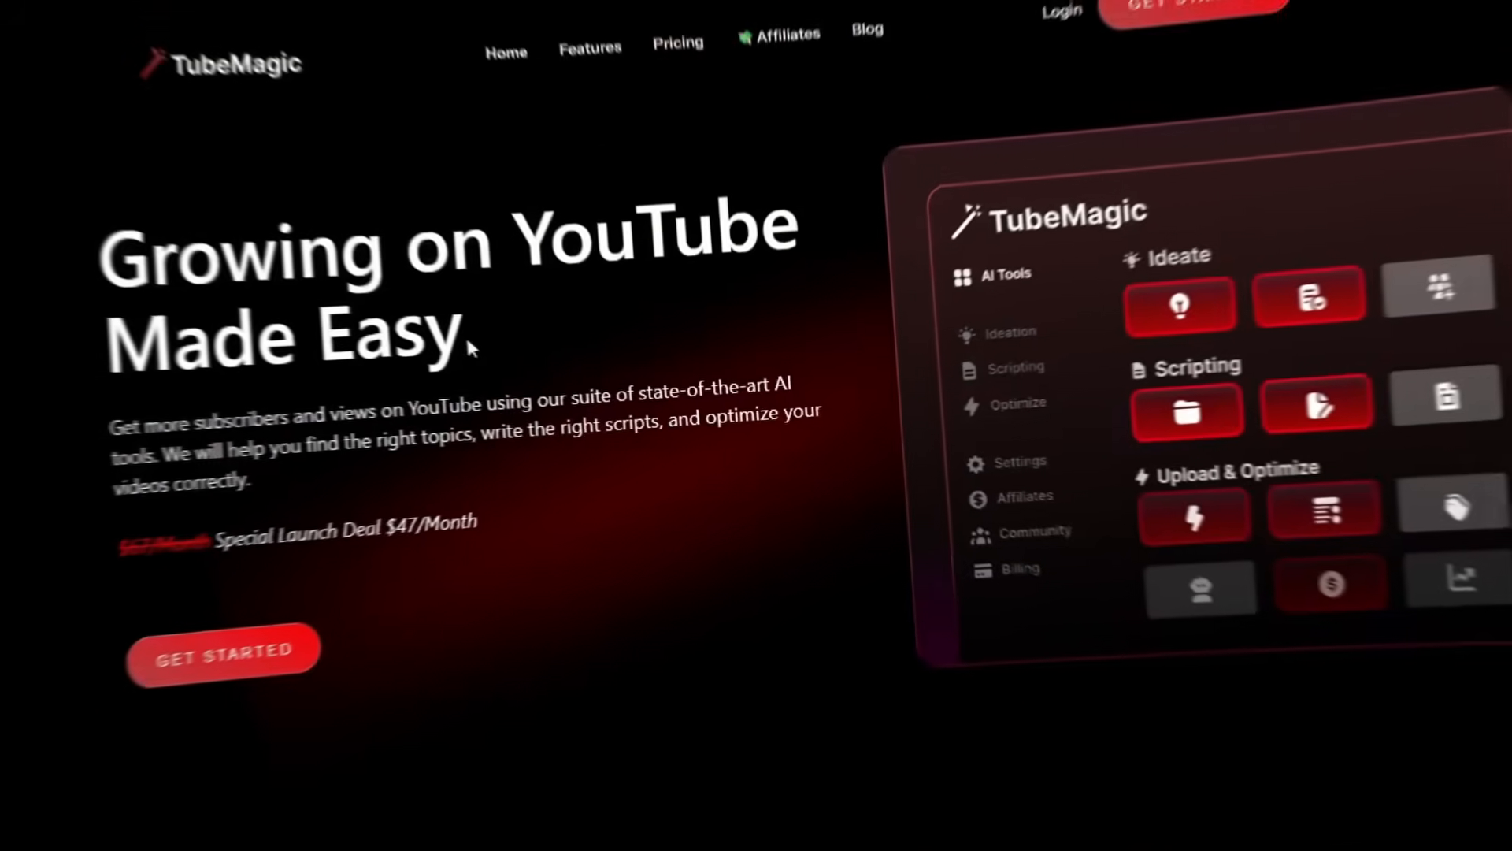
# - Scroll the TubeMagic landing page and enter the app with Get Started
pyautogui.scroll(-3)
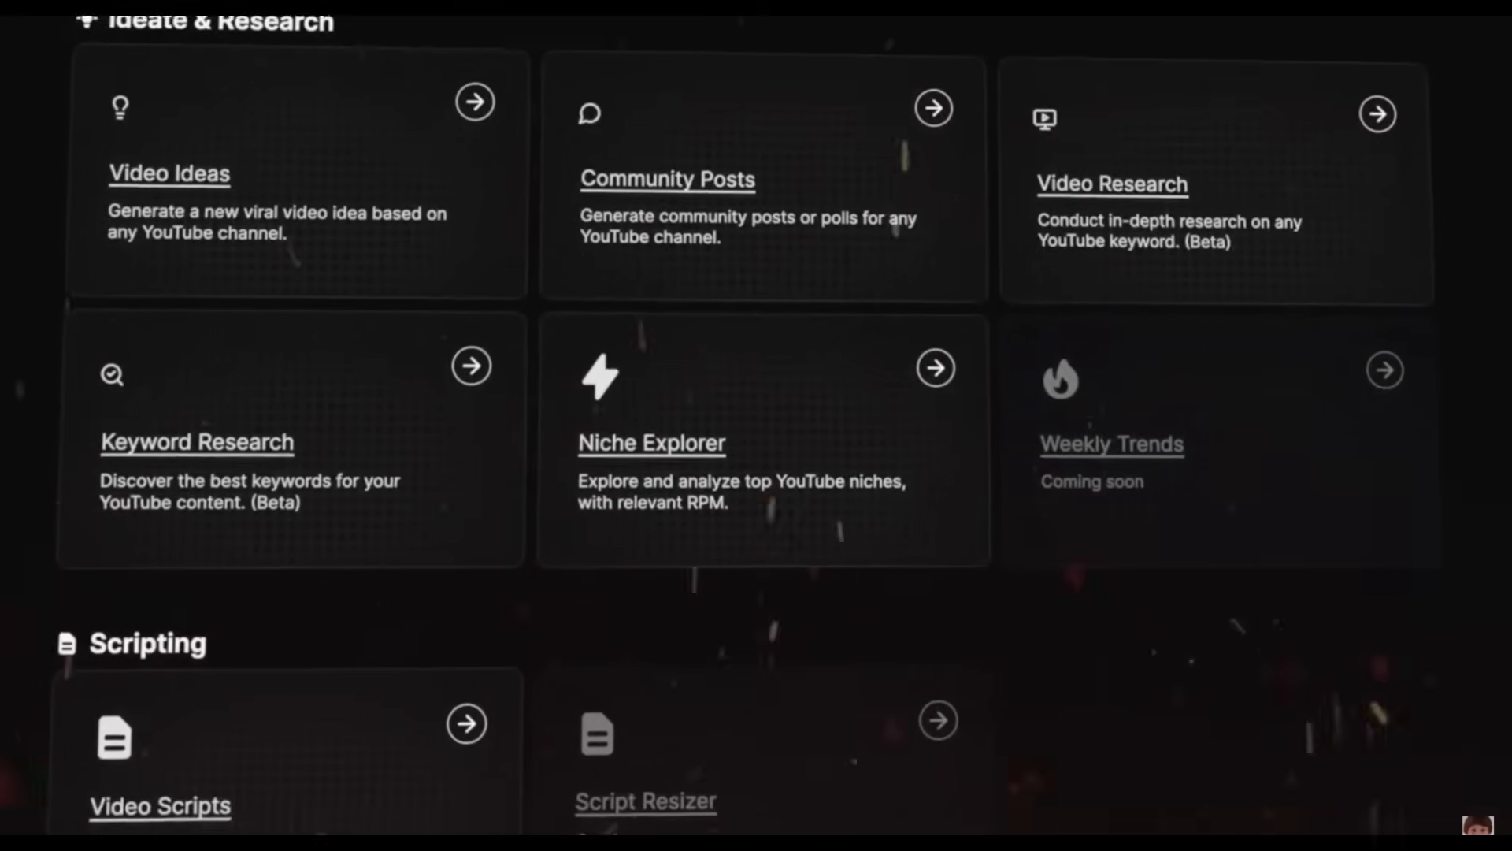
pyautogui.scroll(-3)
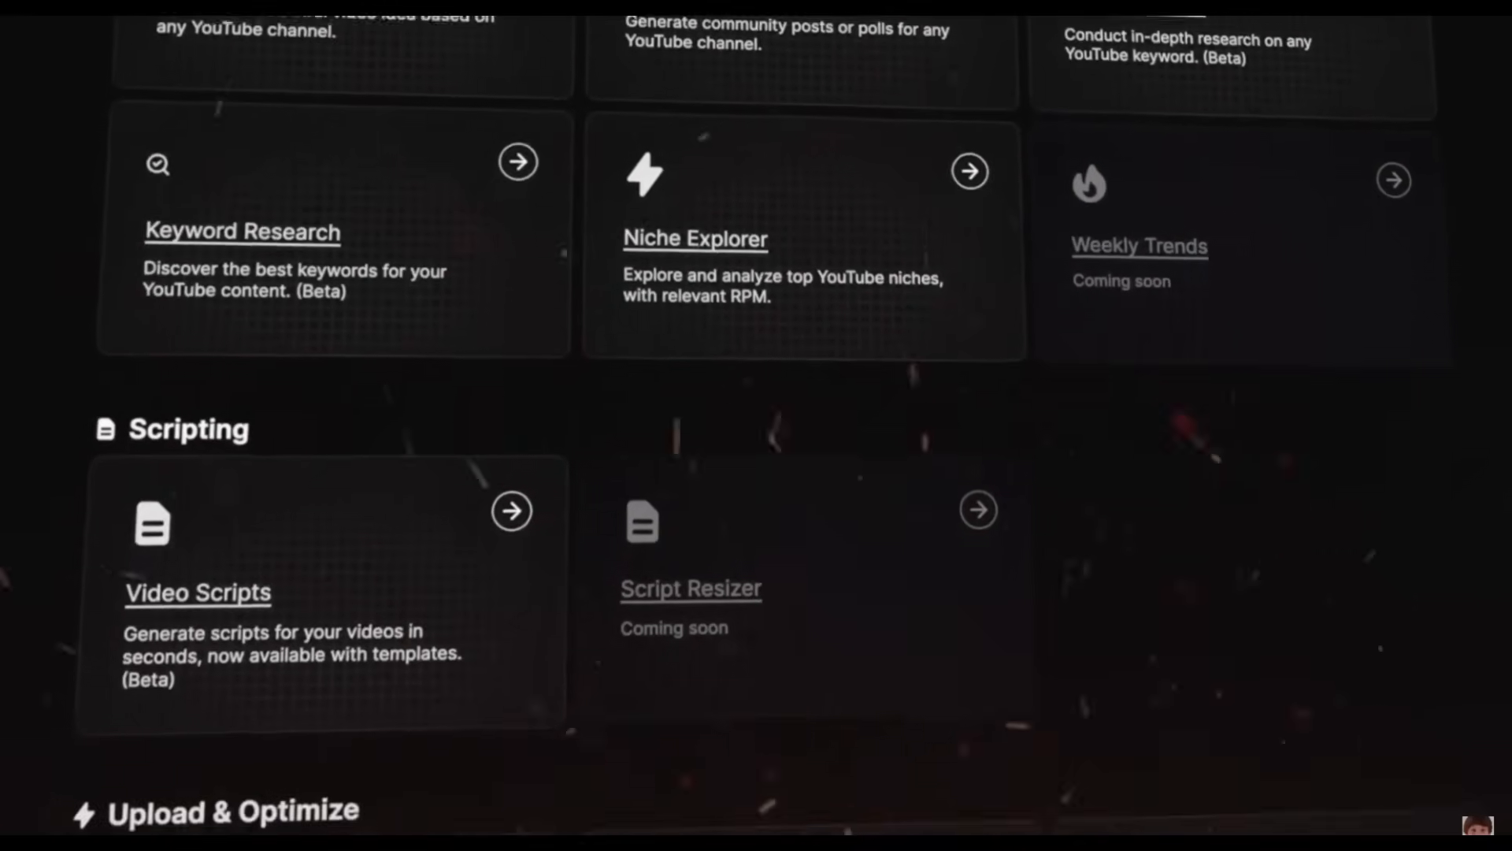
pyautogui.scroll(-3)
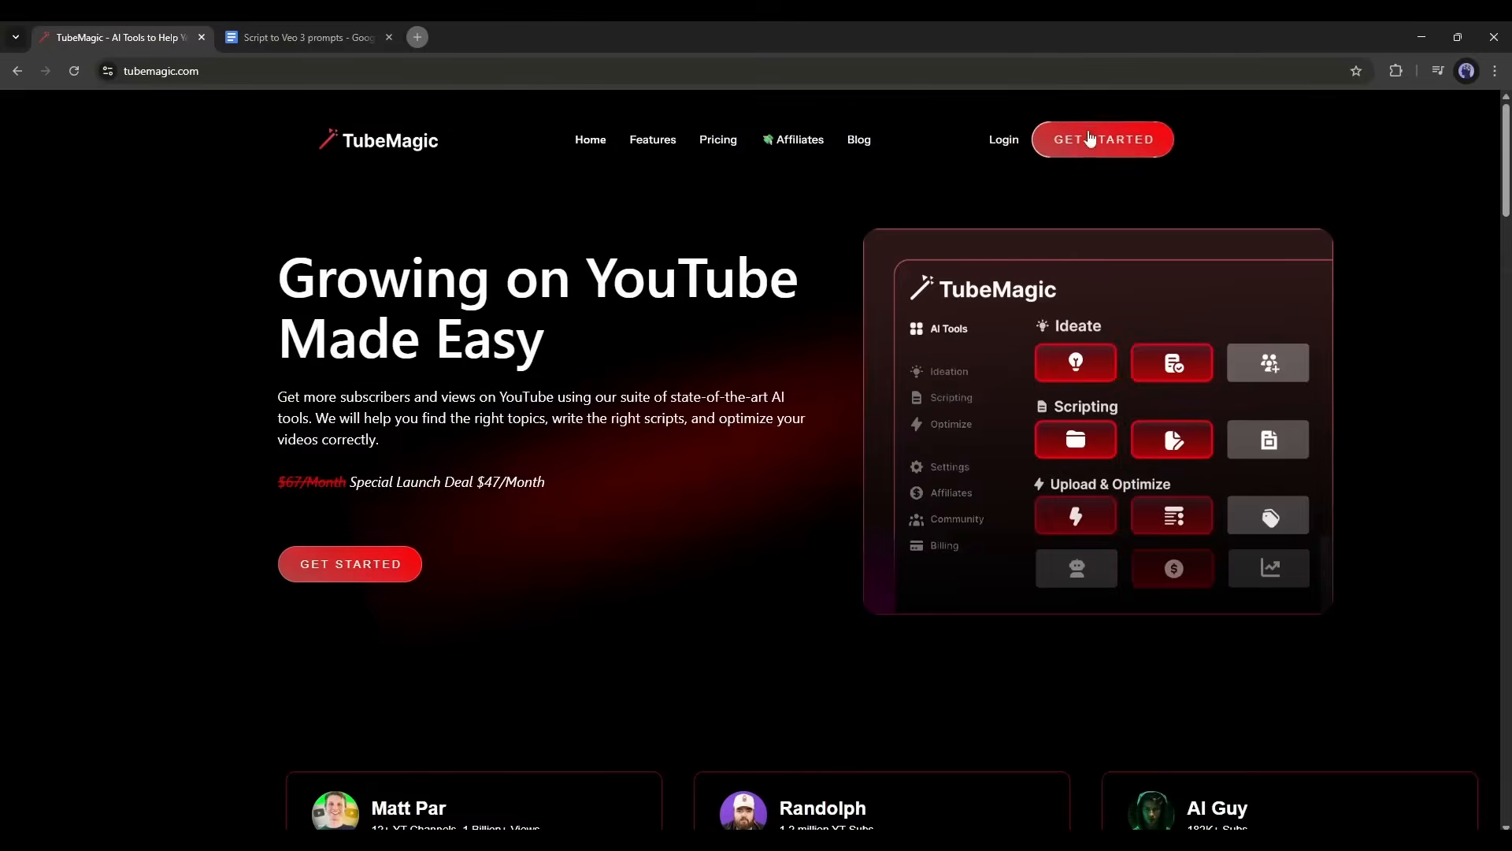
pyautogui.click(1103, 139)
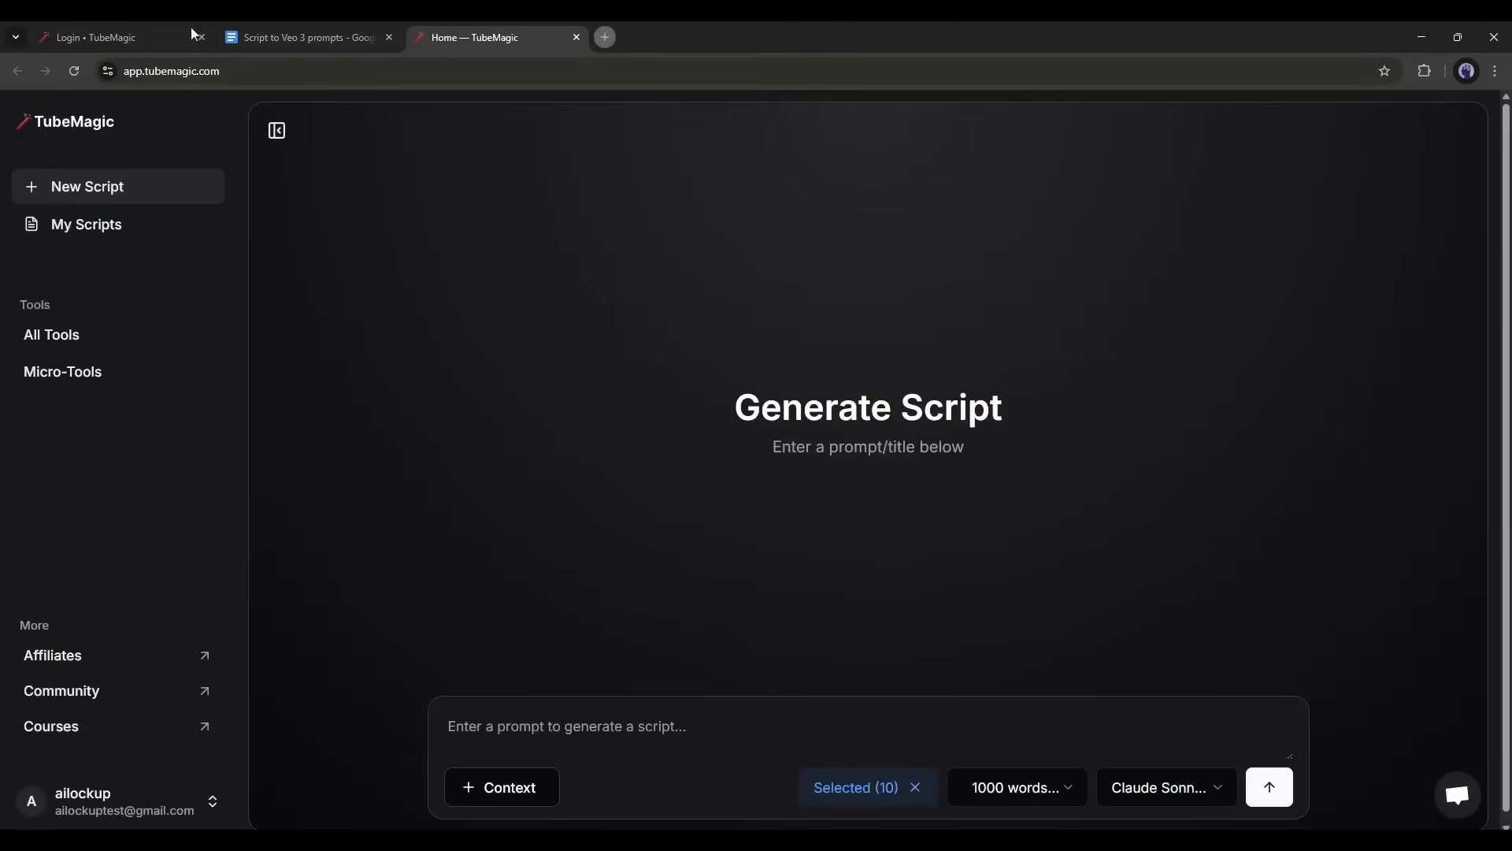
pyautogui.moveTo(554, 352)
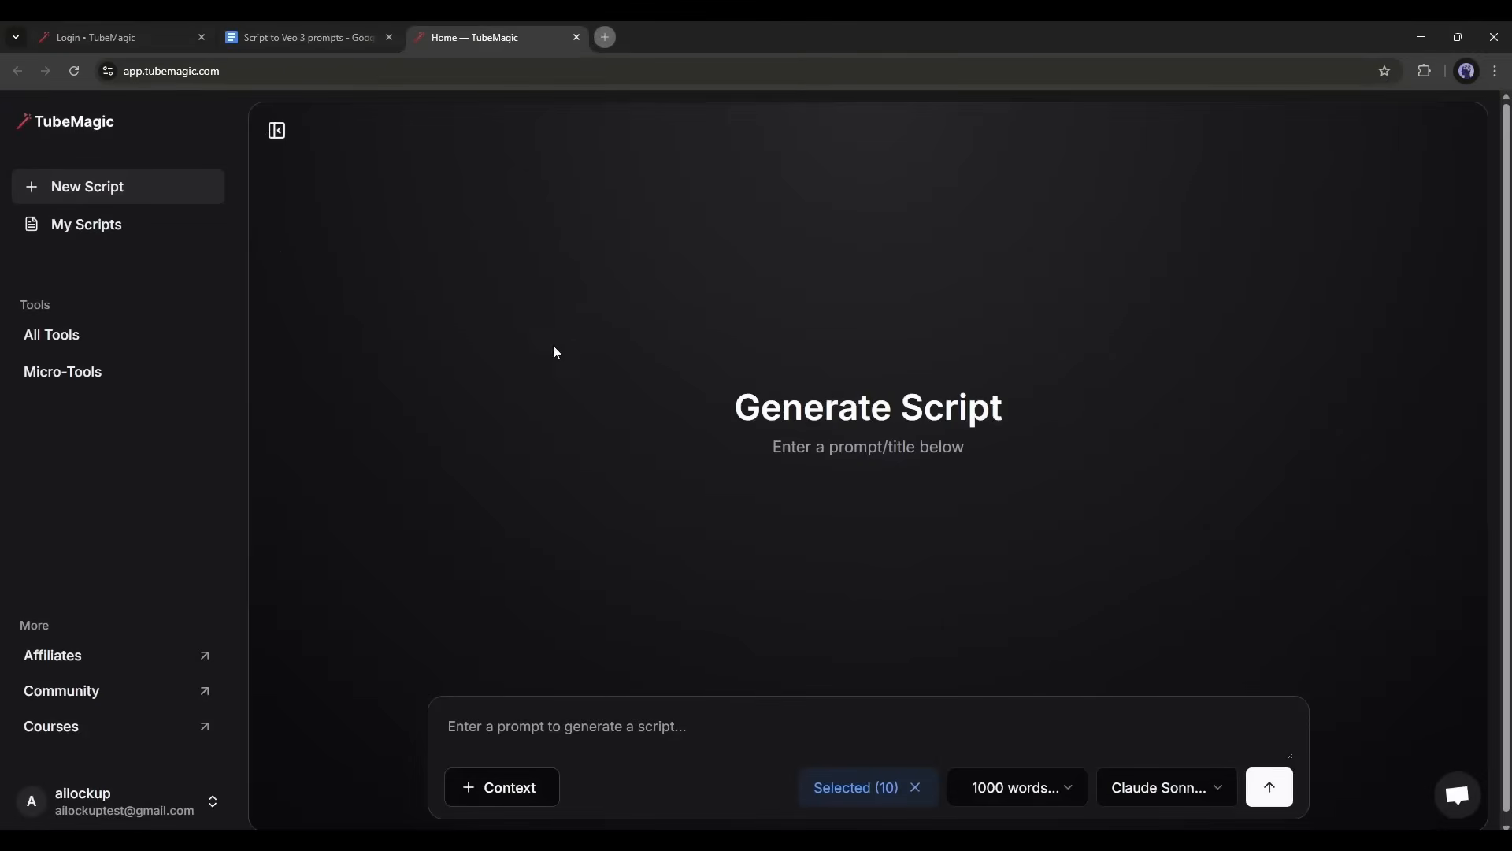
pyautogui.moveTo(711, 707)
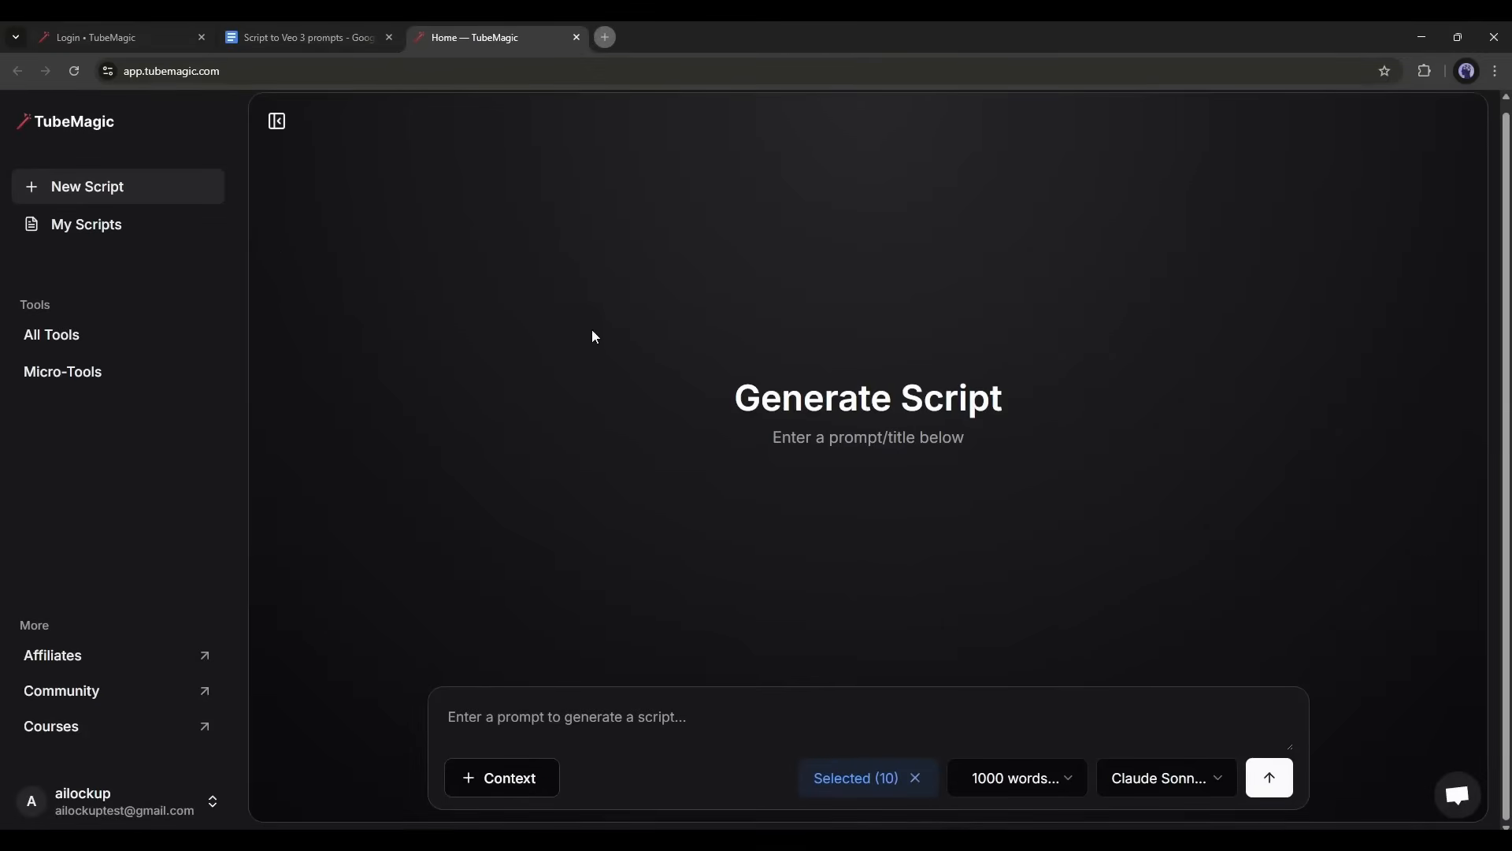
pyautogui.moveTo(51, 334)
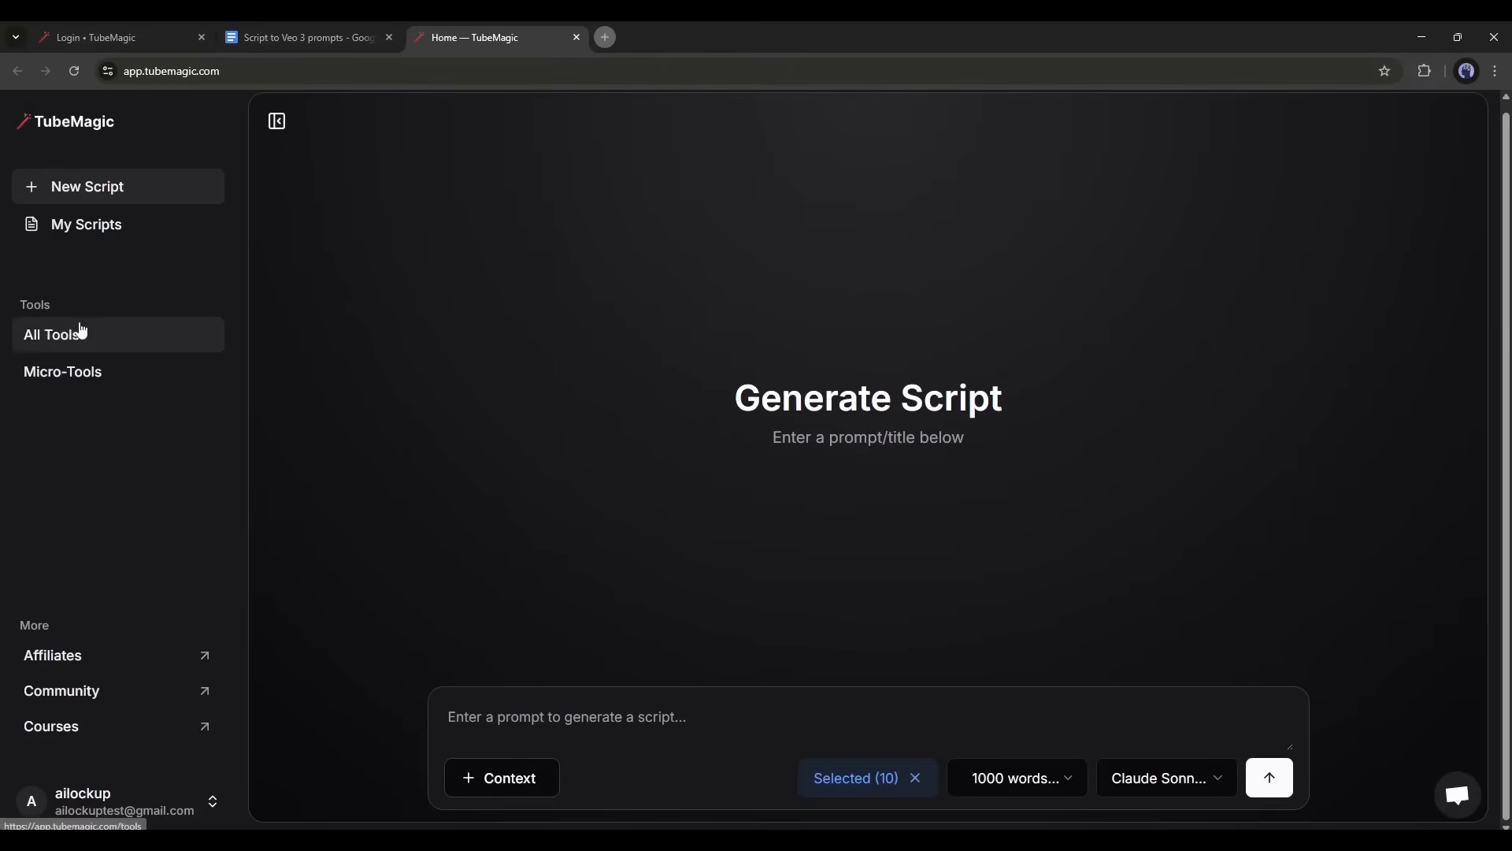
# - Browse the All Tools catalogue of research, scripting and upload-optimisation tools
pyautogui.click(52, 335)
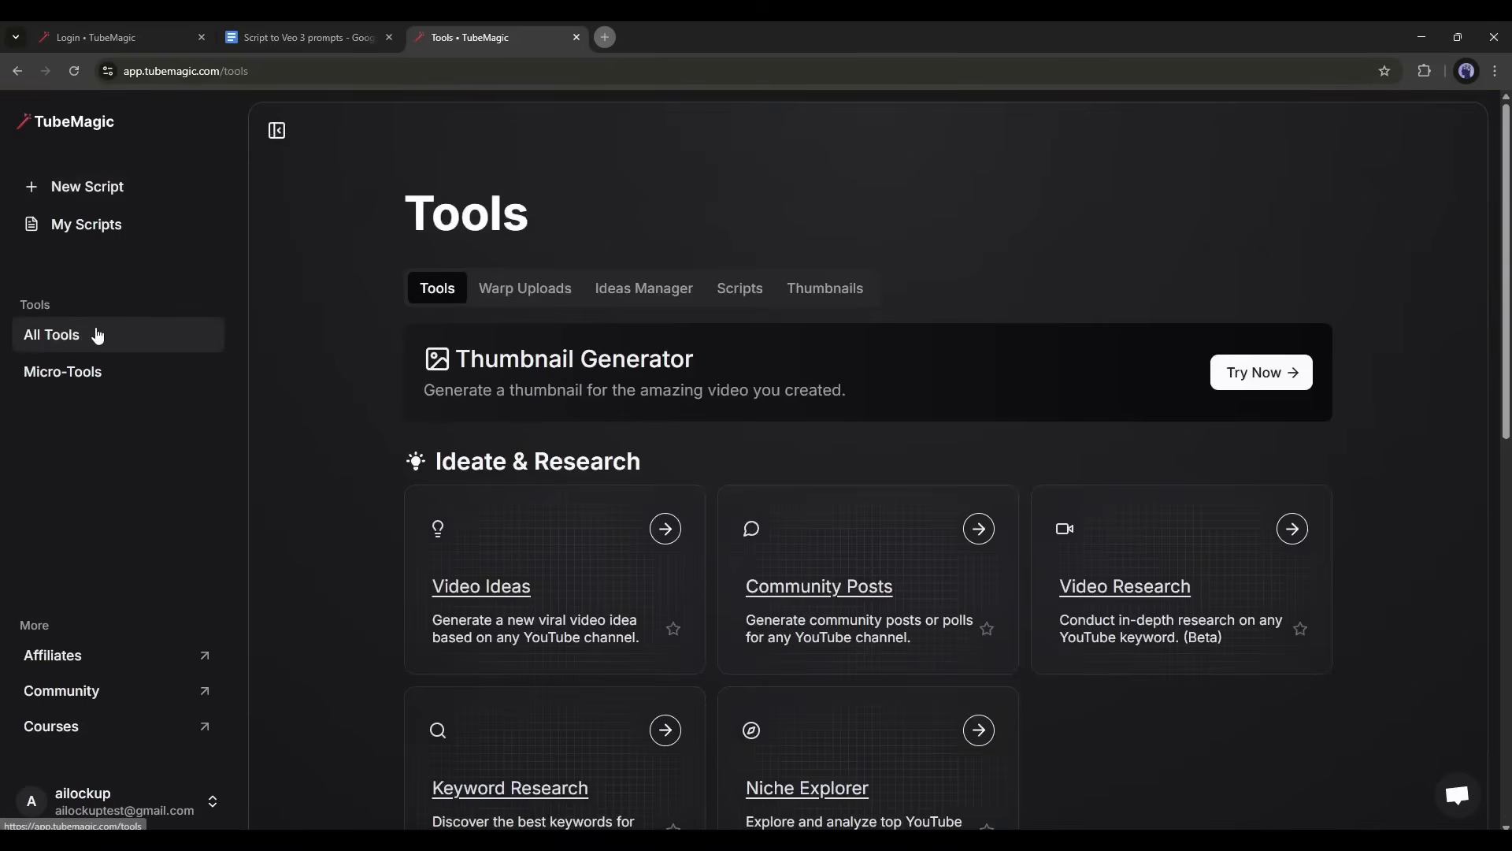
pyautogui.scroll(-3)
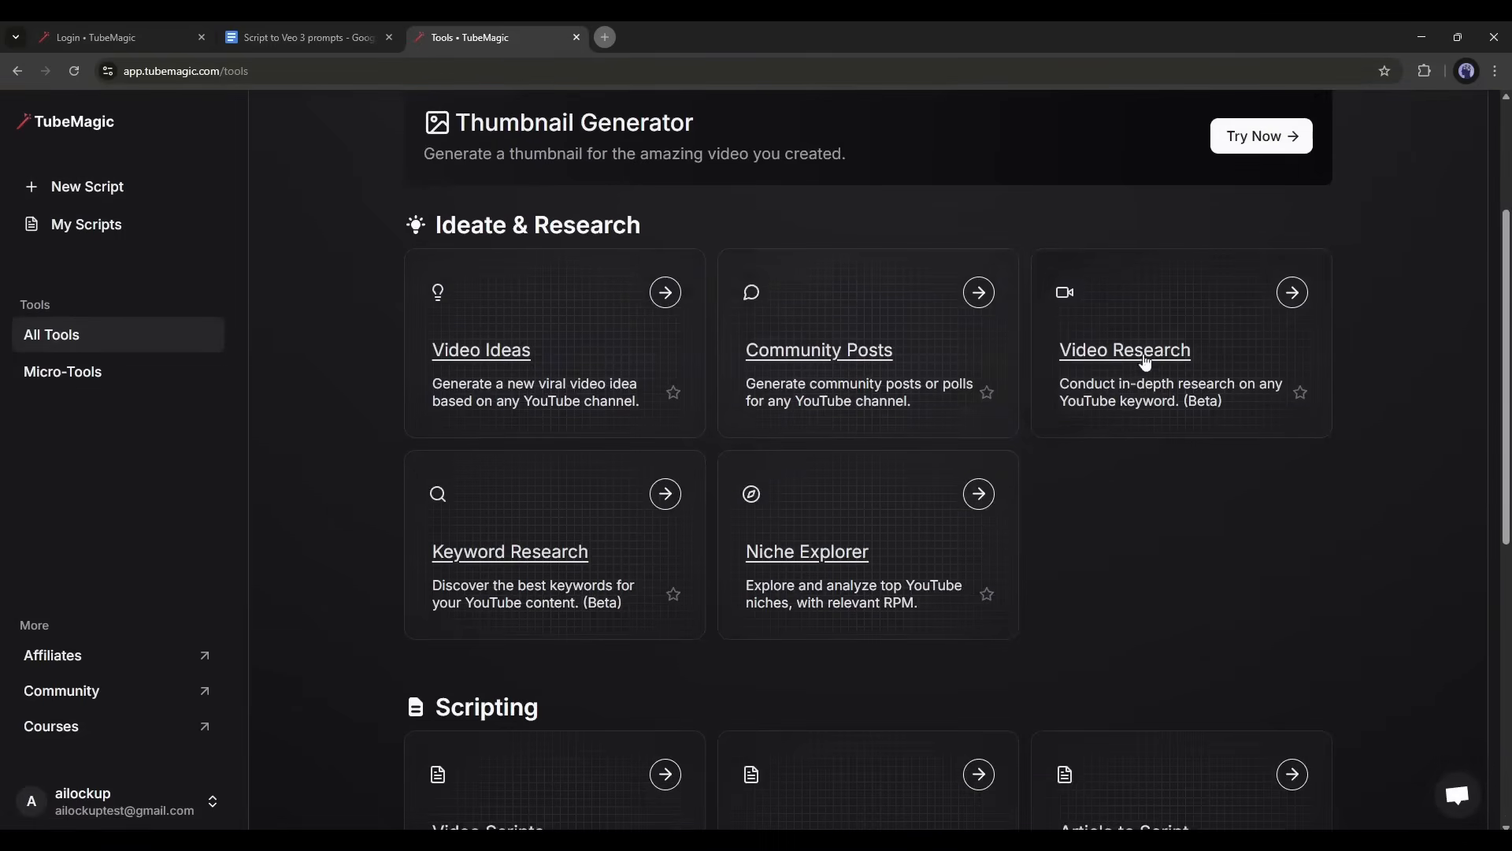
pyautogui.scroll(-3)
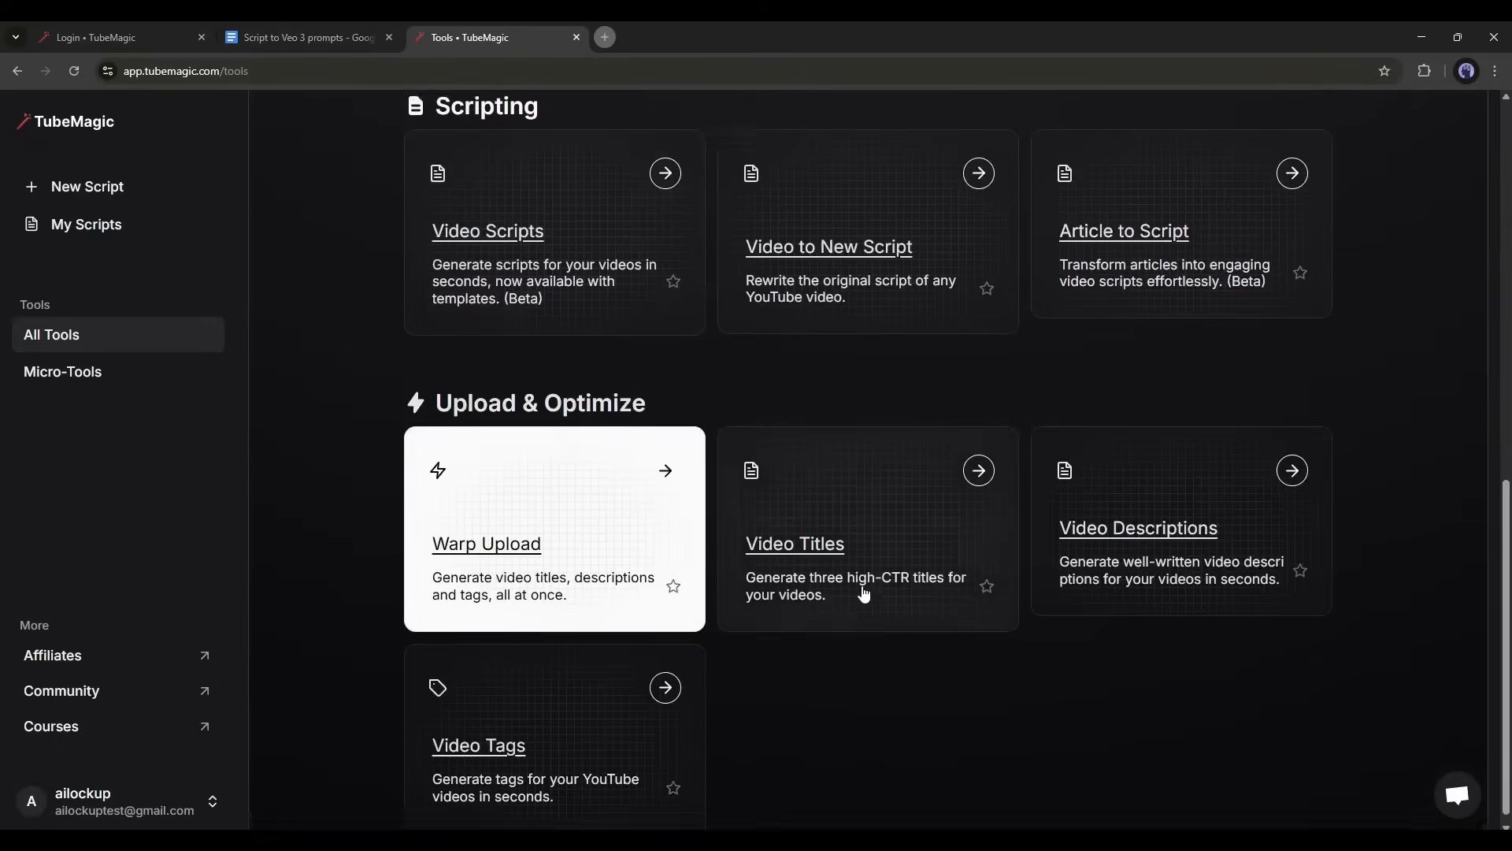
pyautogui.scroll(3)
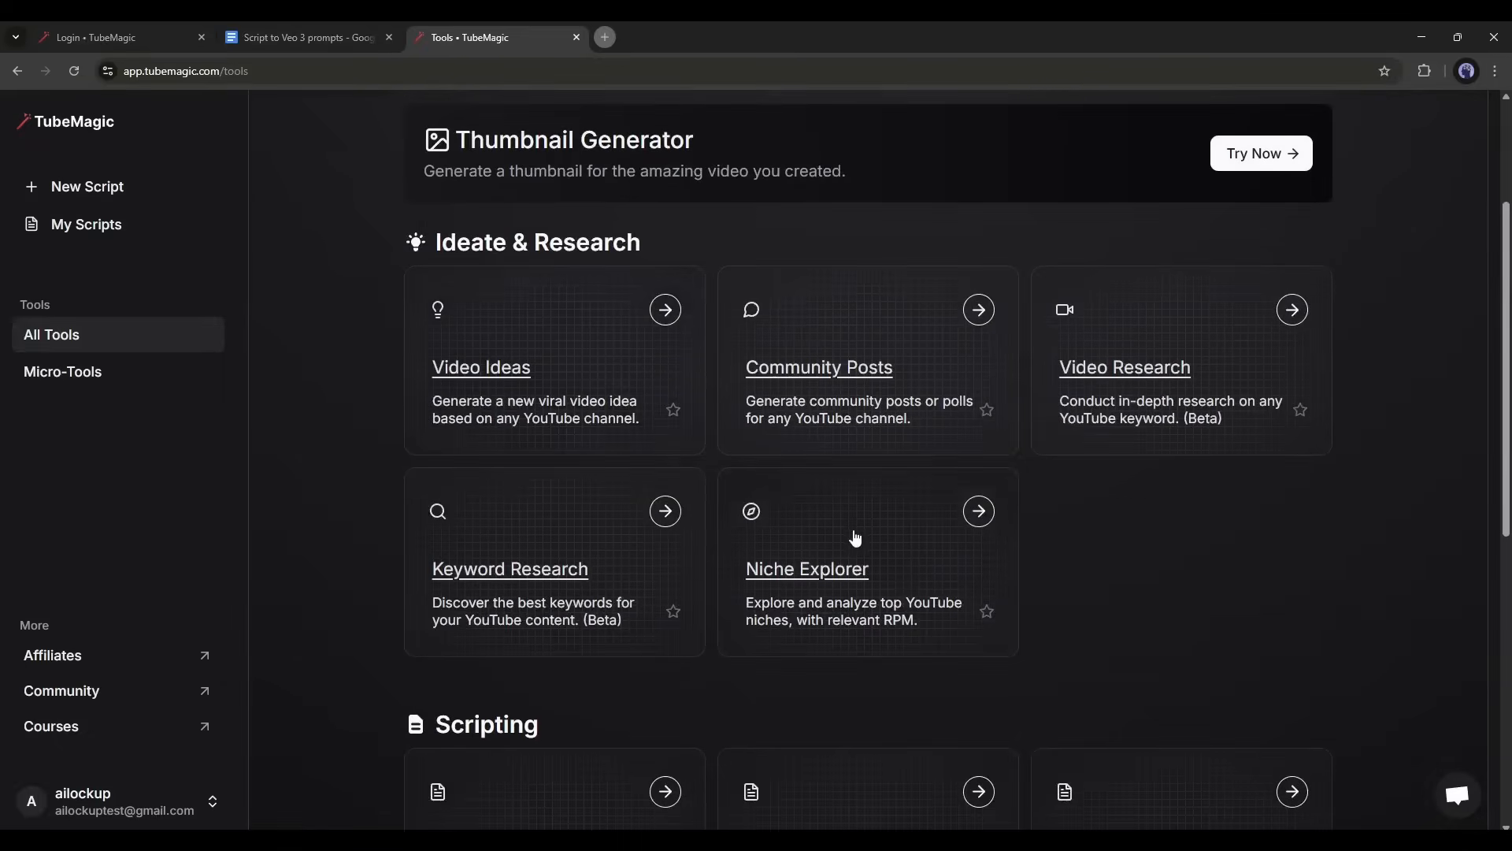
# - Find the Criminal Psychology row (~$6.00 RPM) in Niche Explorer's Psychology table
pyautogui.click(805, 568)
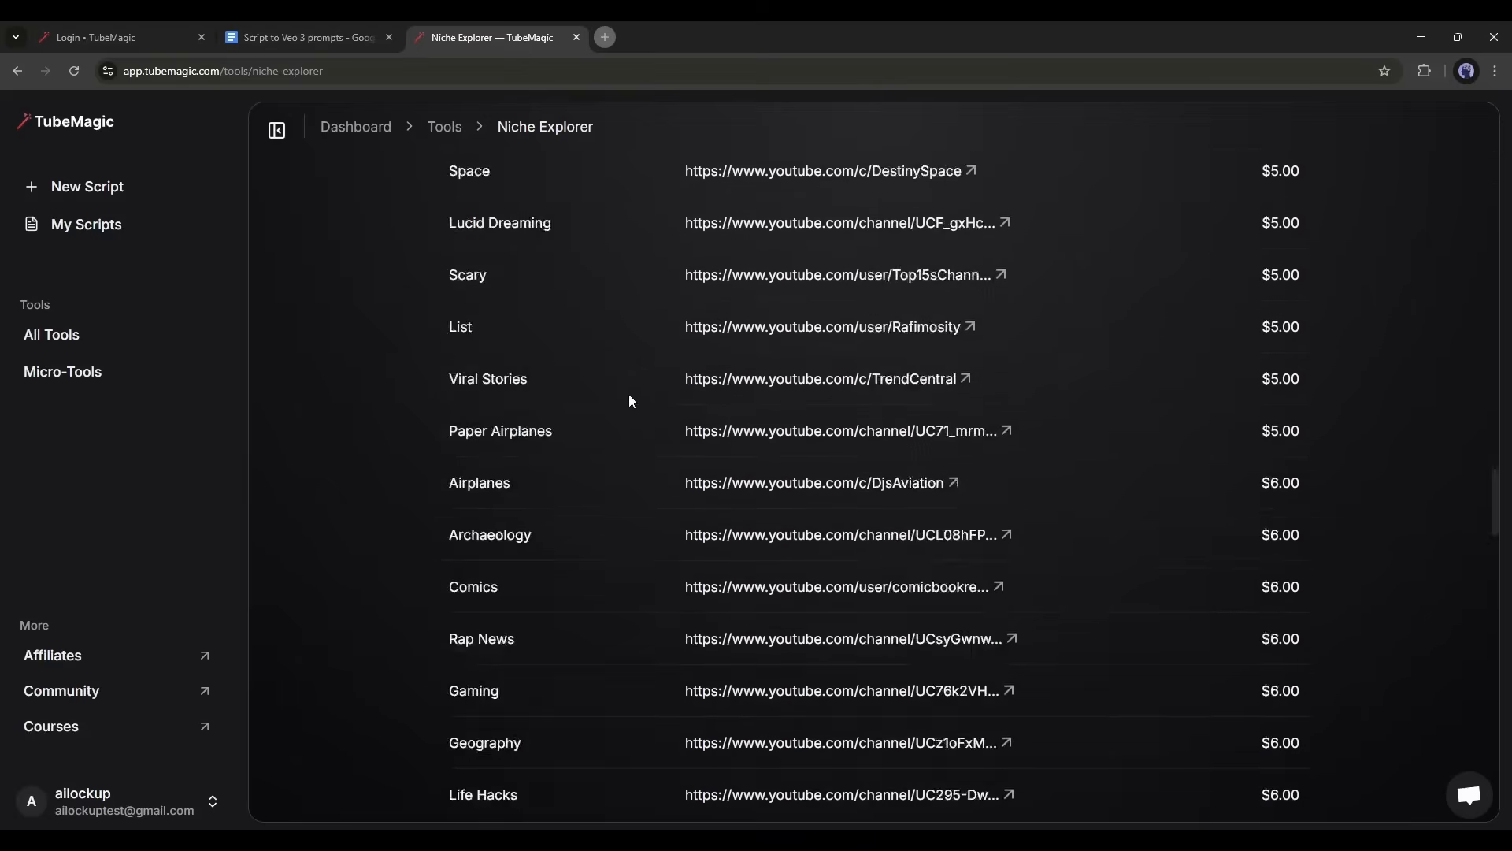
pyautogui.scroll(-3)
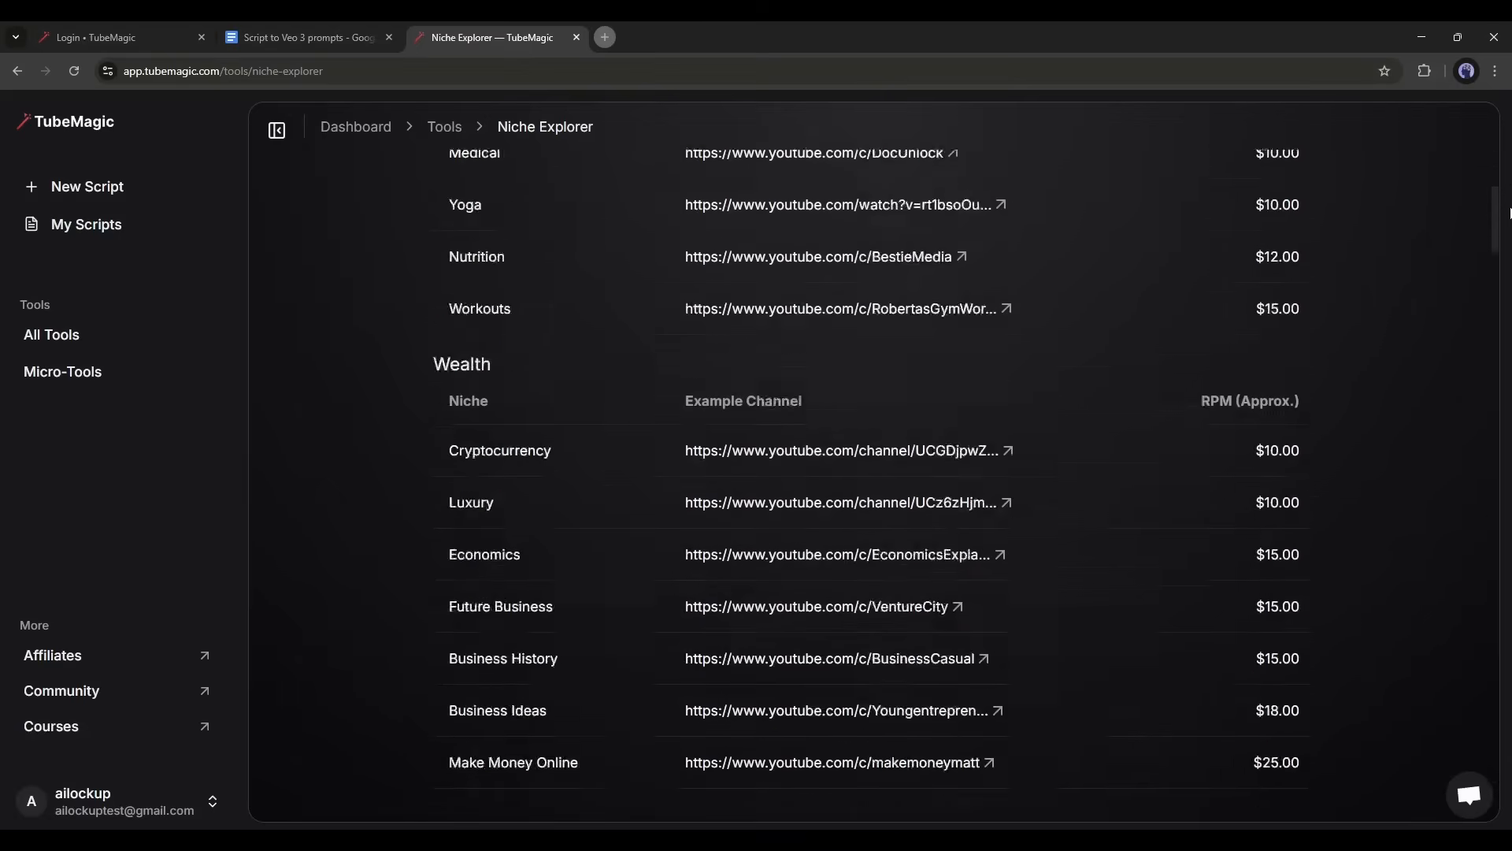
pyautogui.scroll(-3)
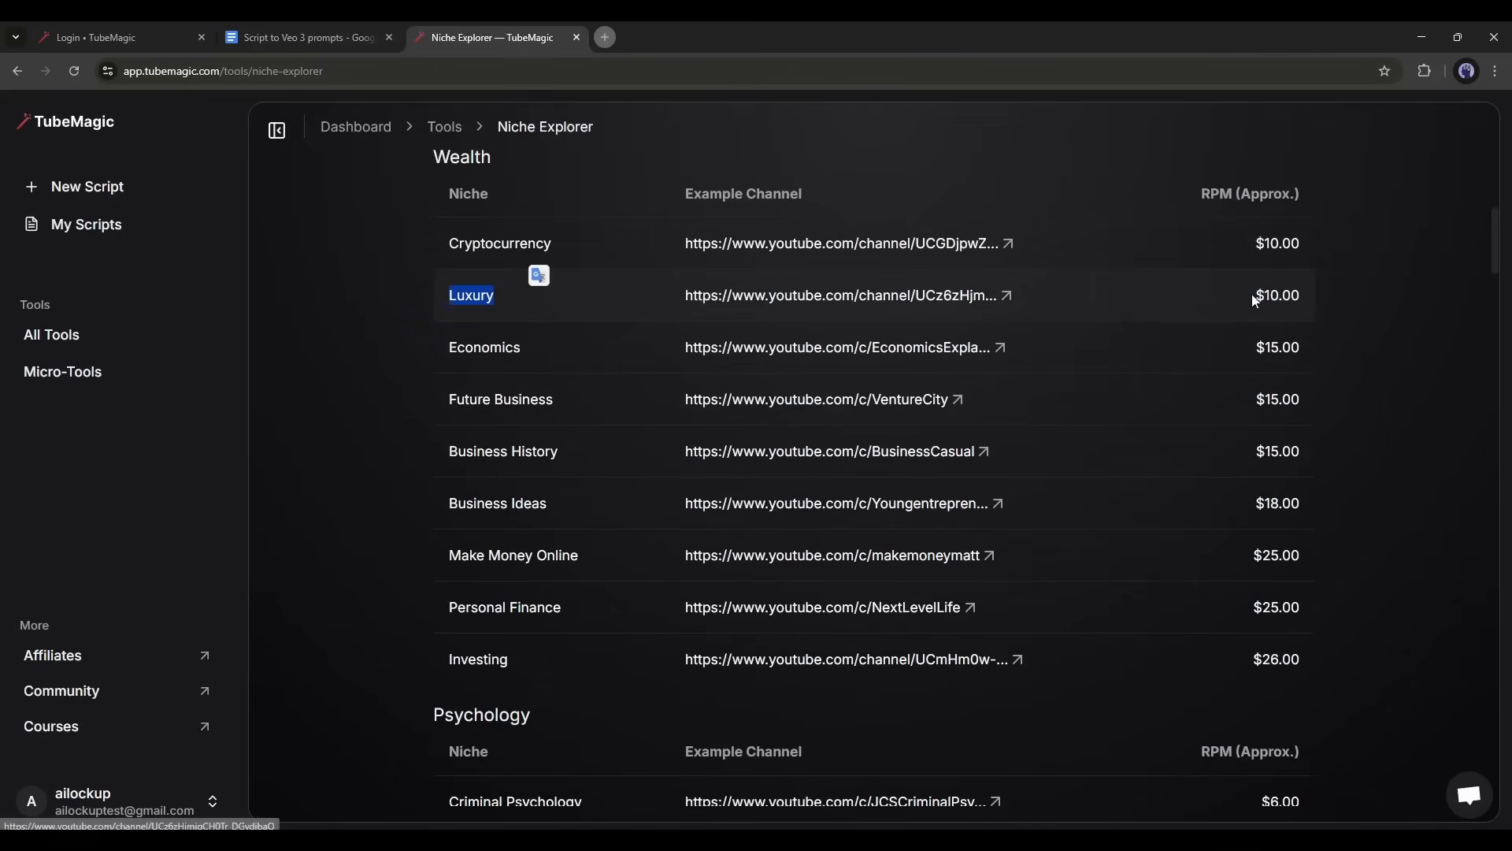
pyautogui.scroll(-3)
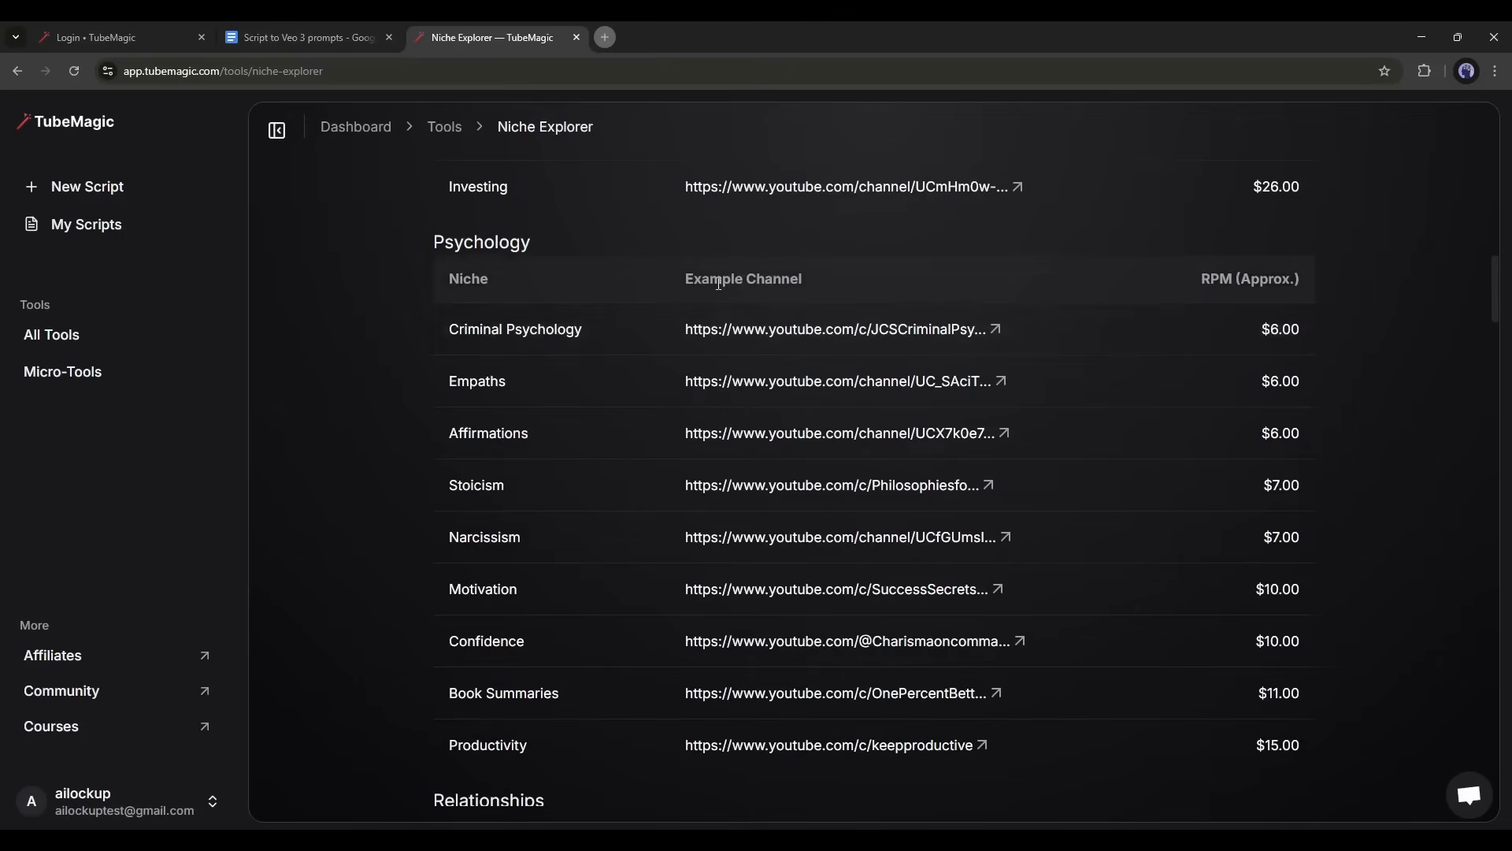
pyautogui.moveTo(671, 283)
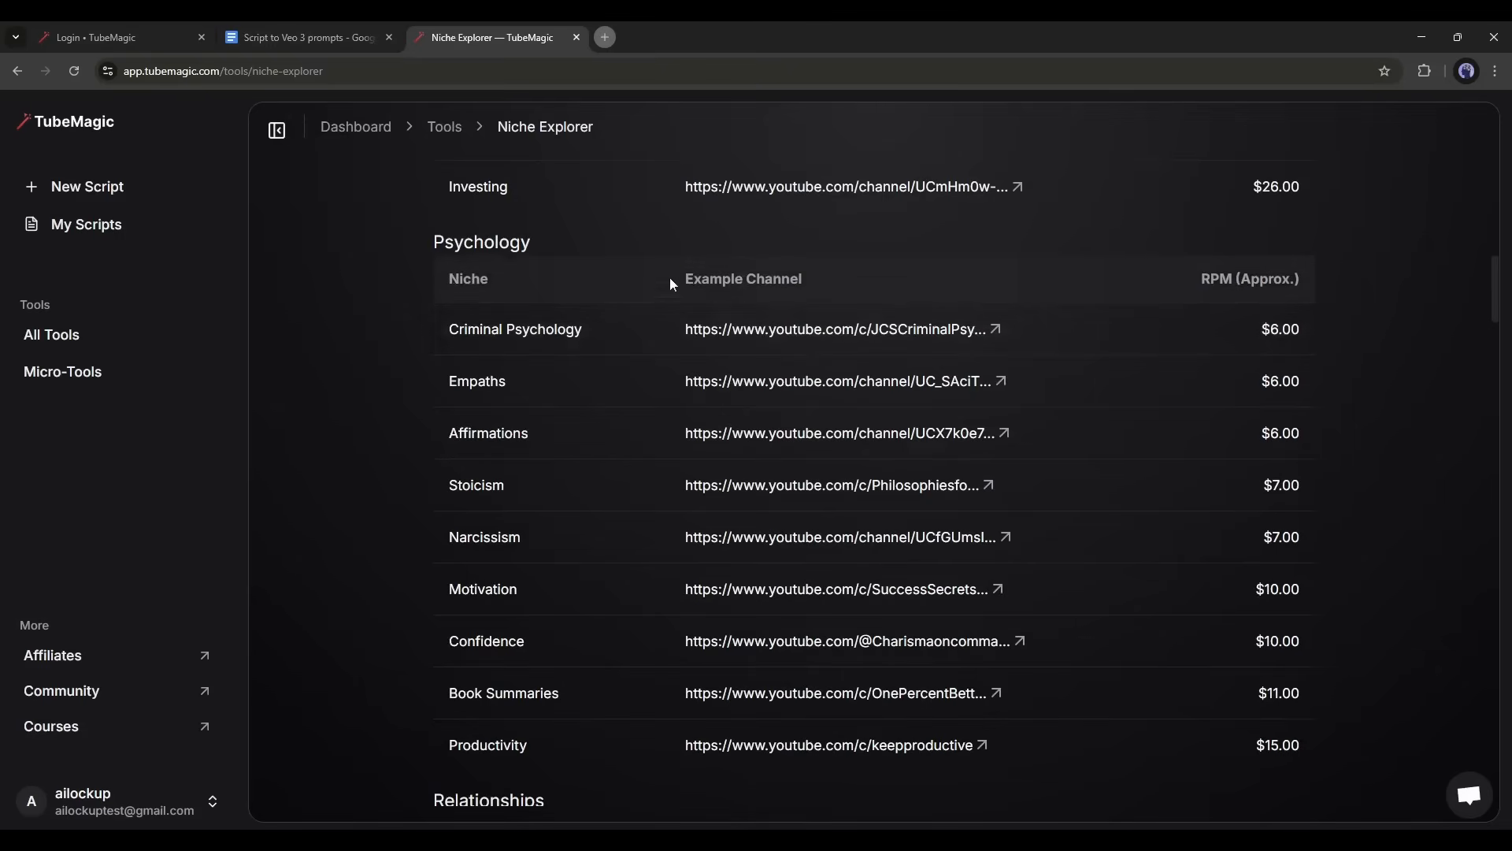
pyautogui.moveTo(411, 268)
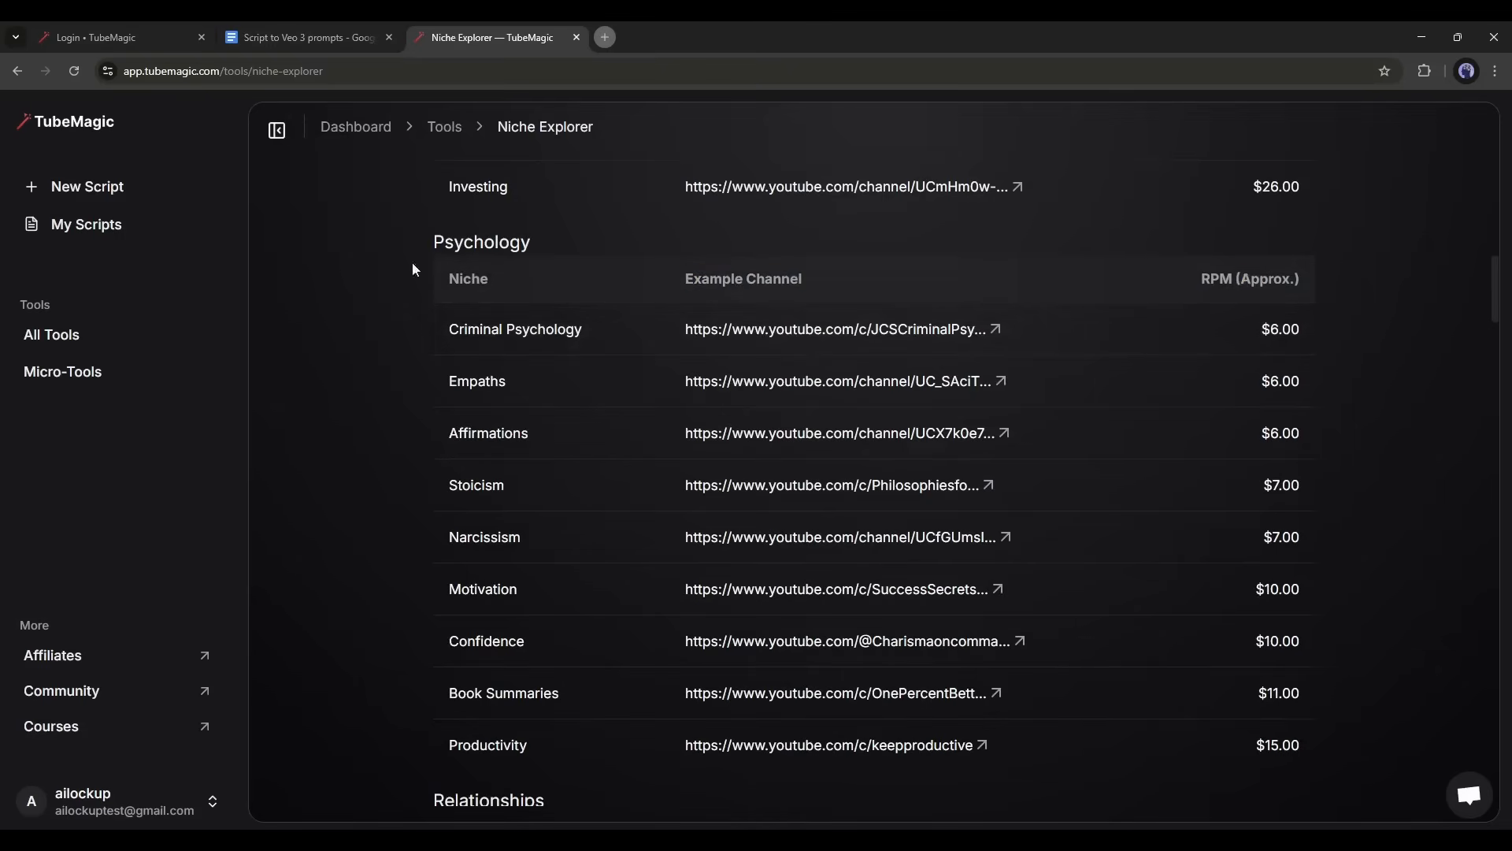
pyautogui.doubleClick(514, 330)
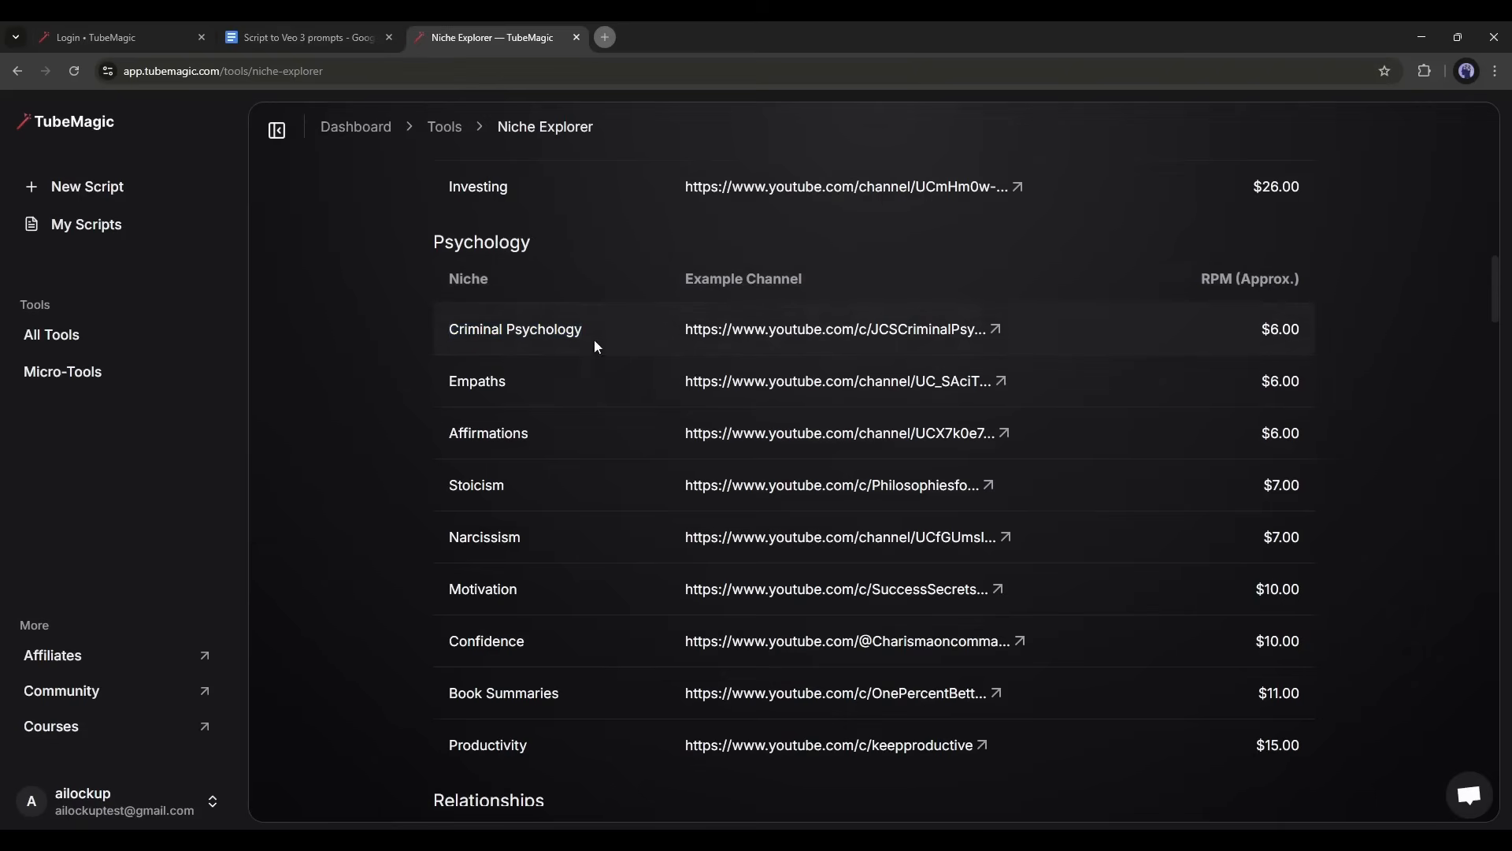
pyautogui.doubleClick(1280, 329)
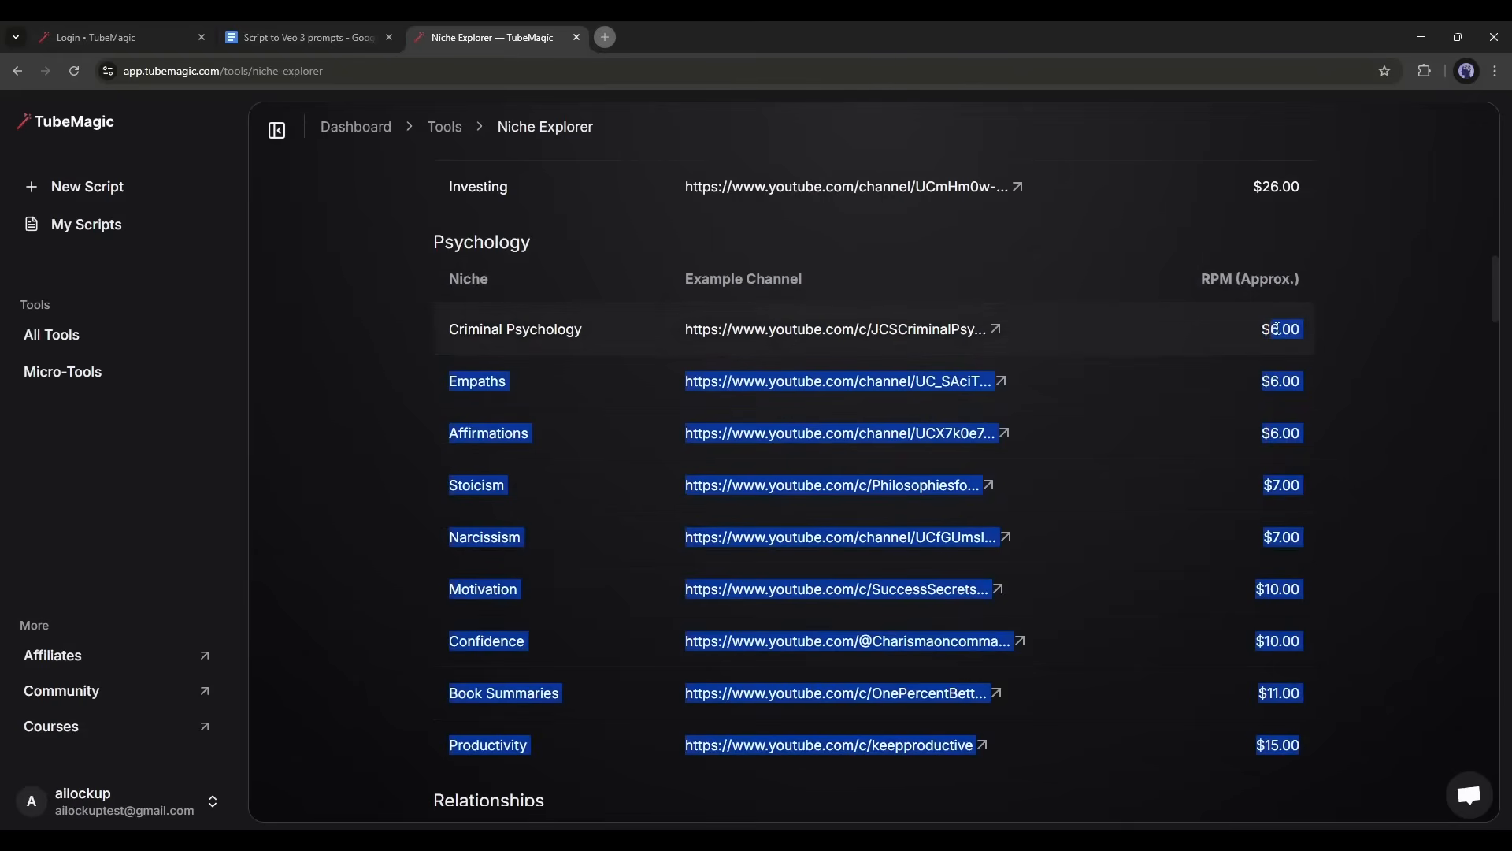
# - Review the JCS - Criminal Psychology channel (5.57M subscribers) and return to Niche Explorer
pyautogui.click(994, 329)
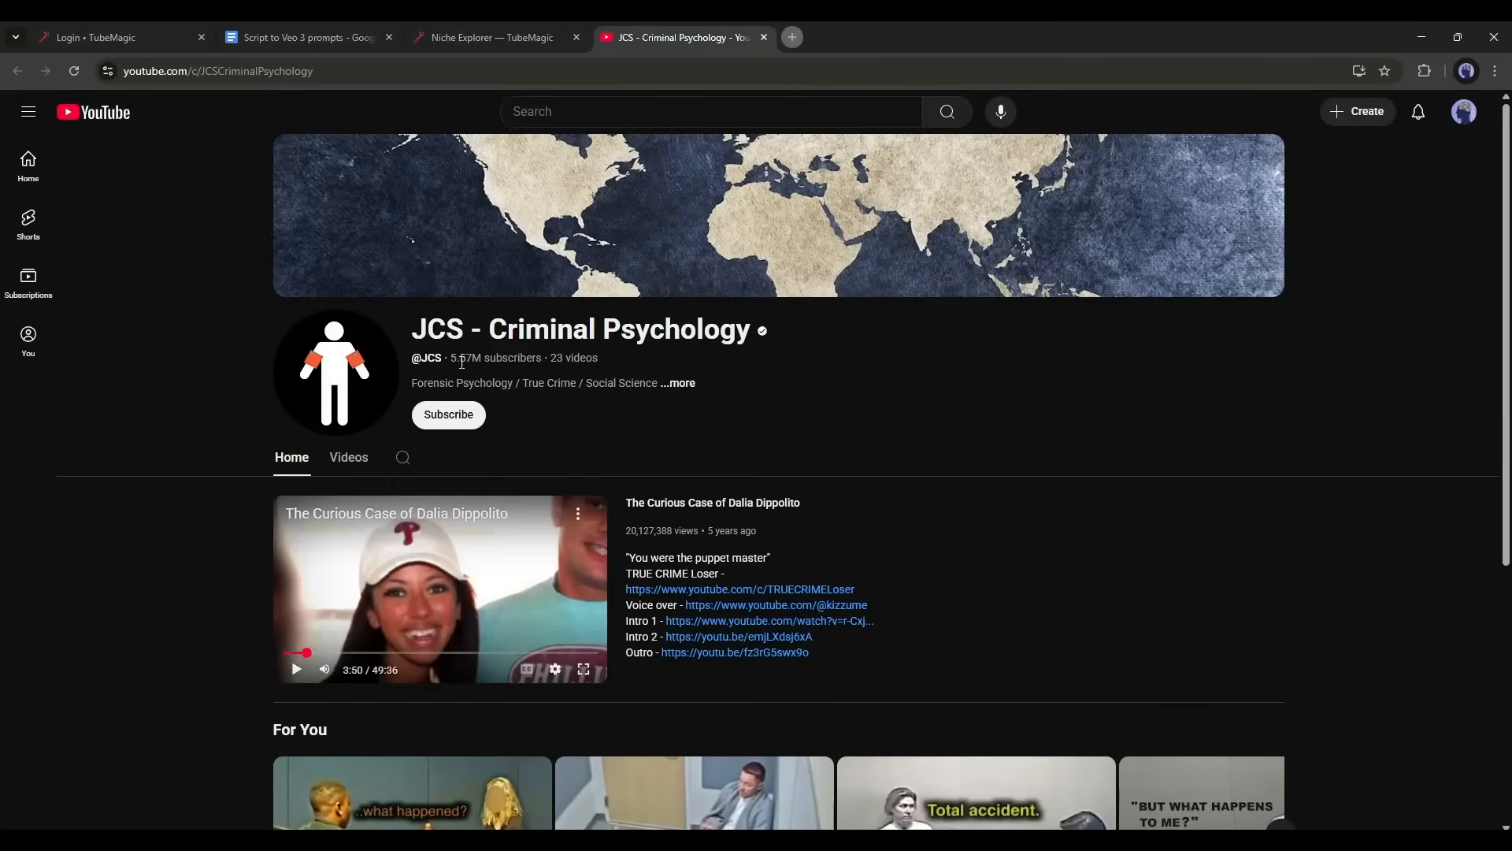
pyautogui.moveTo(550, 362)
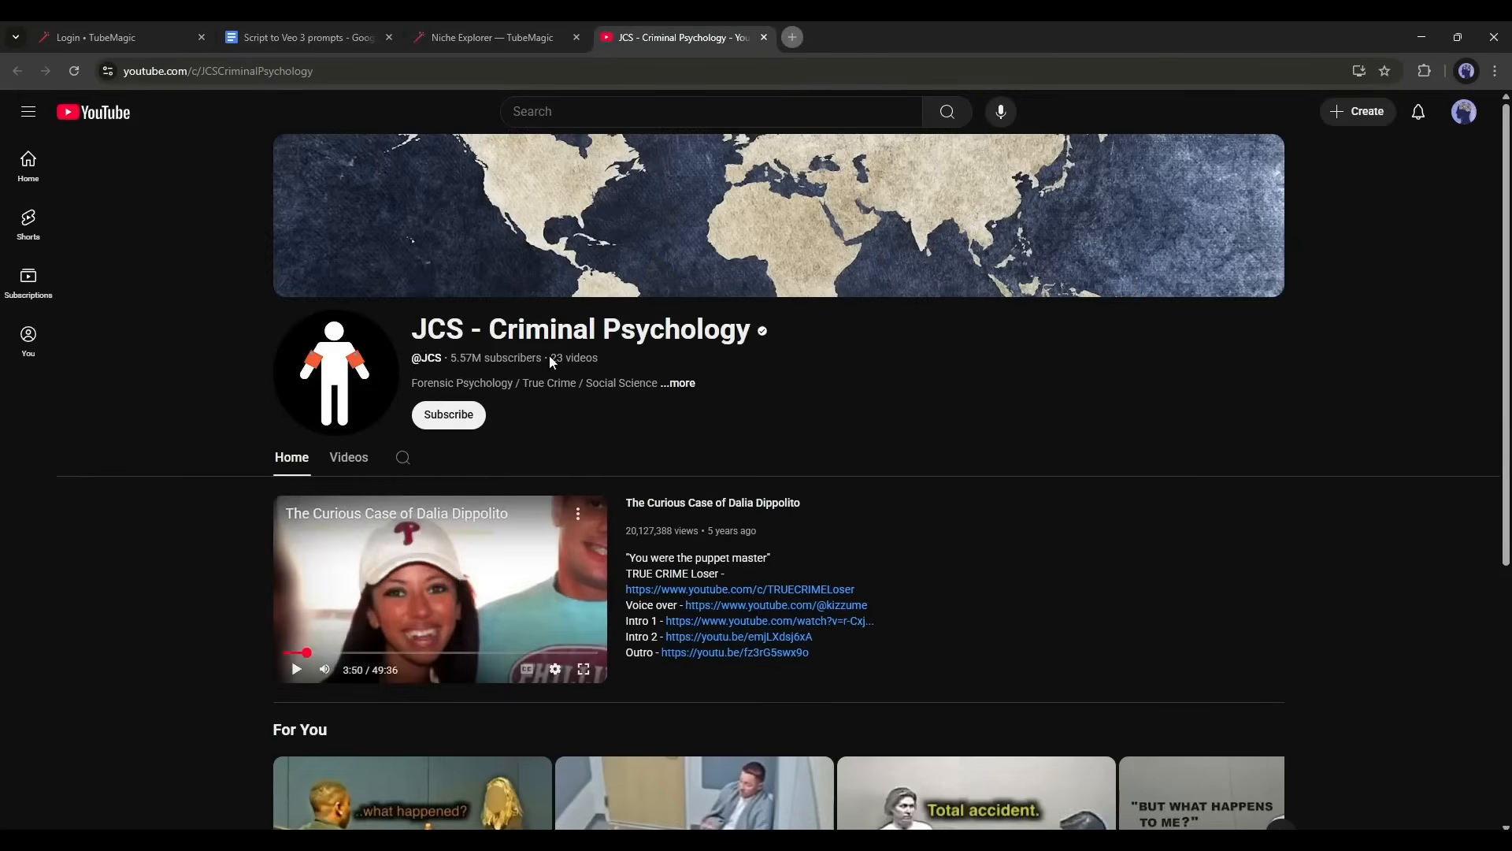
pyautogui.moveTo(447, 355)
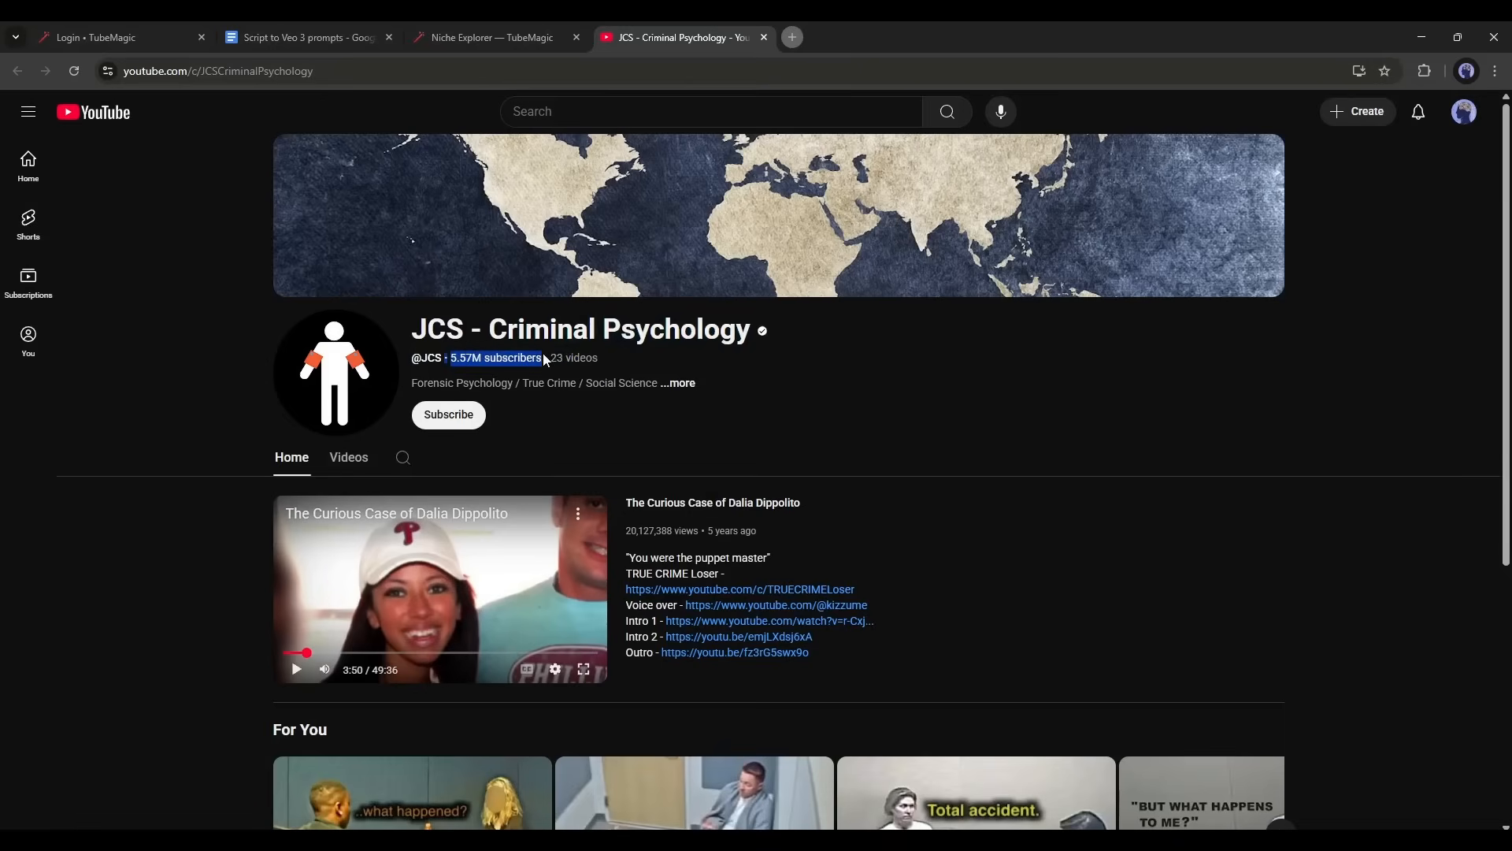
pyautogui.scroll(-3)
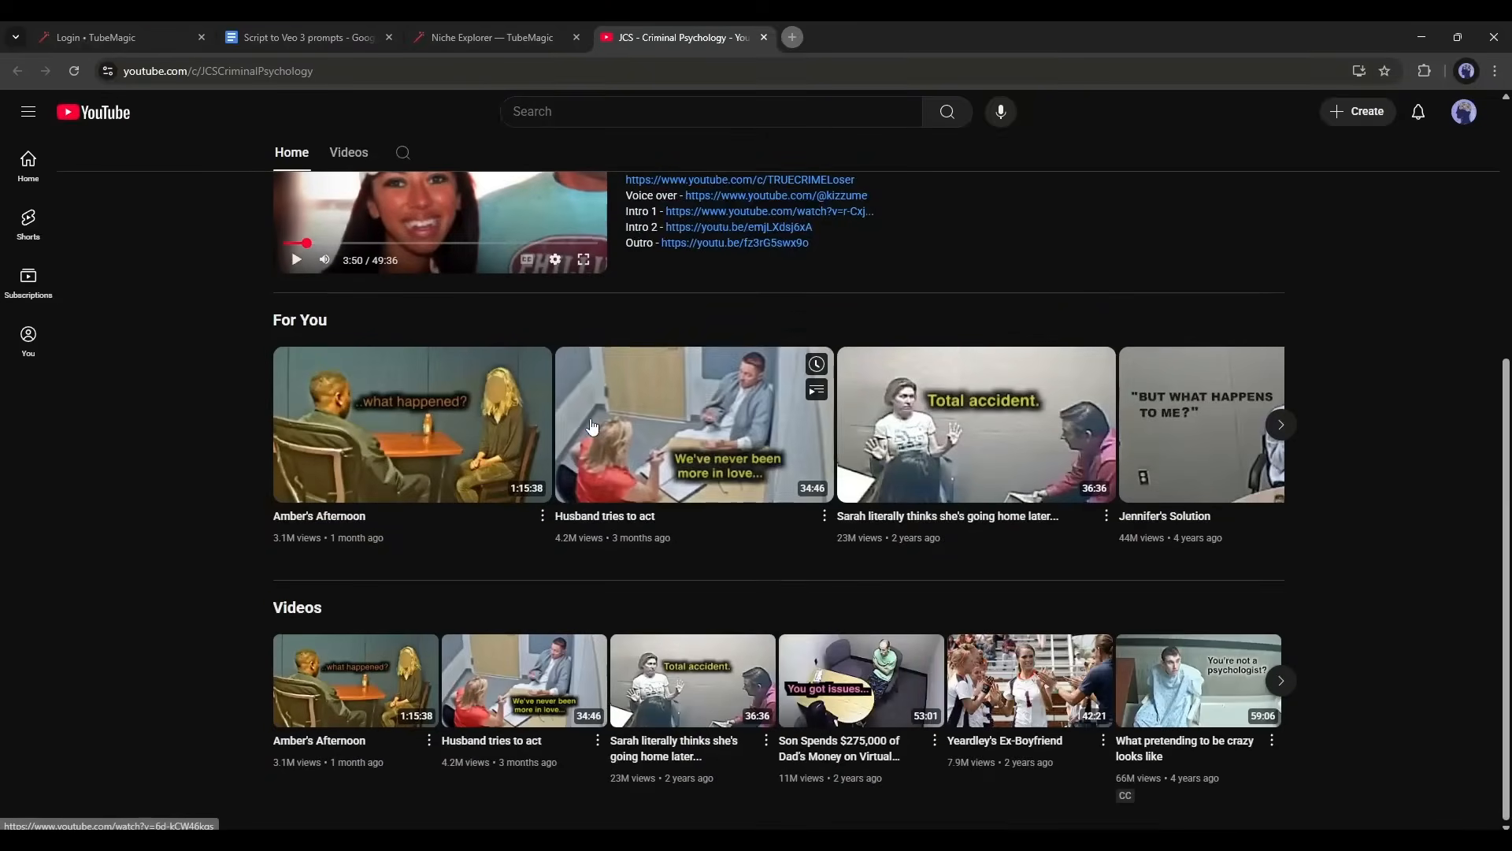
pyautogui.moveTo(955, 460)
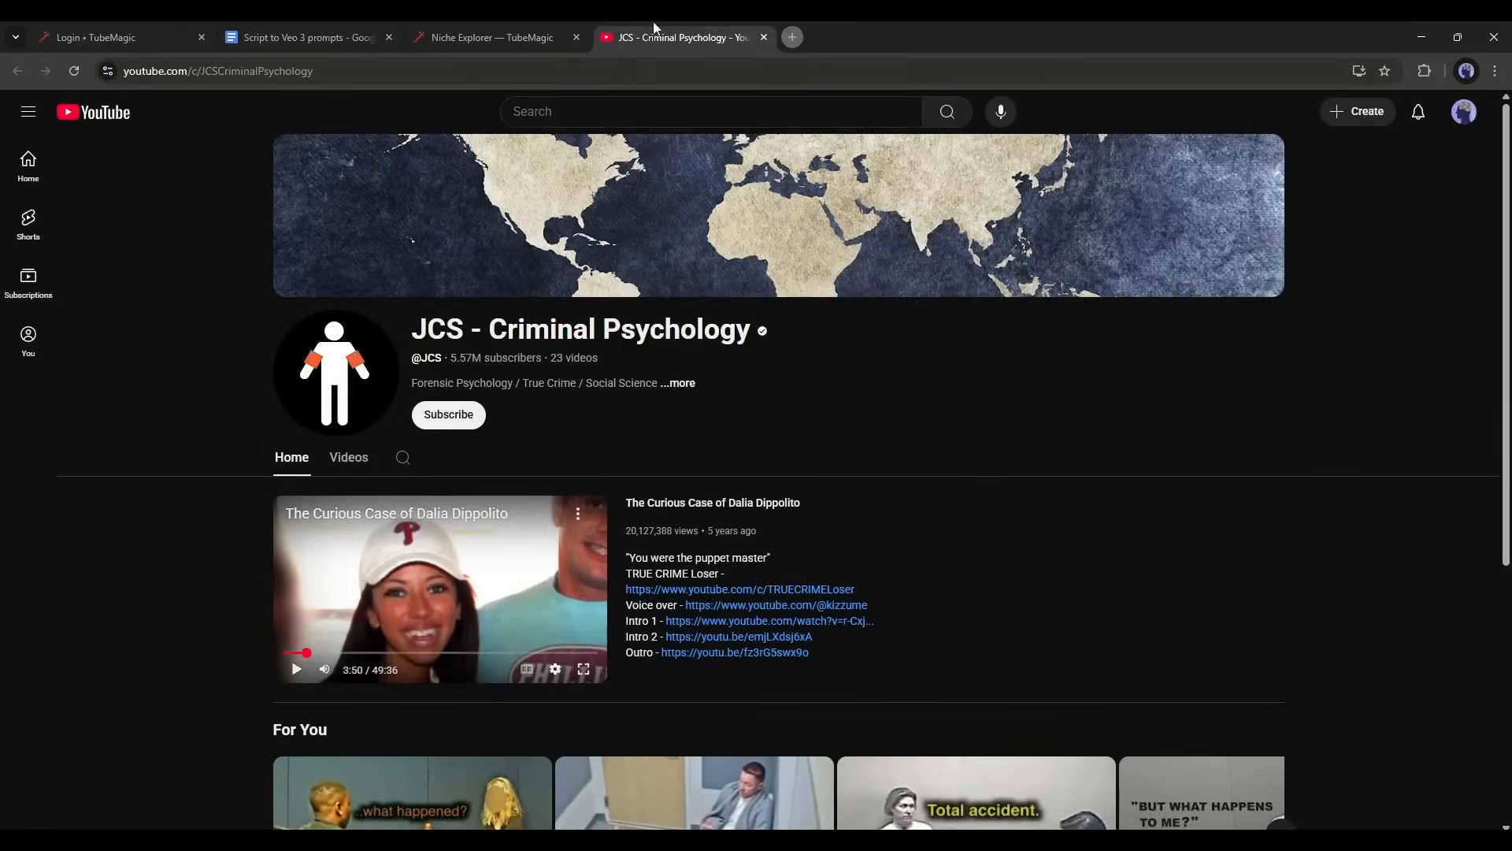
pyautogui.click(492, 37)
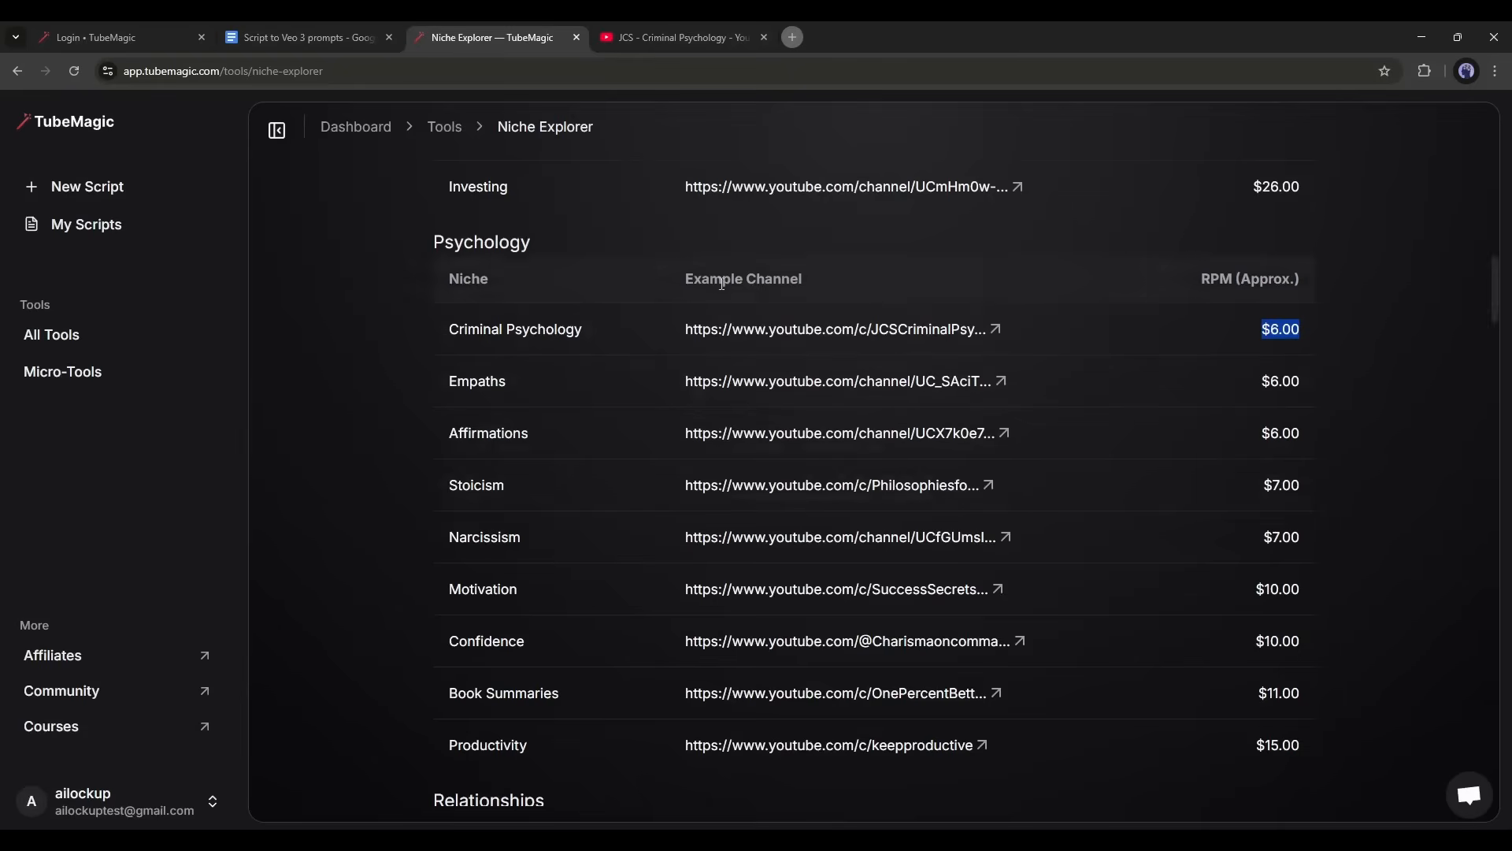
pyautogui.moveTo(330, 159)
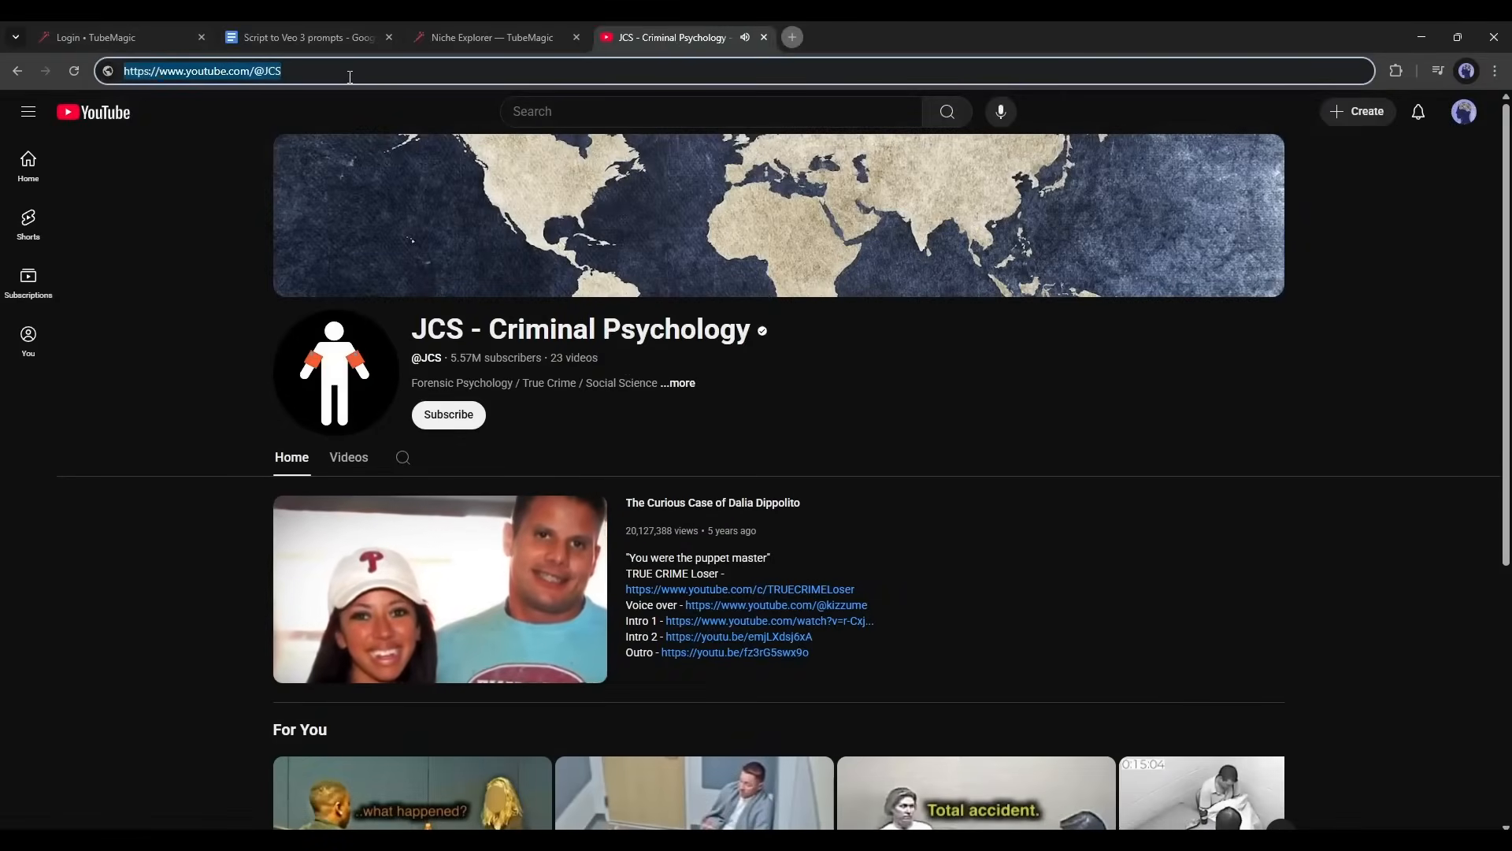
pyautogui.click(489, 37)
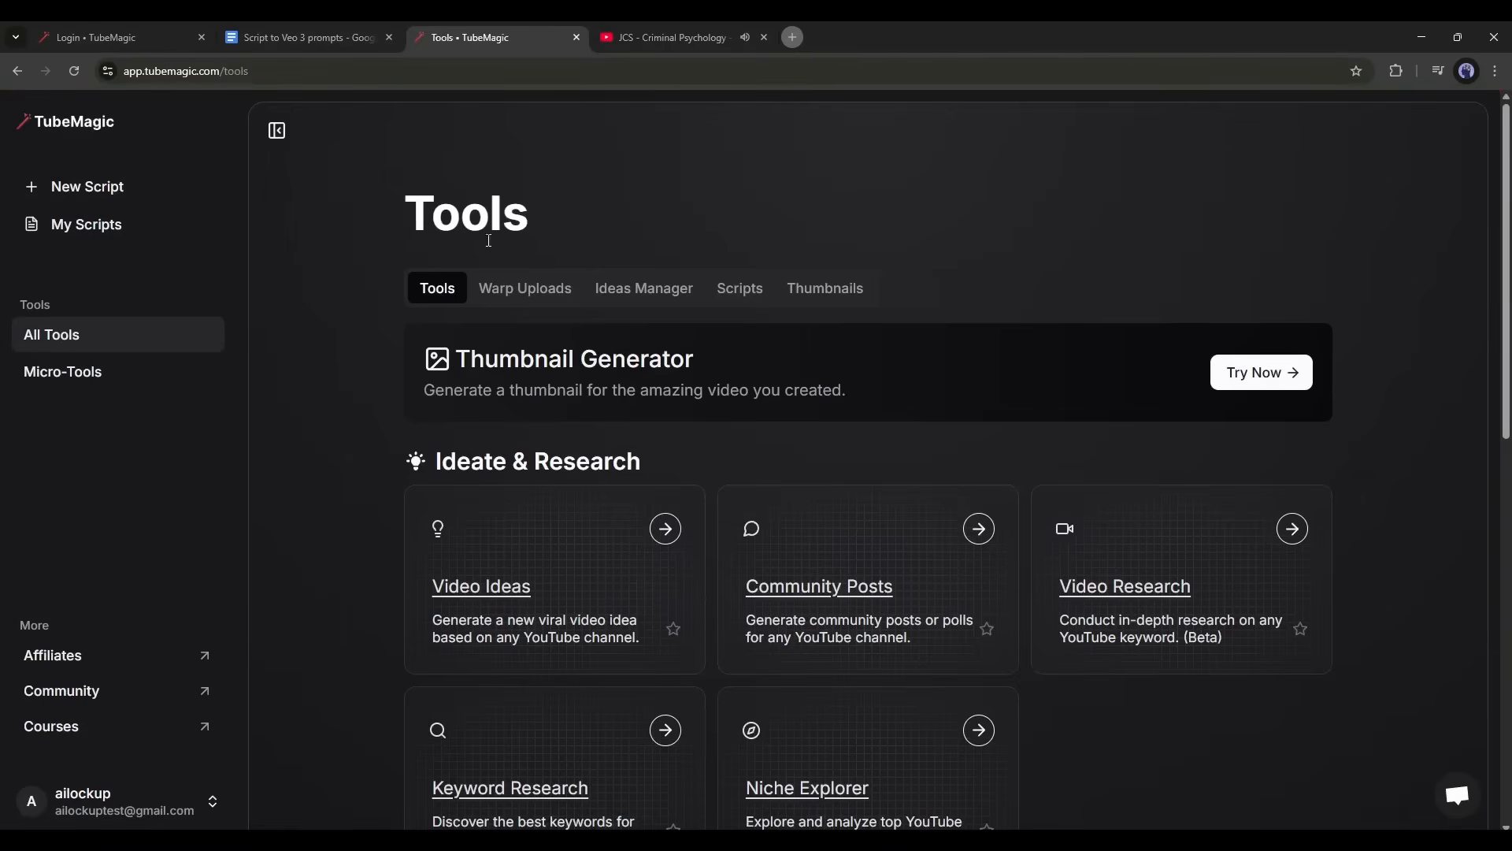
pyautogui.scroll(-3)
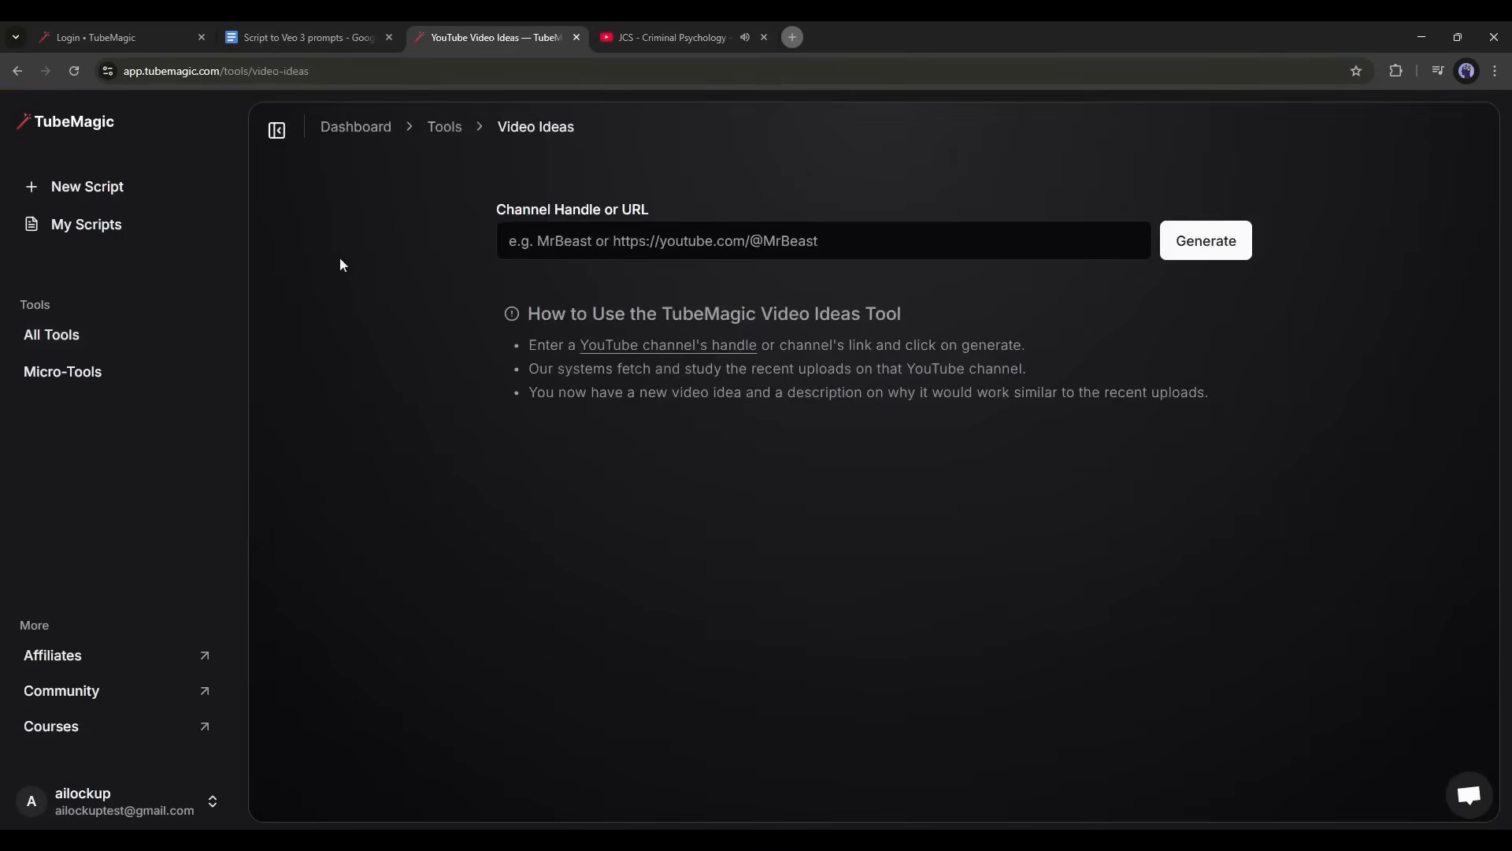
pyautogui.write('https://www.youtube.com/@JCS')
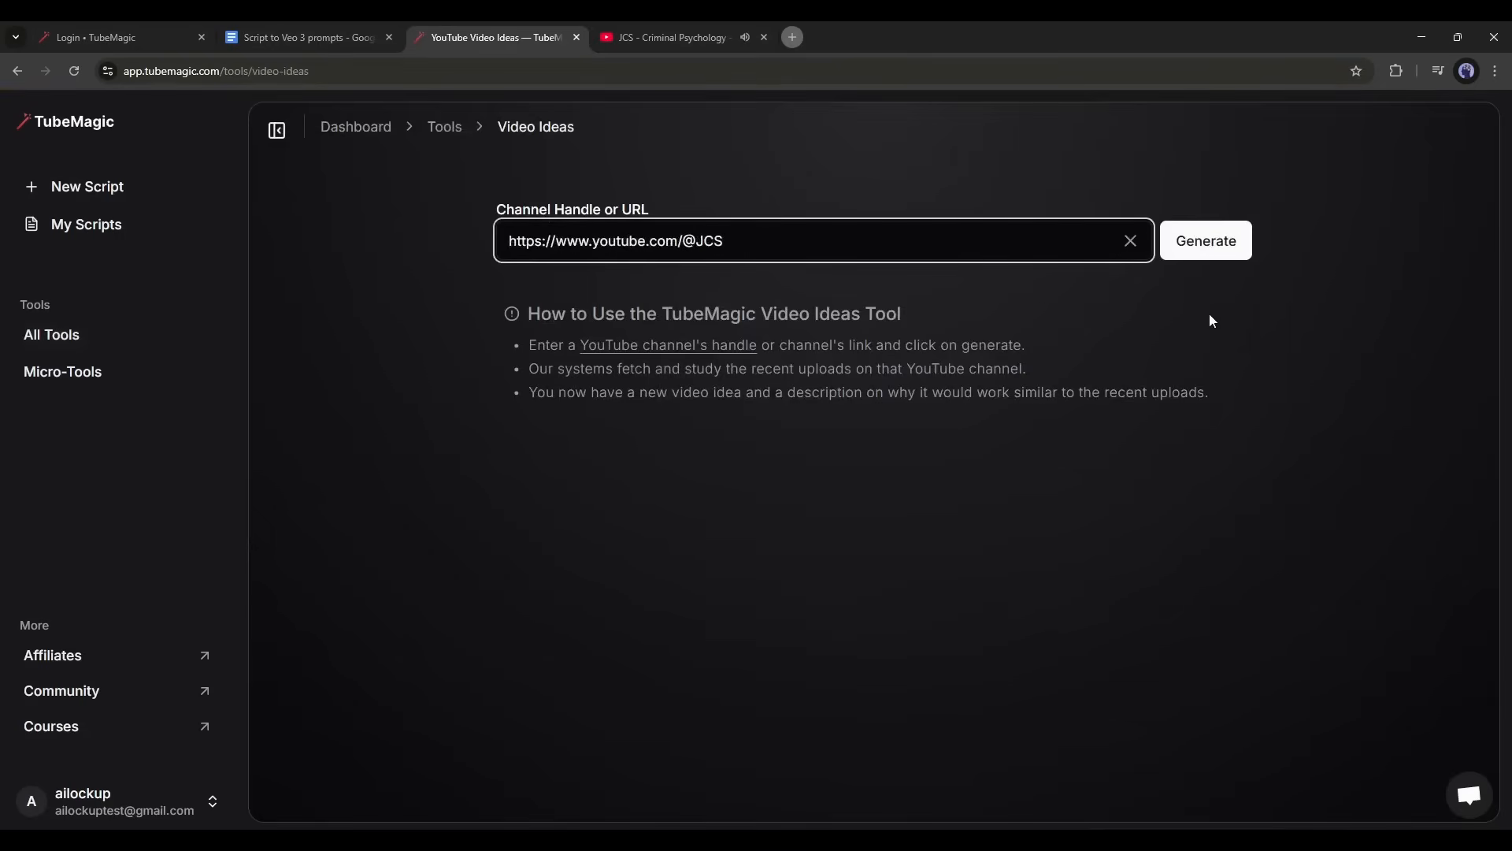
pyautogui.click(1205, 241)
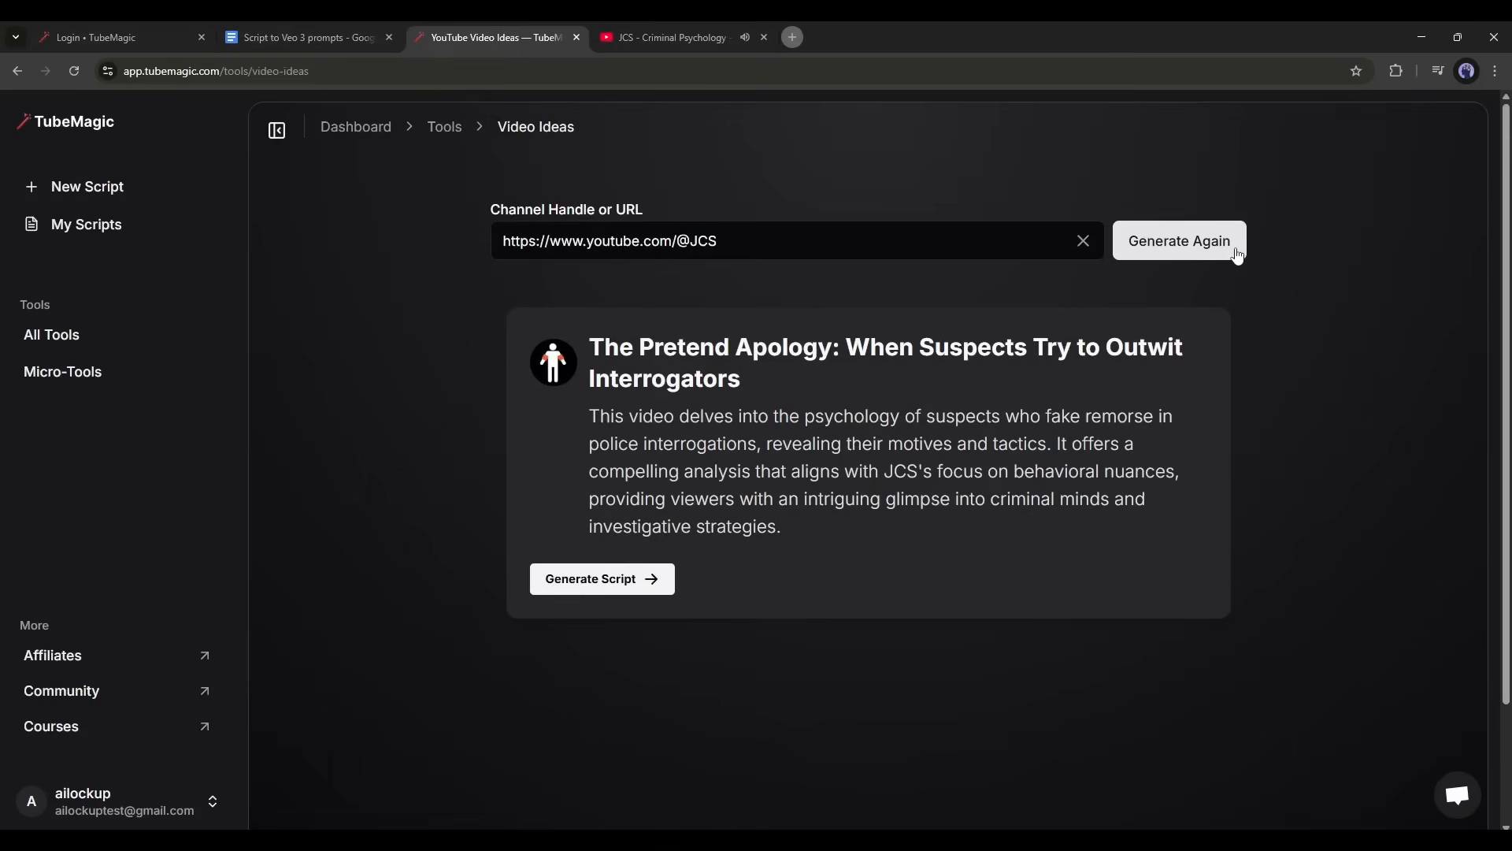
# - Regenerate and review the interrogation-psychology ideas, including The Illusion of Innocence
pyautogui.click(1177, 240)
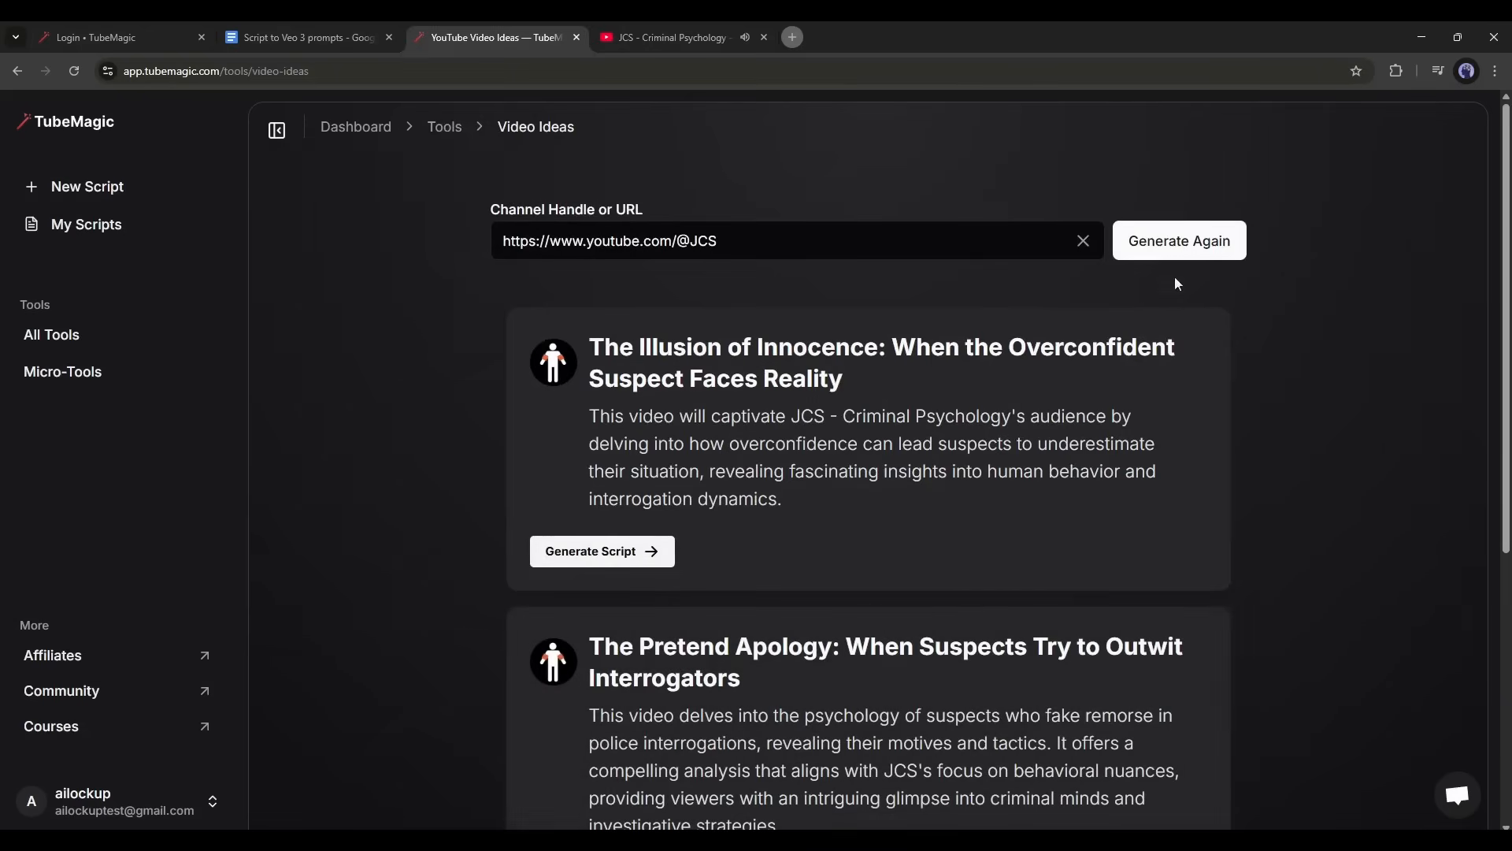
pyautogui.scroll(-3)
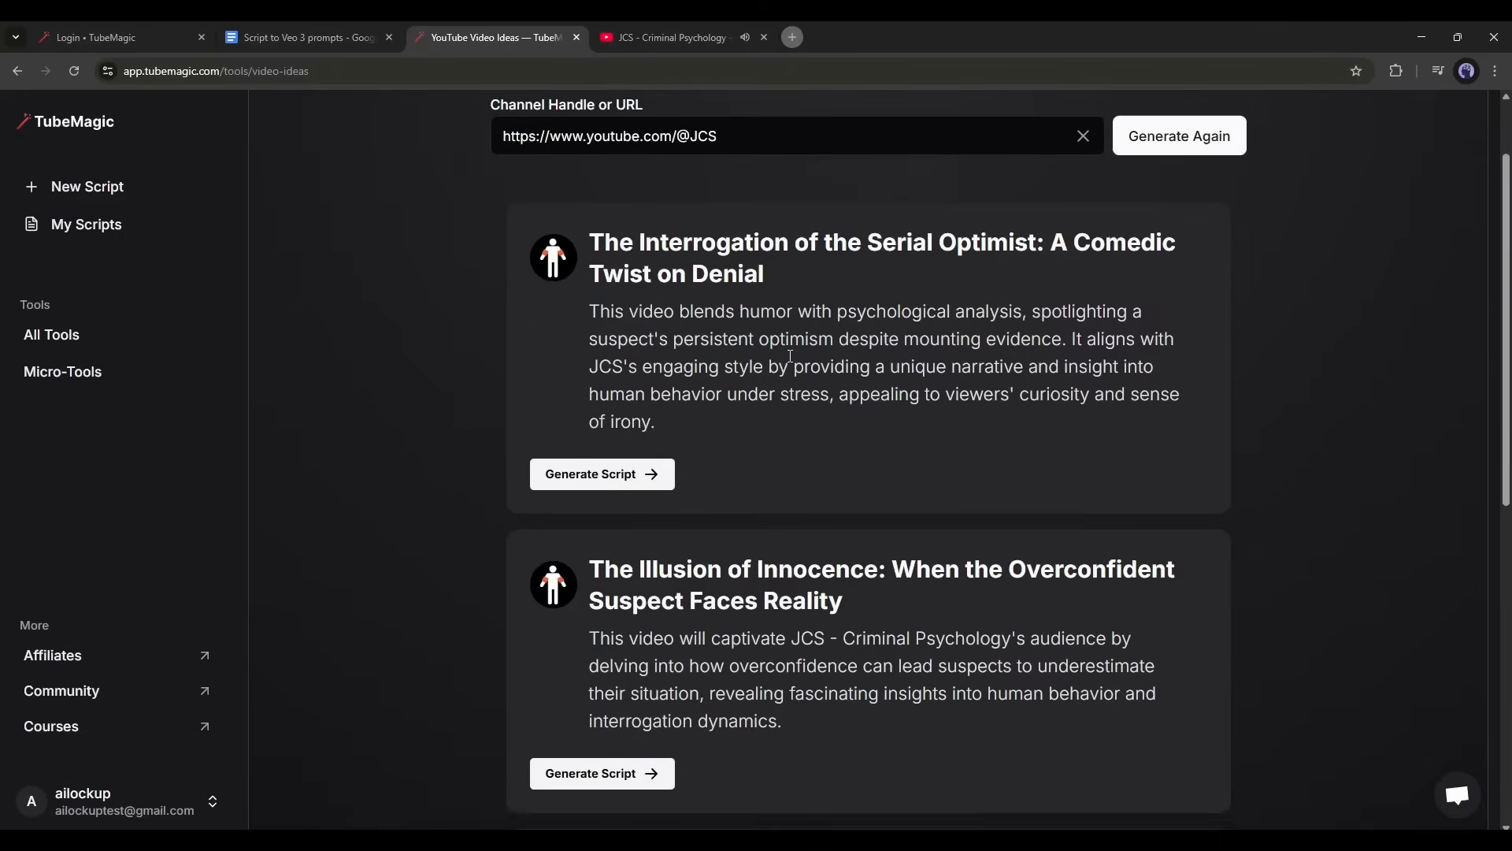
pyautogui.scroll(-3)
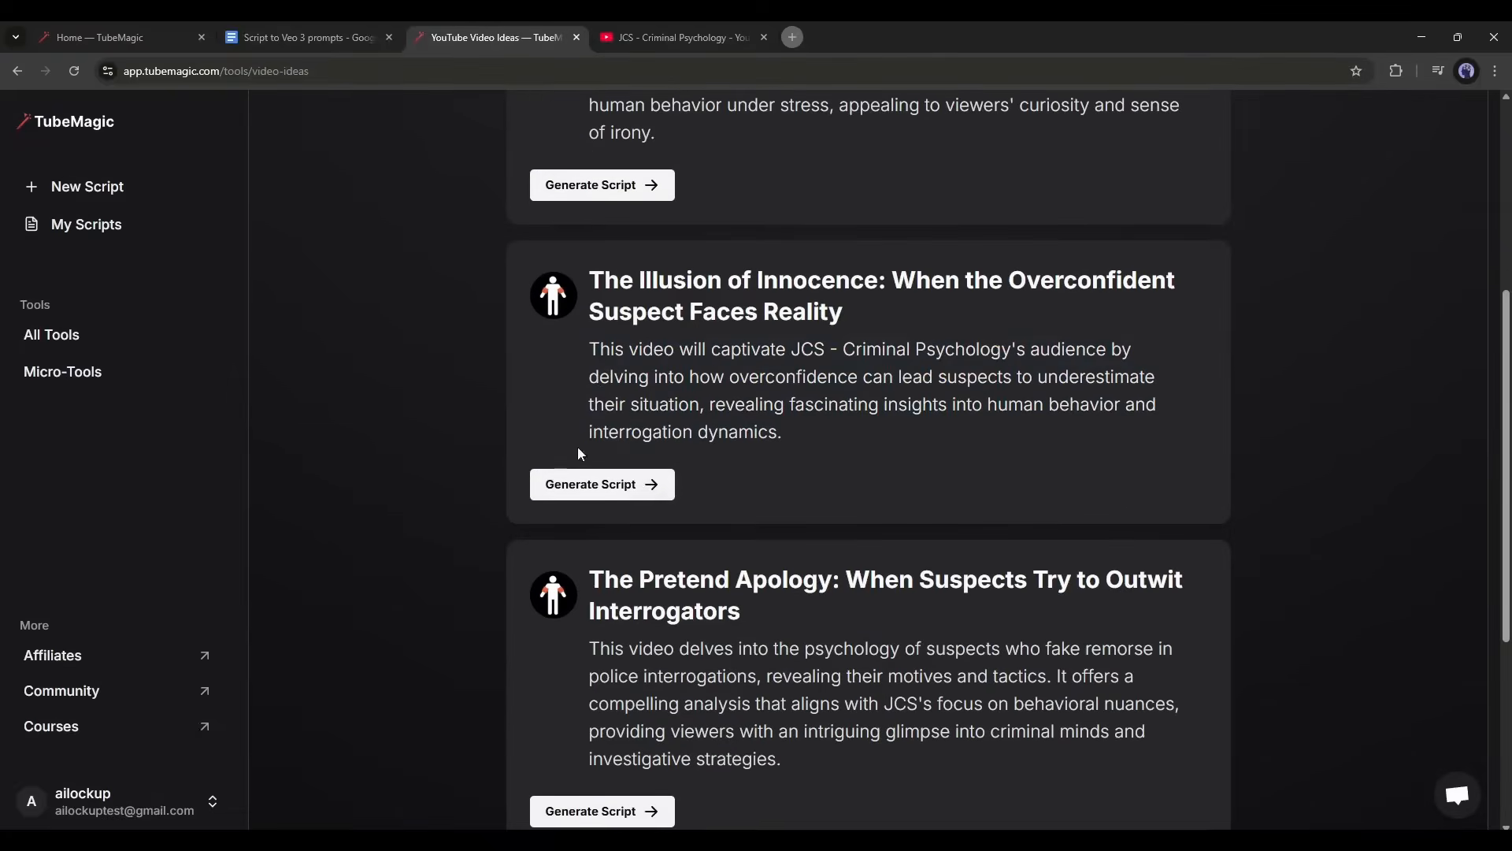
# - Start a script from The Illusion of Innocence idea and review its prefilled prompt
pyautogui.click(589, 483)
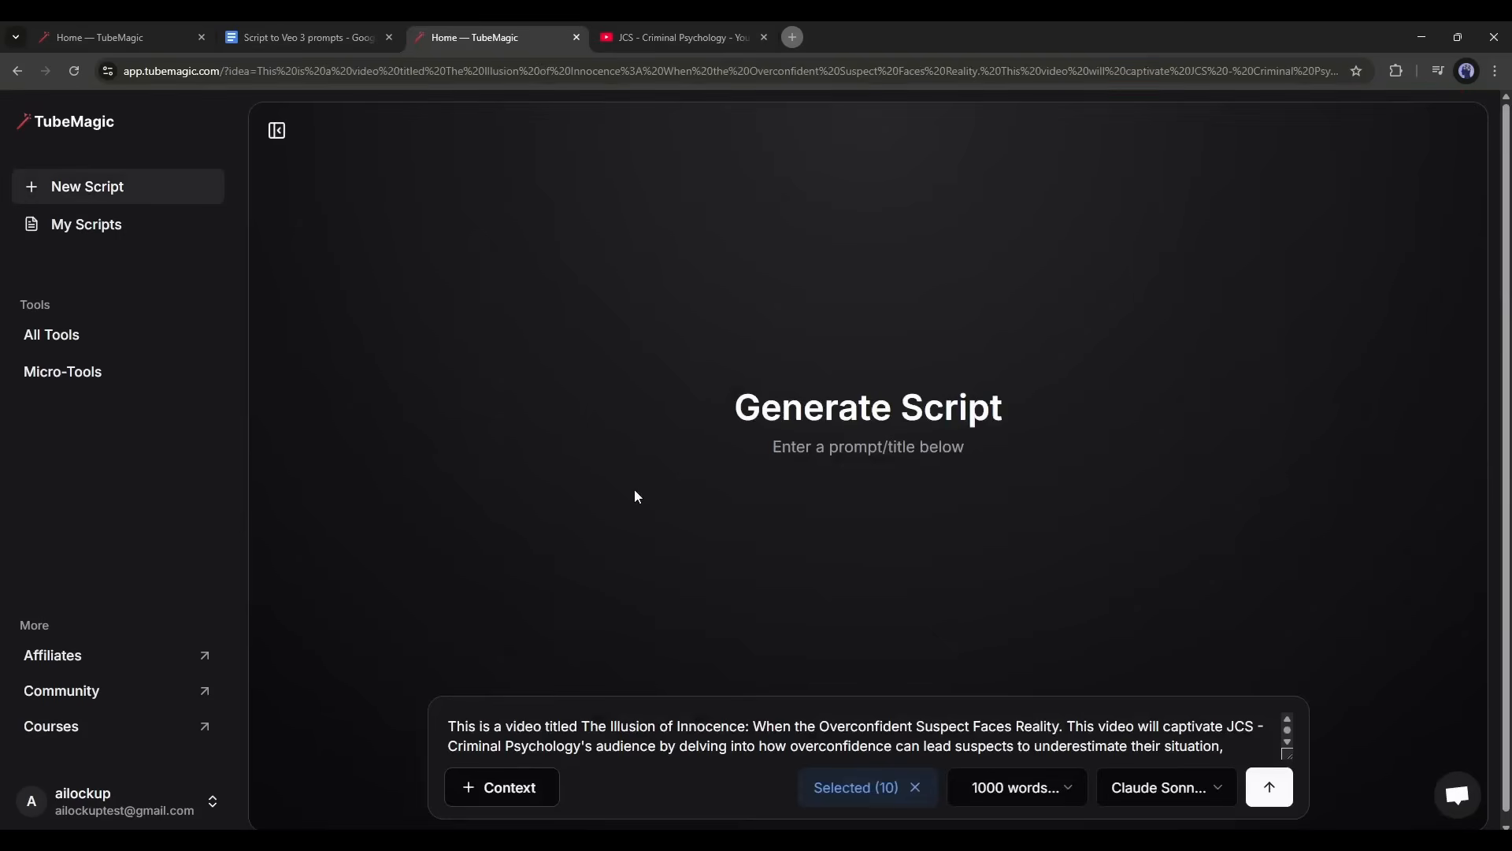
pyautogui.moveTo(179, 237)
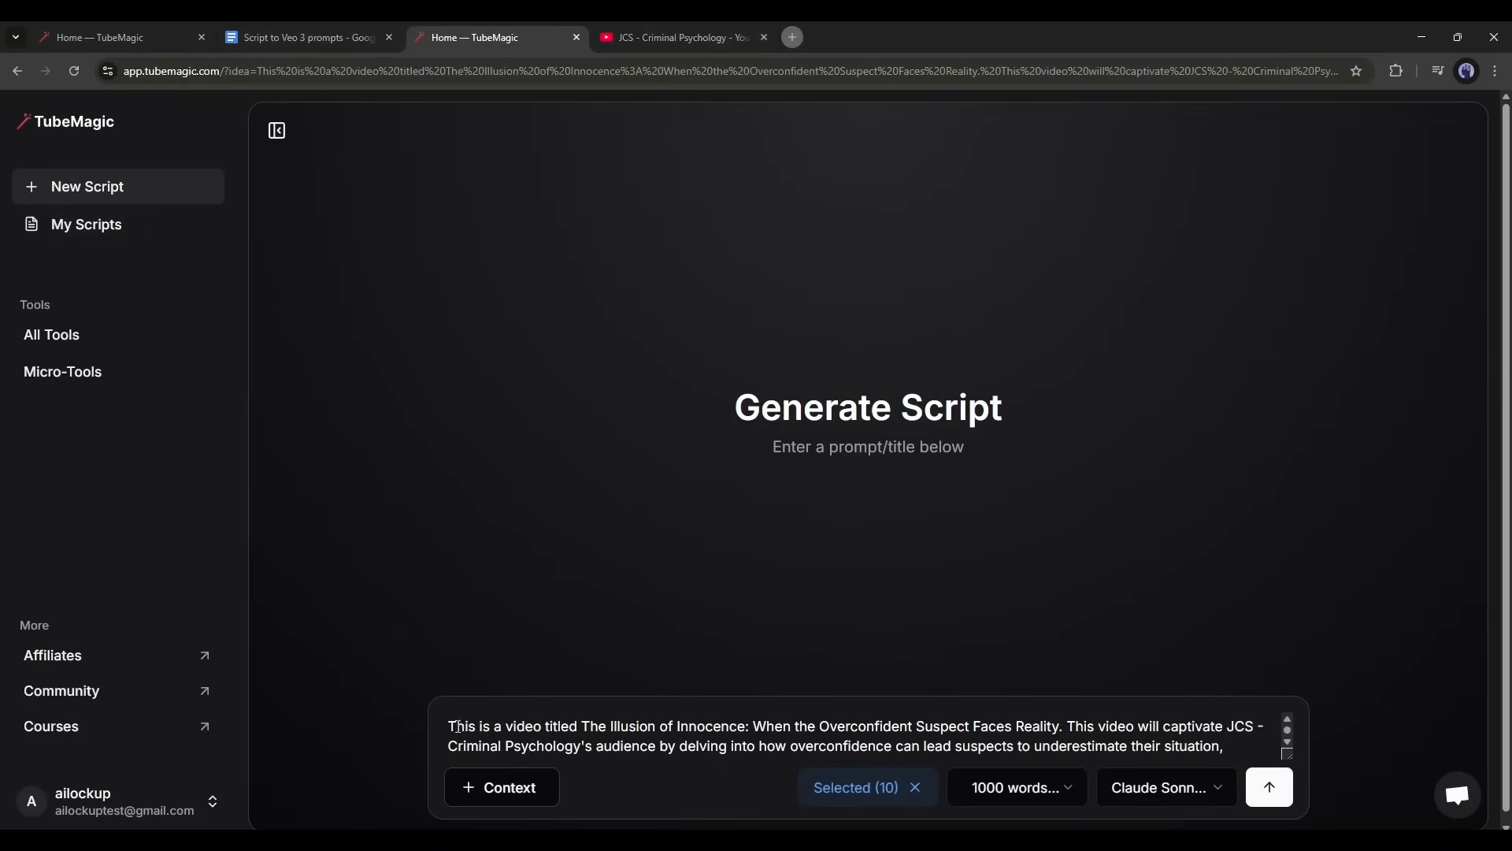
pyautogui.moveTo(449, 725); pyautogui.dragTo(1034, 725)
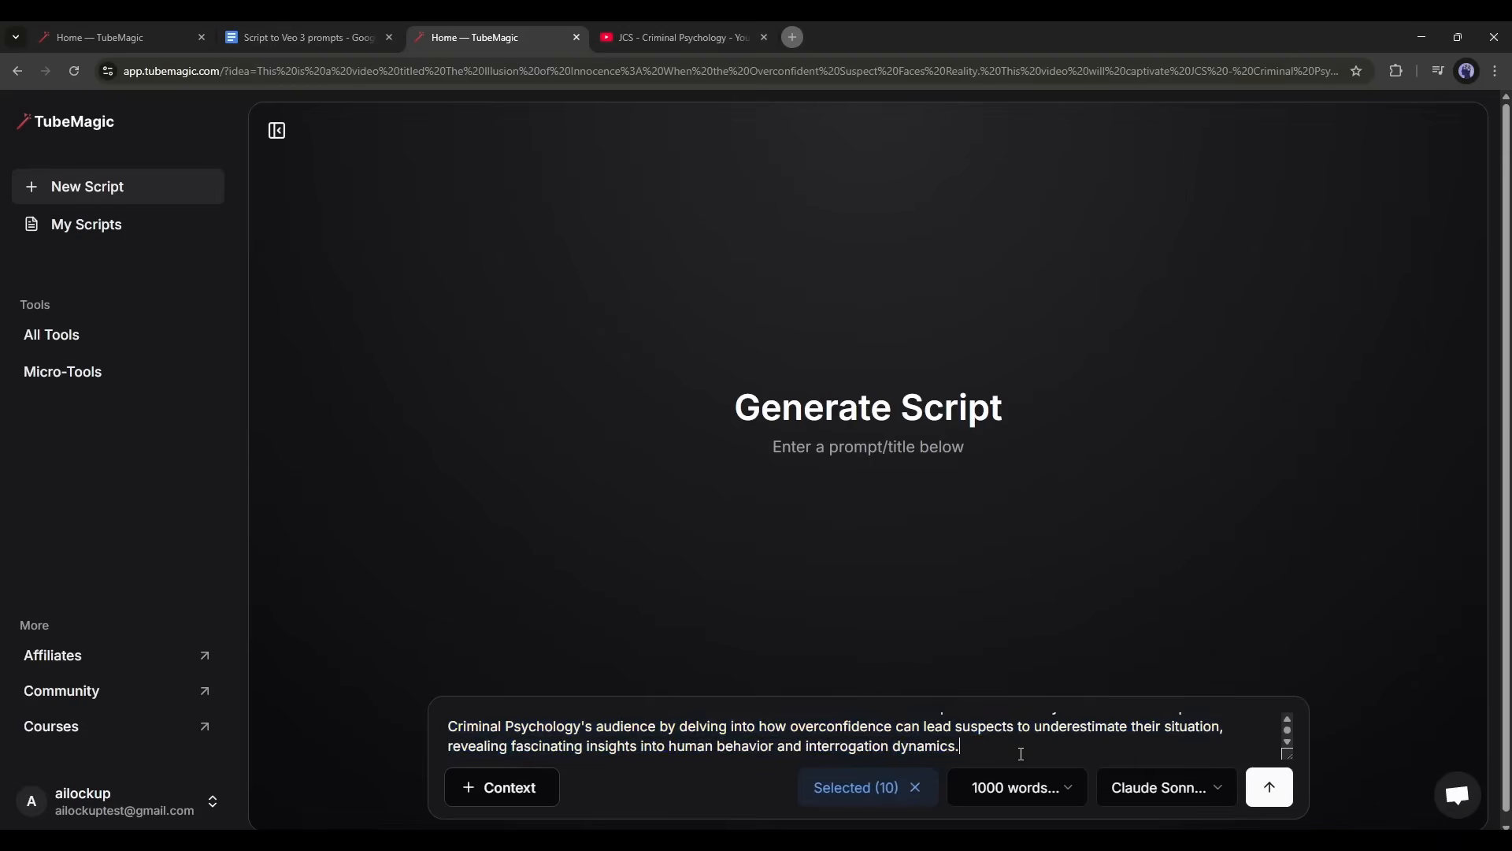
pyautogui.click(501, 786)
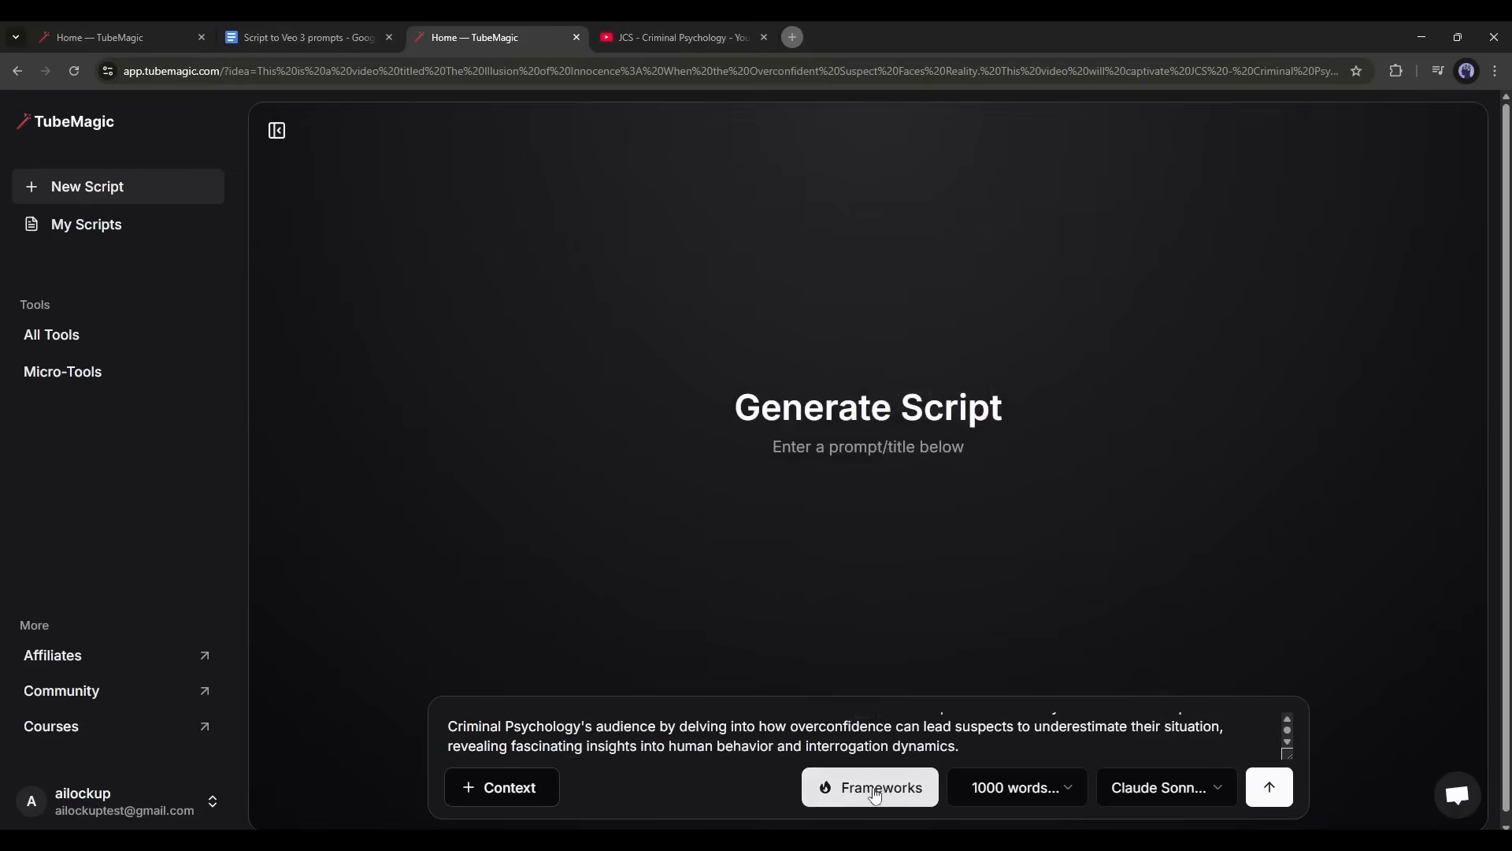
pyautogui.click(868, 787)
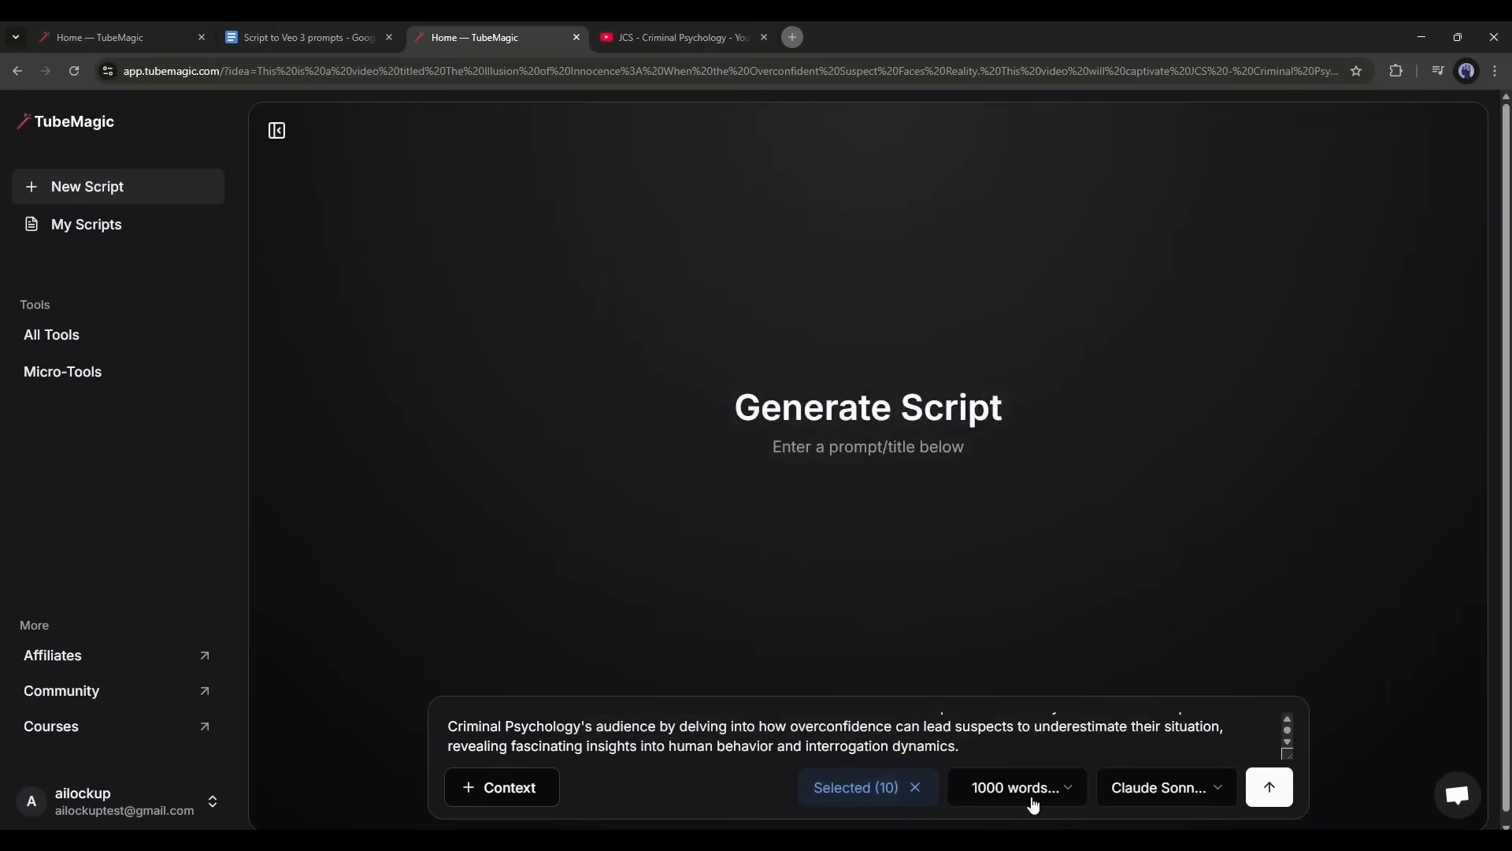
# - Set the script length to 500 words (~4 min) and generate the script
pyautogui.click(1015, 794)
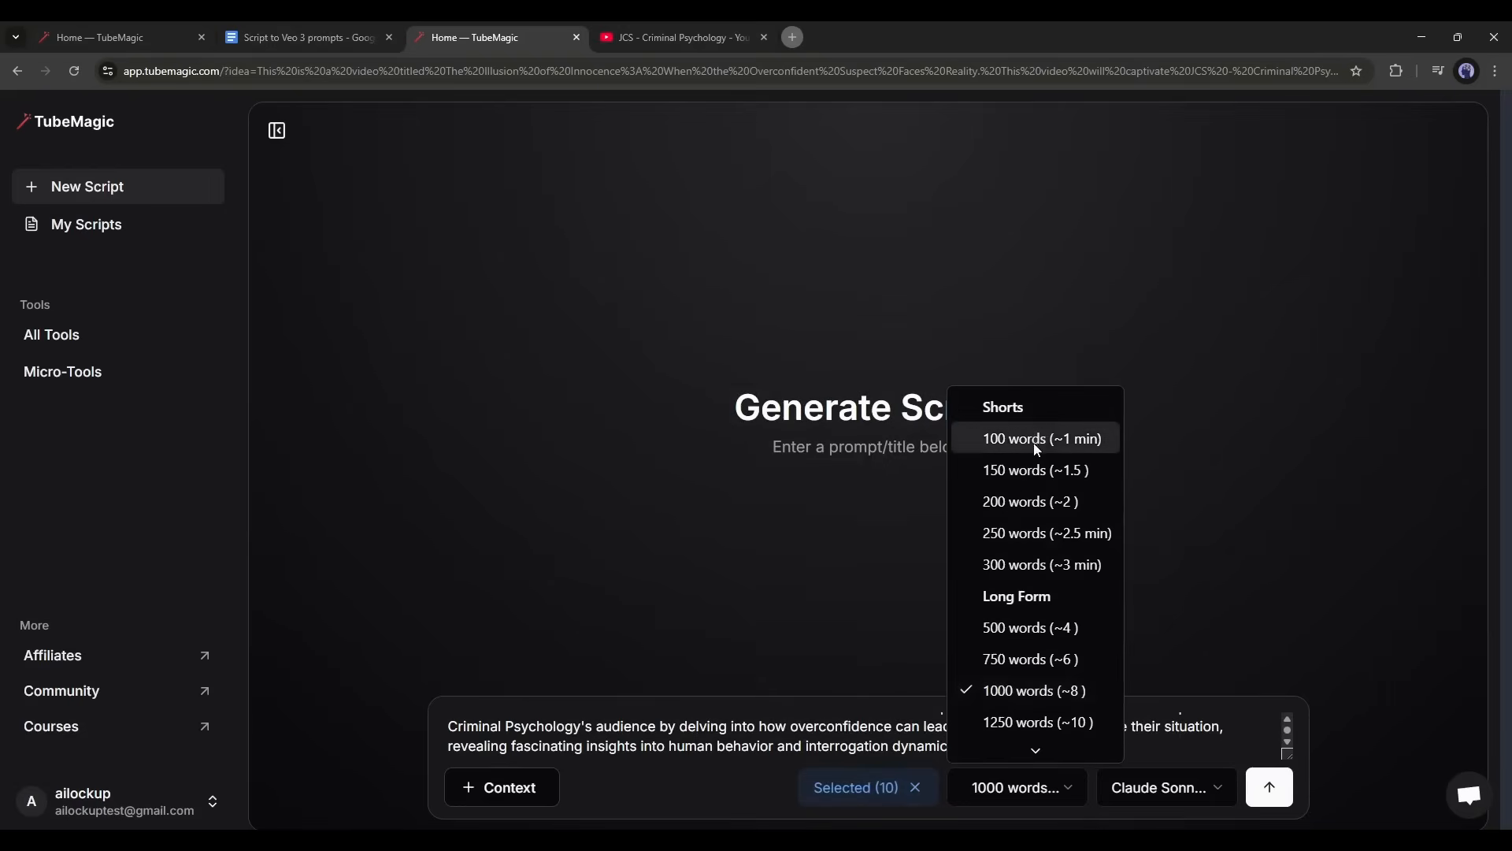
pyautogui.scroll(-3)
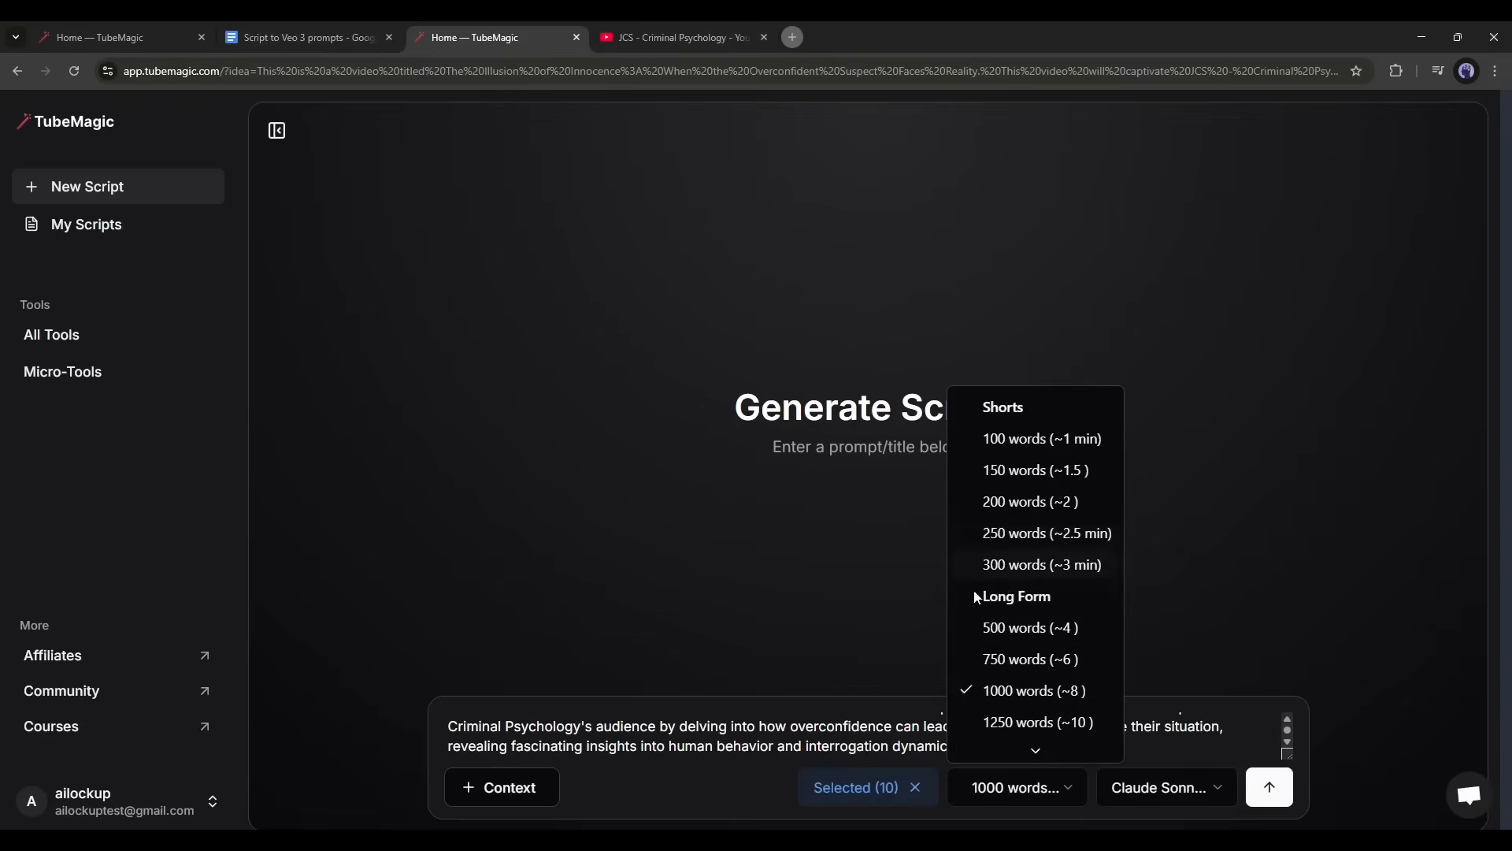
pyautogui.moveTo(1032, 627)
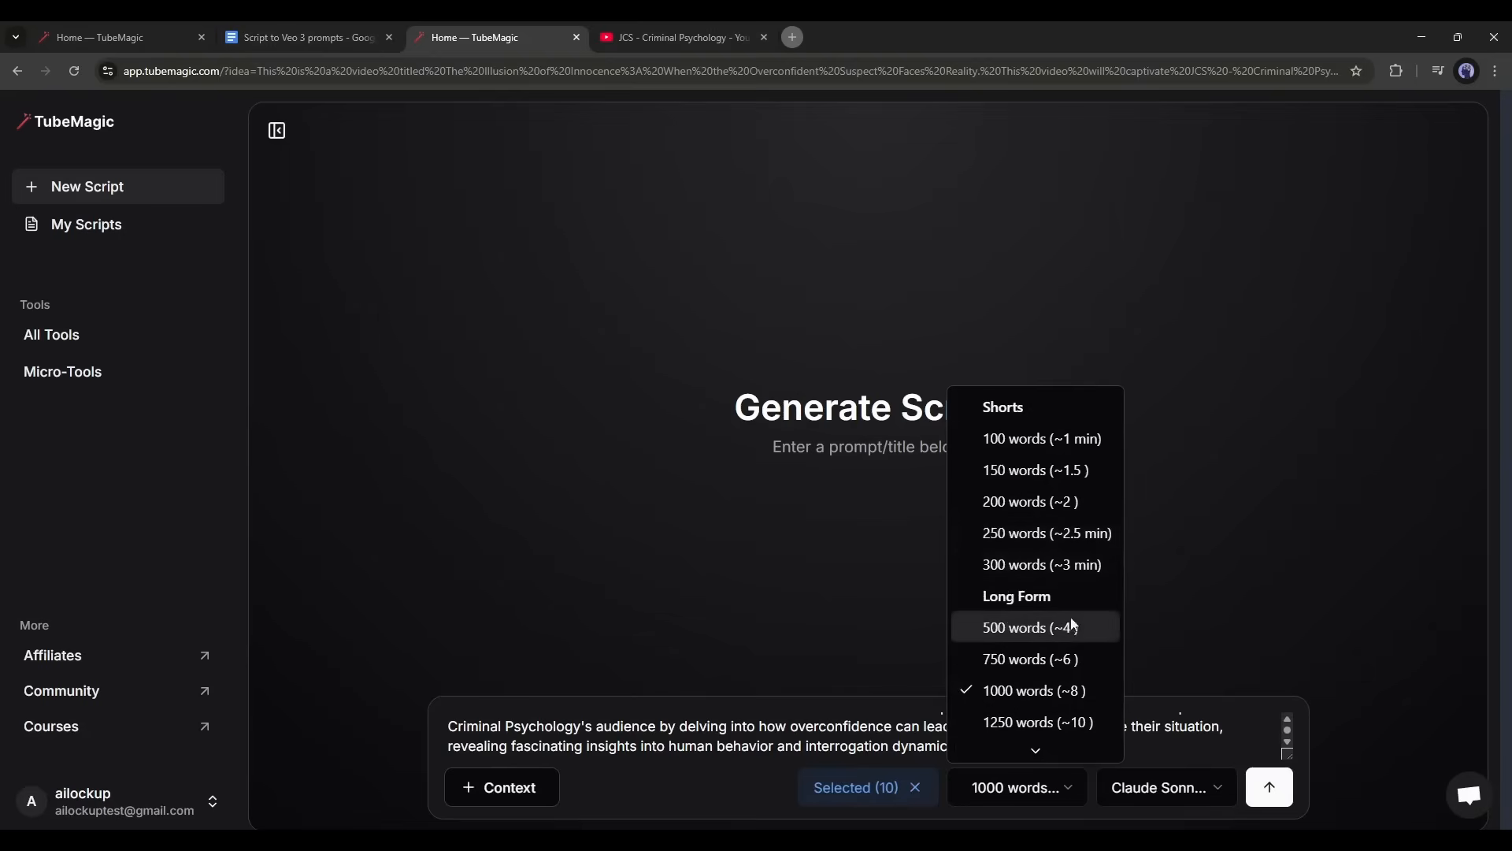
pyautogui.click(1028, 627)
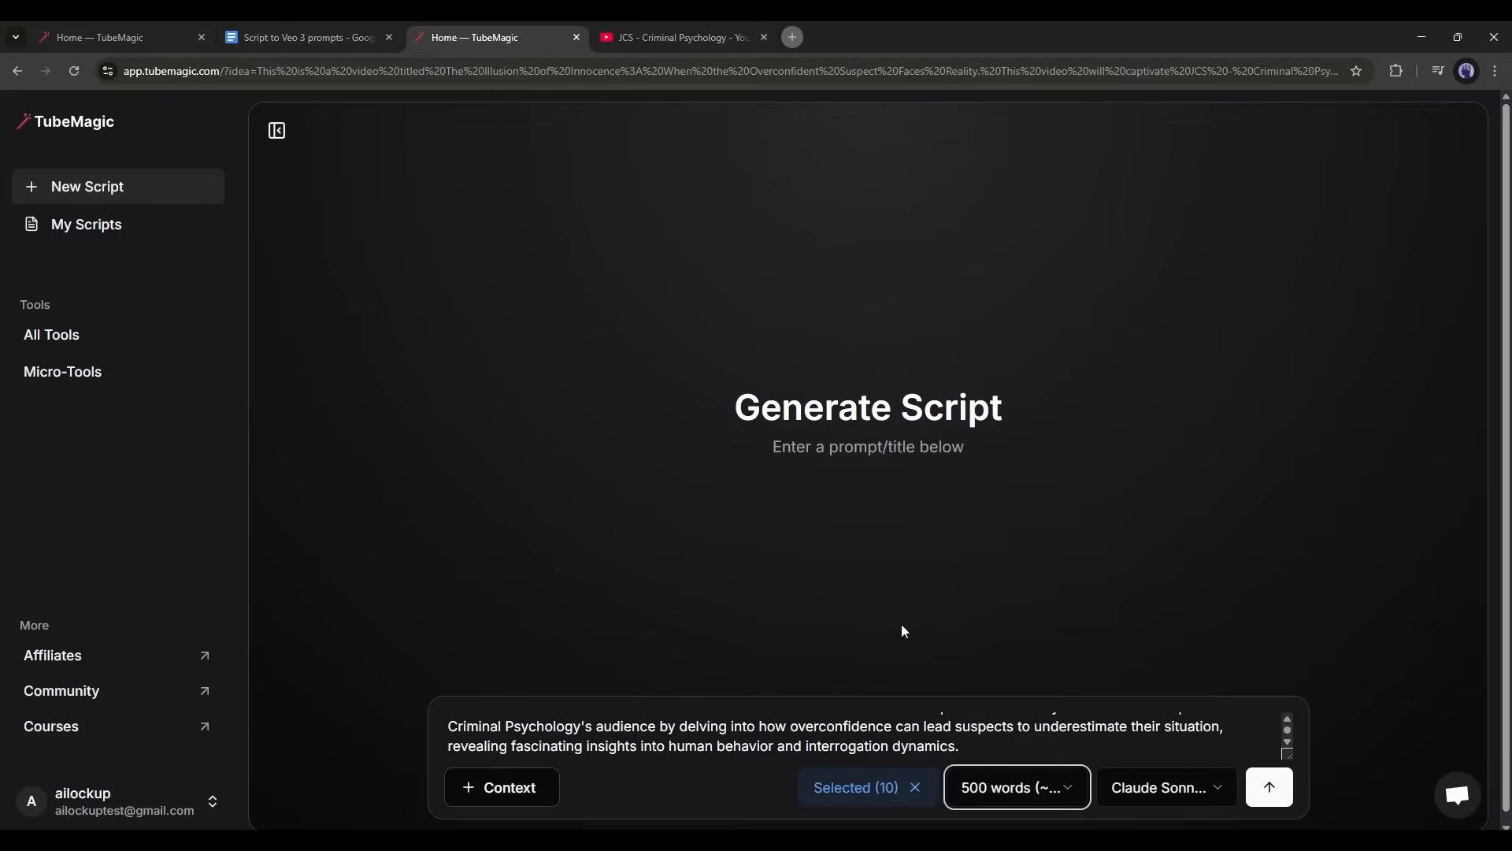
pyautogui.click(1164, 787)
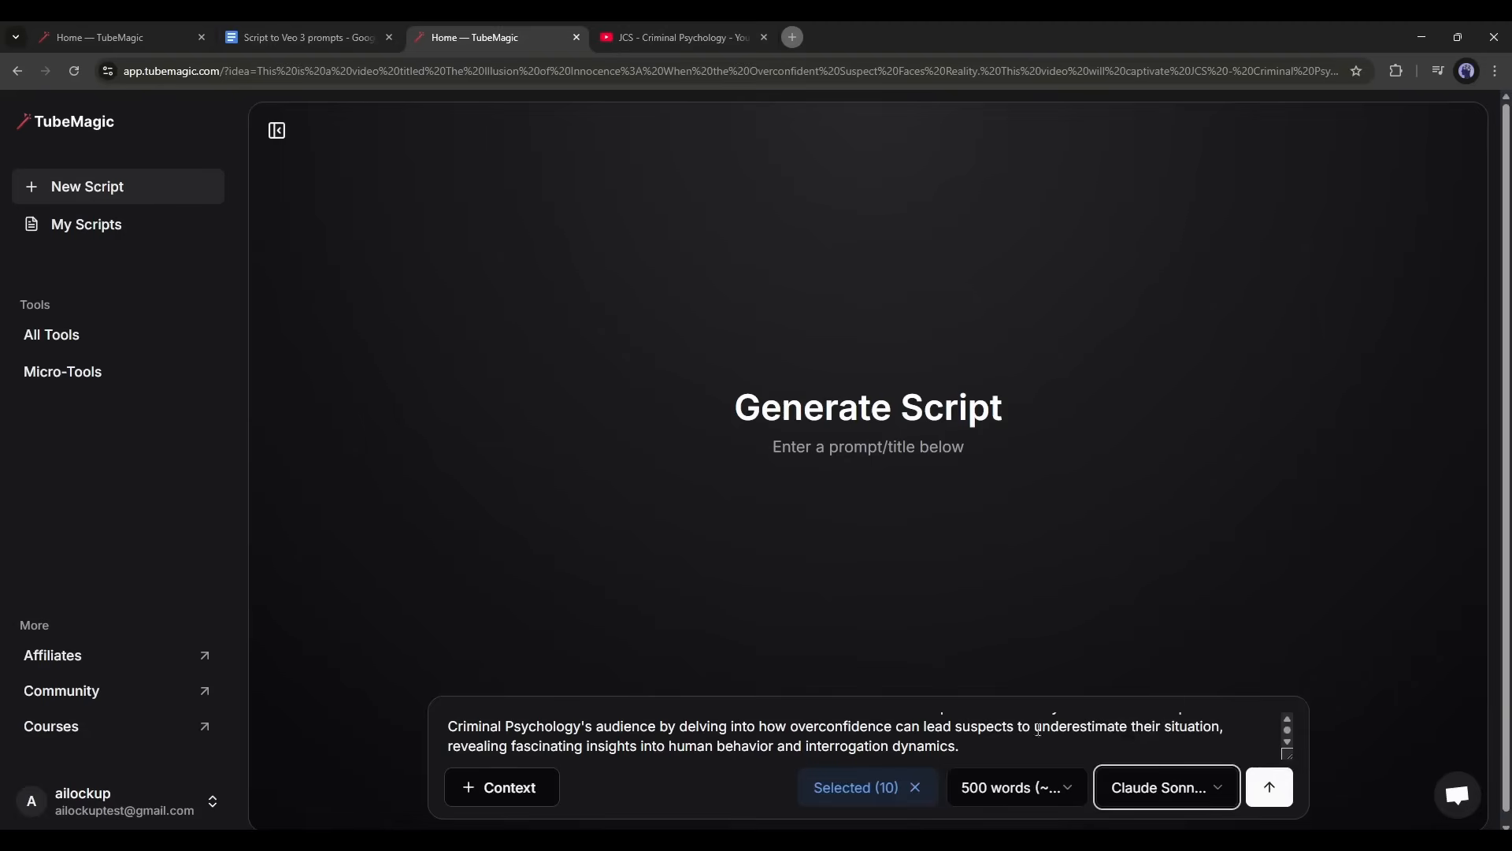
pyautogui.click(1268, 786)
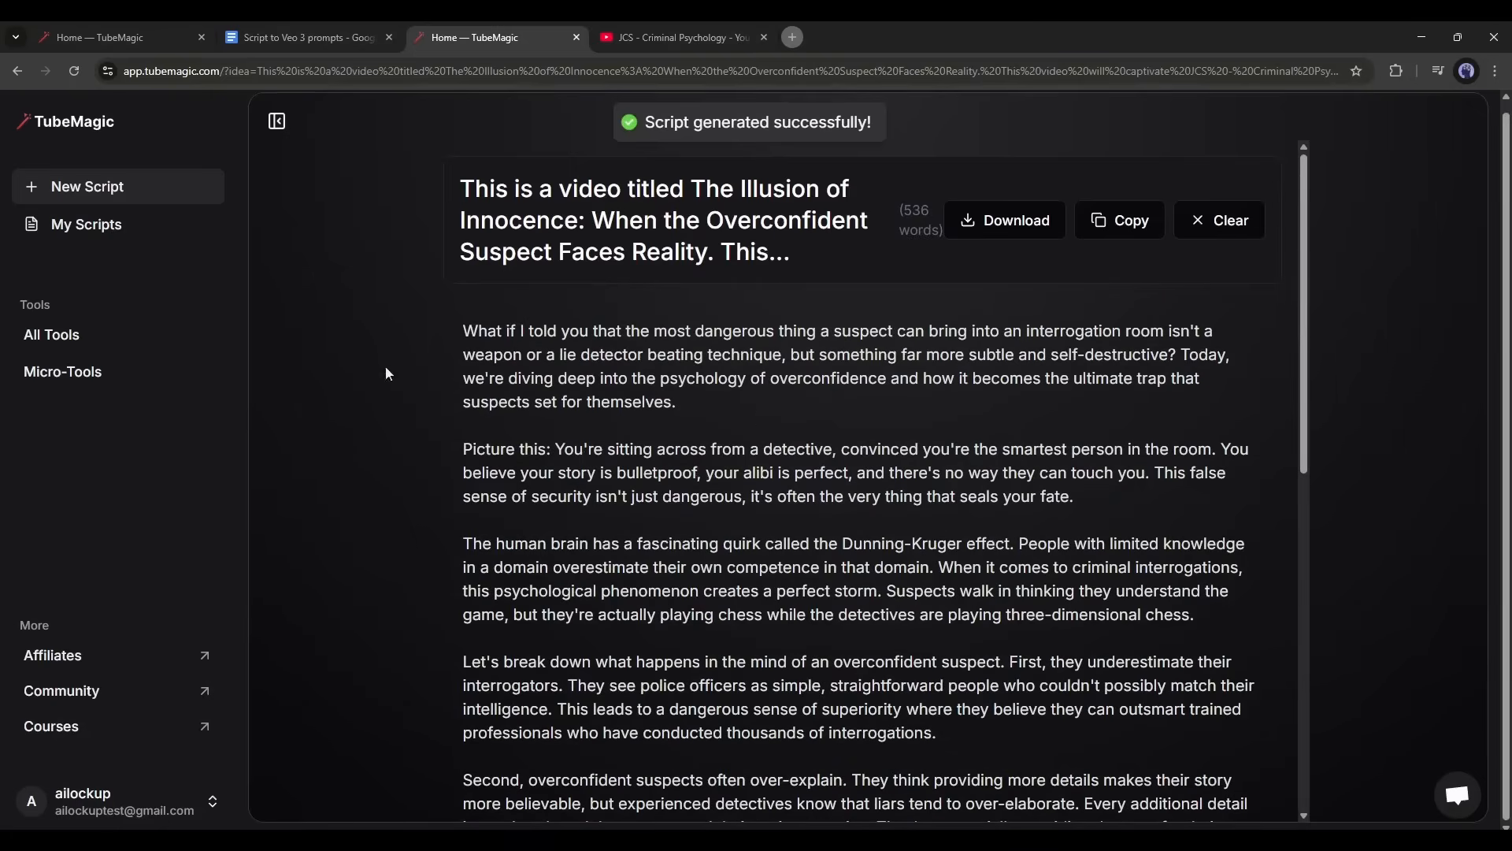
pyautogui.moveTo(1130, 220)
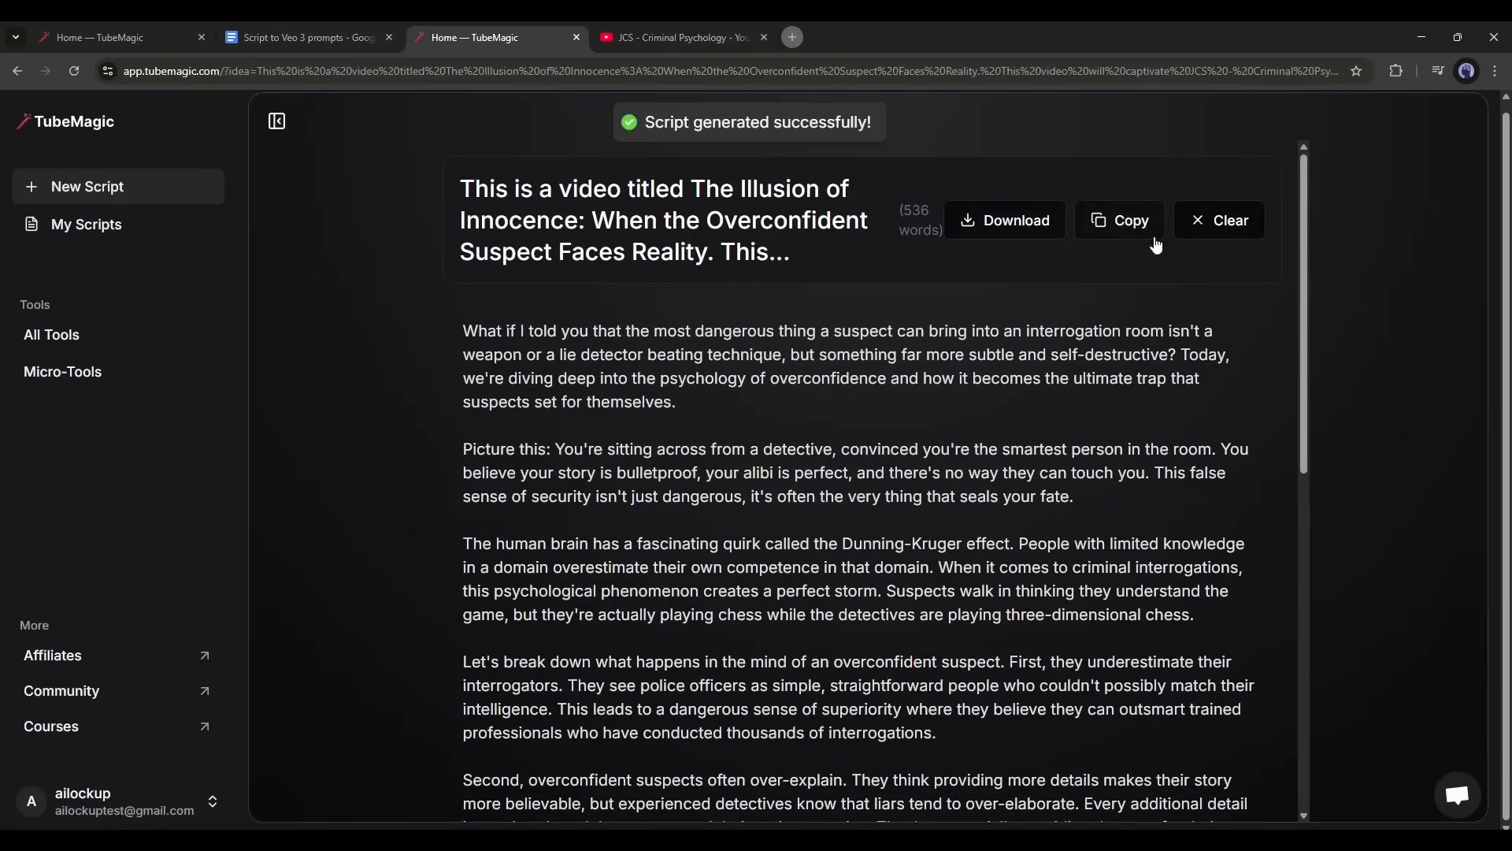
# - Copy the generated 536-word overconfident-suspect script
pyautogui.click(1005, 220)
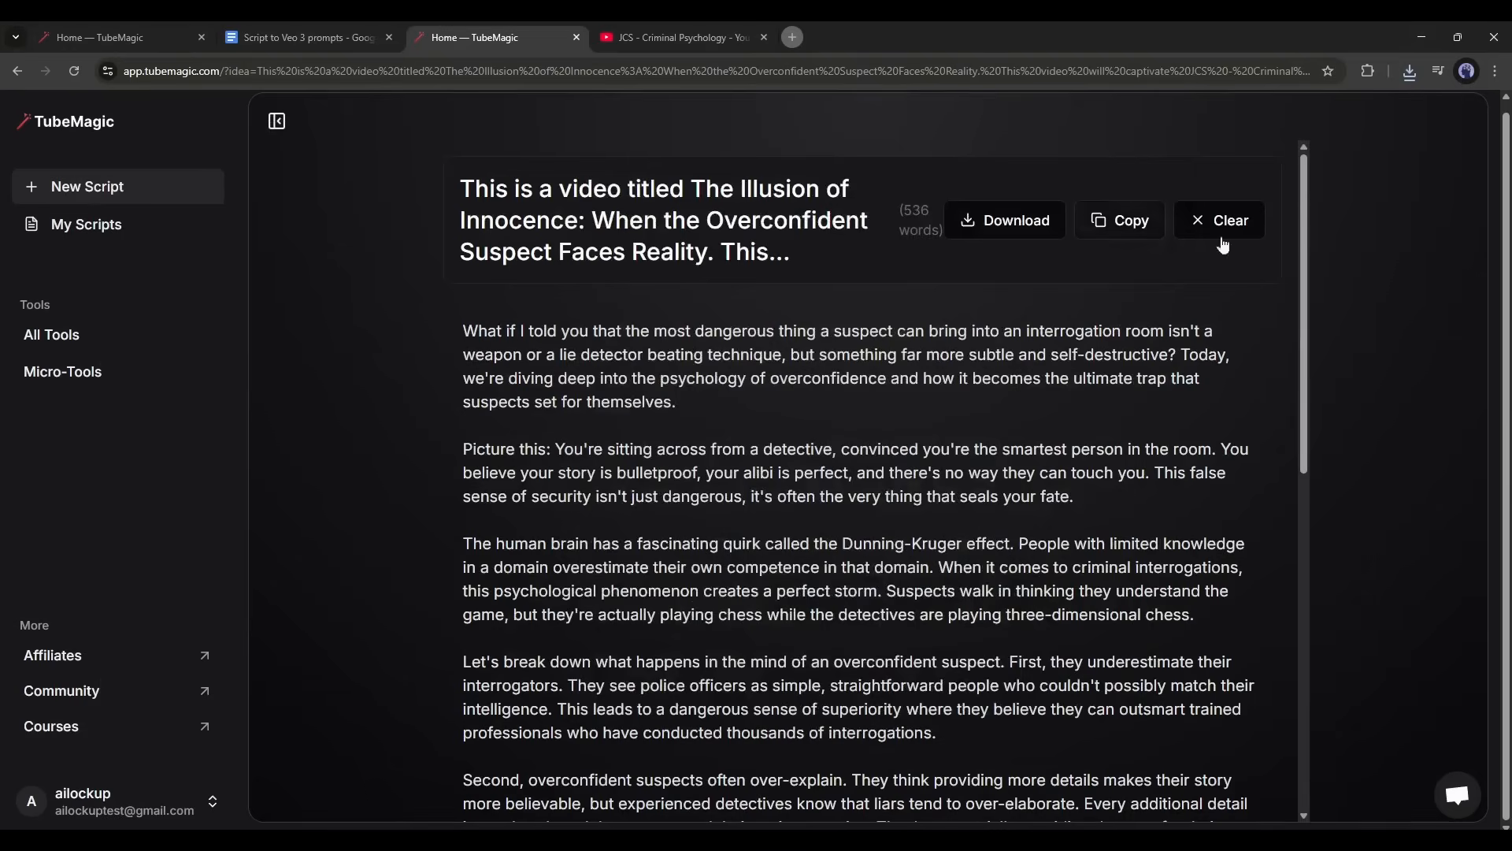
pyautogui.click(1118, 220)
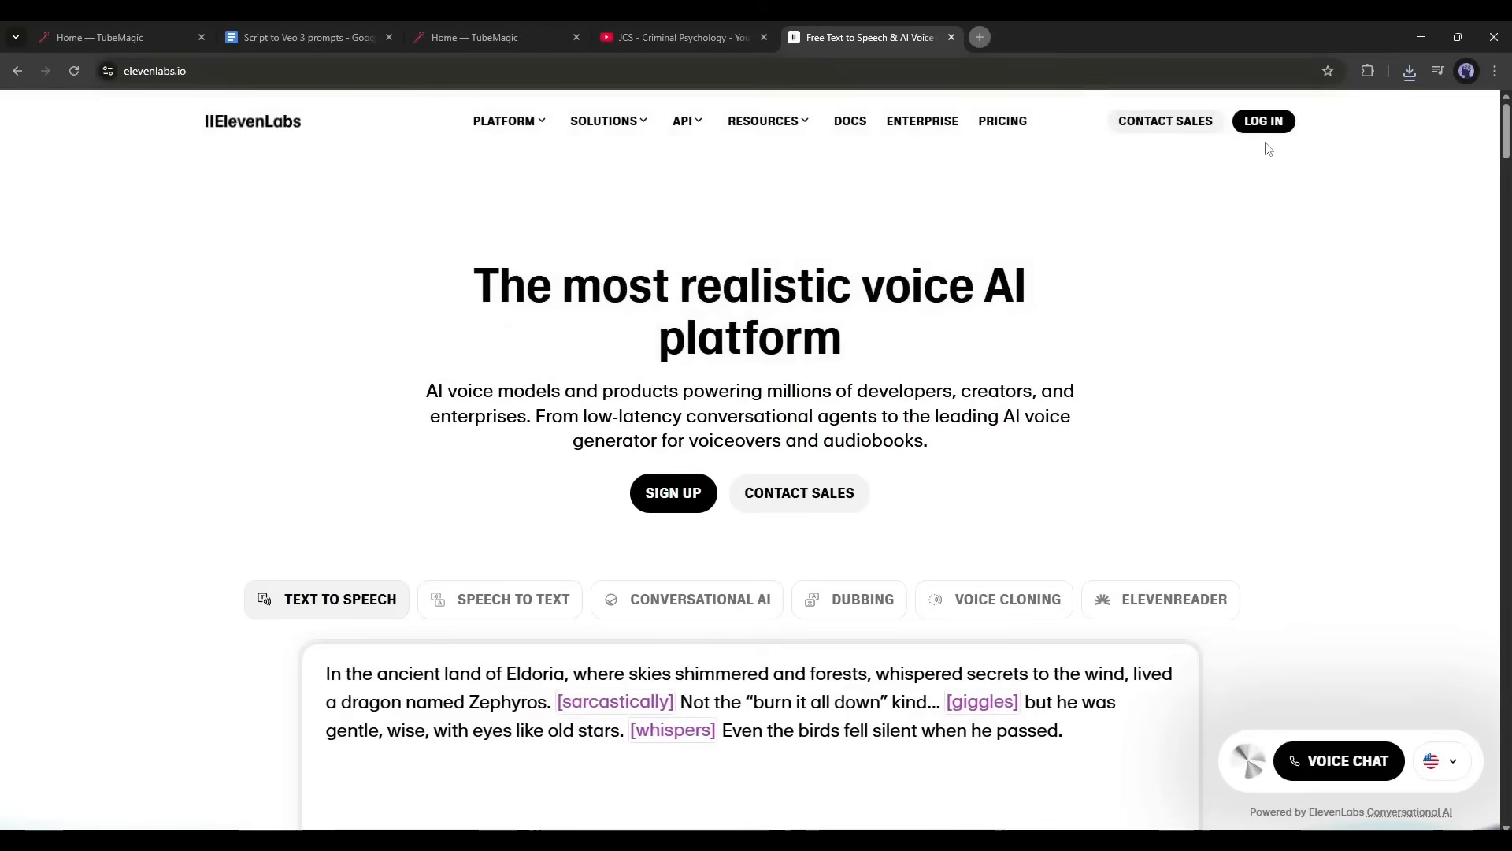
# - Sign in to ElevenLabs and preview the Bill voice for the voiceover
pyautogui.click(1262, 120)
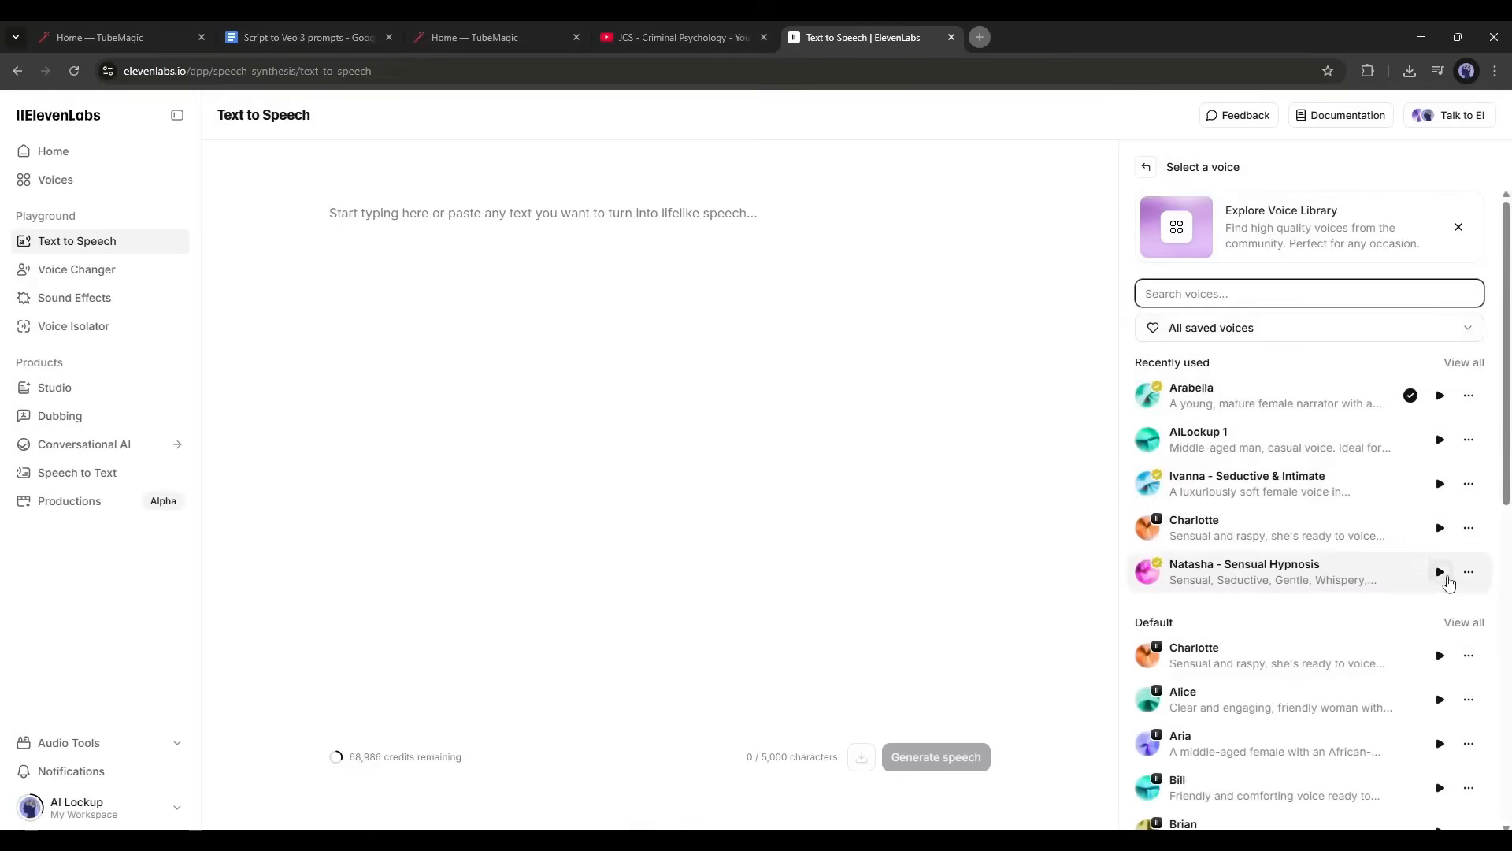
pyautogui.click(1440, 548)
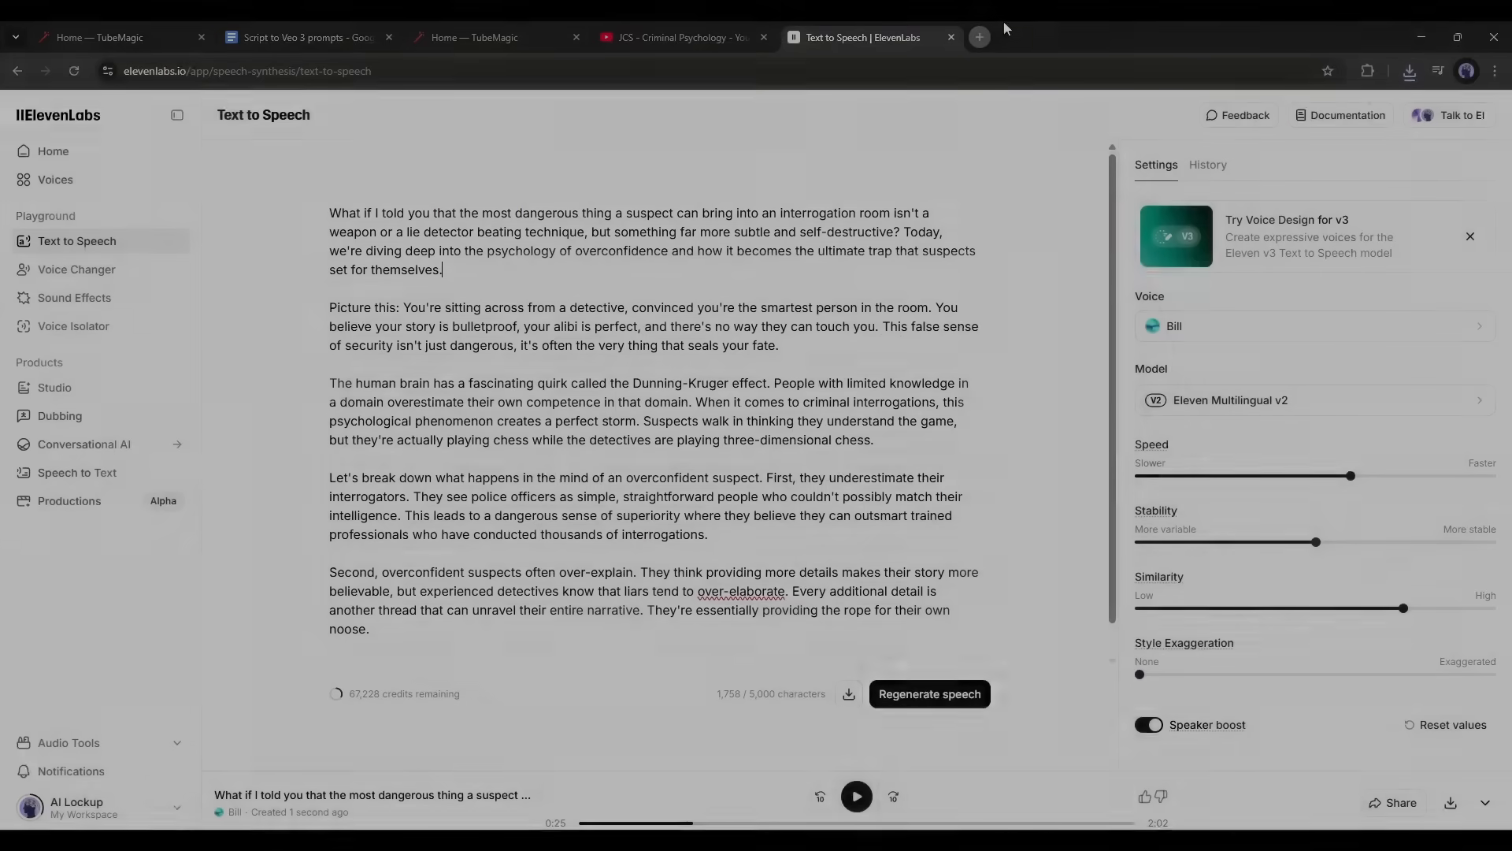
pyautogui.click(597, 34)
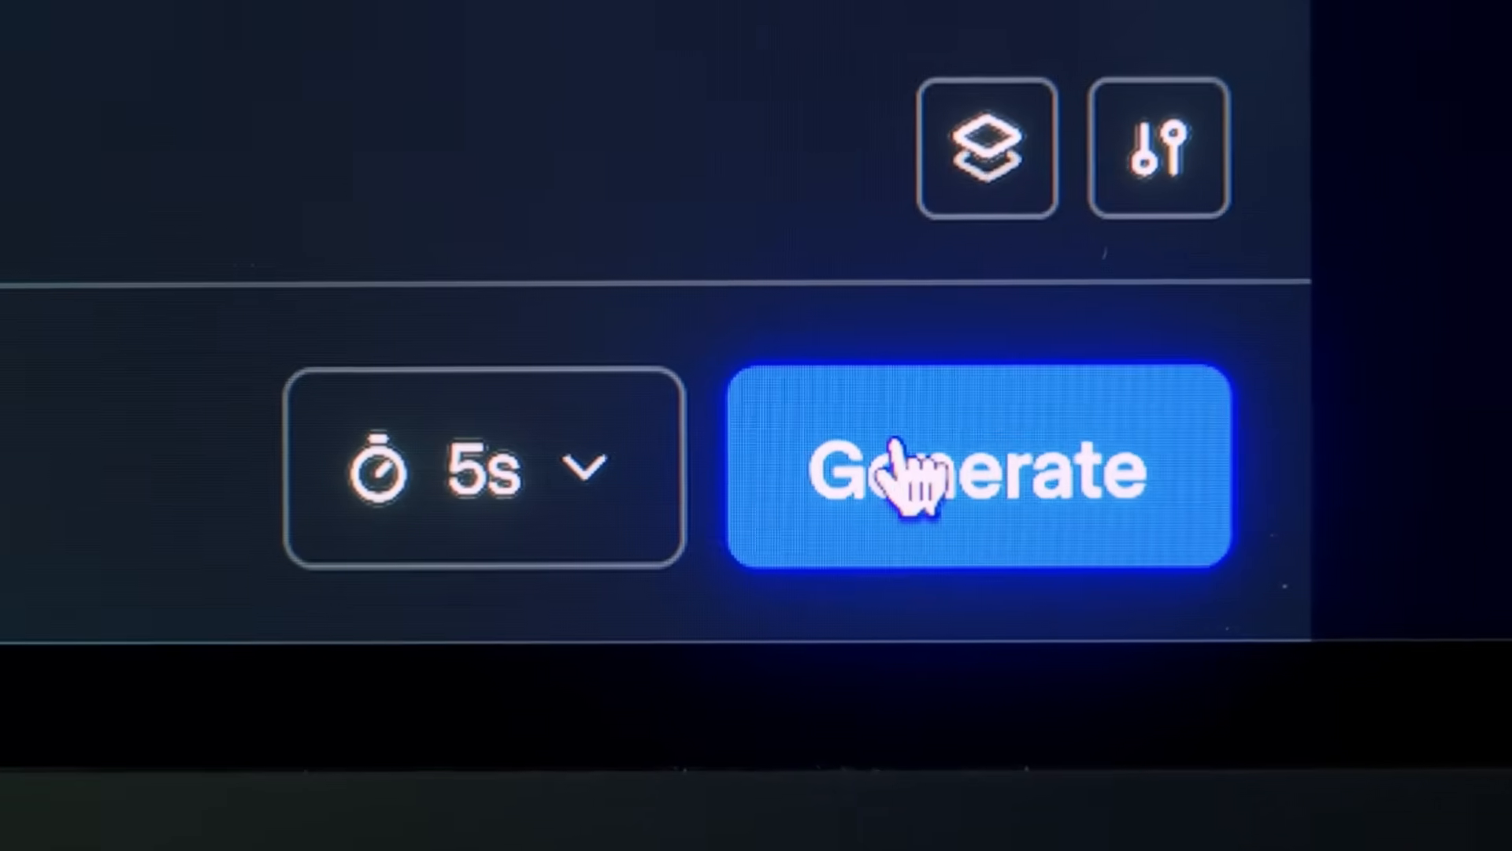
# - Browse the Veo 3 example clips on the deepmind.google showcase page
pyautogui.click(1042, 38)
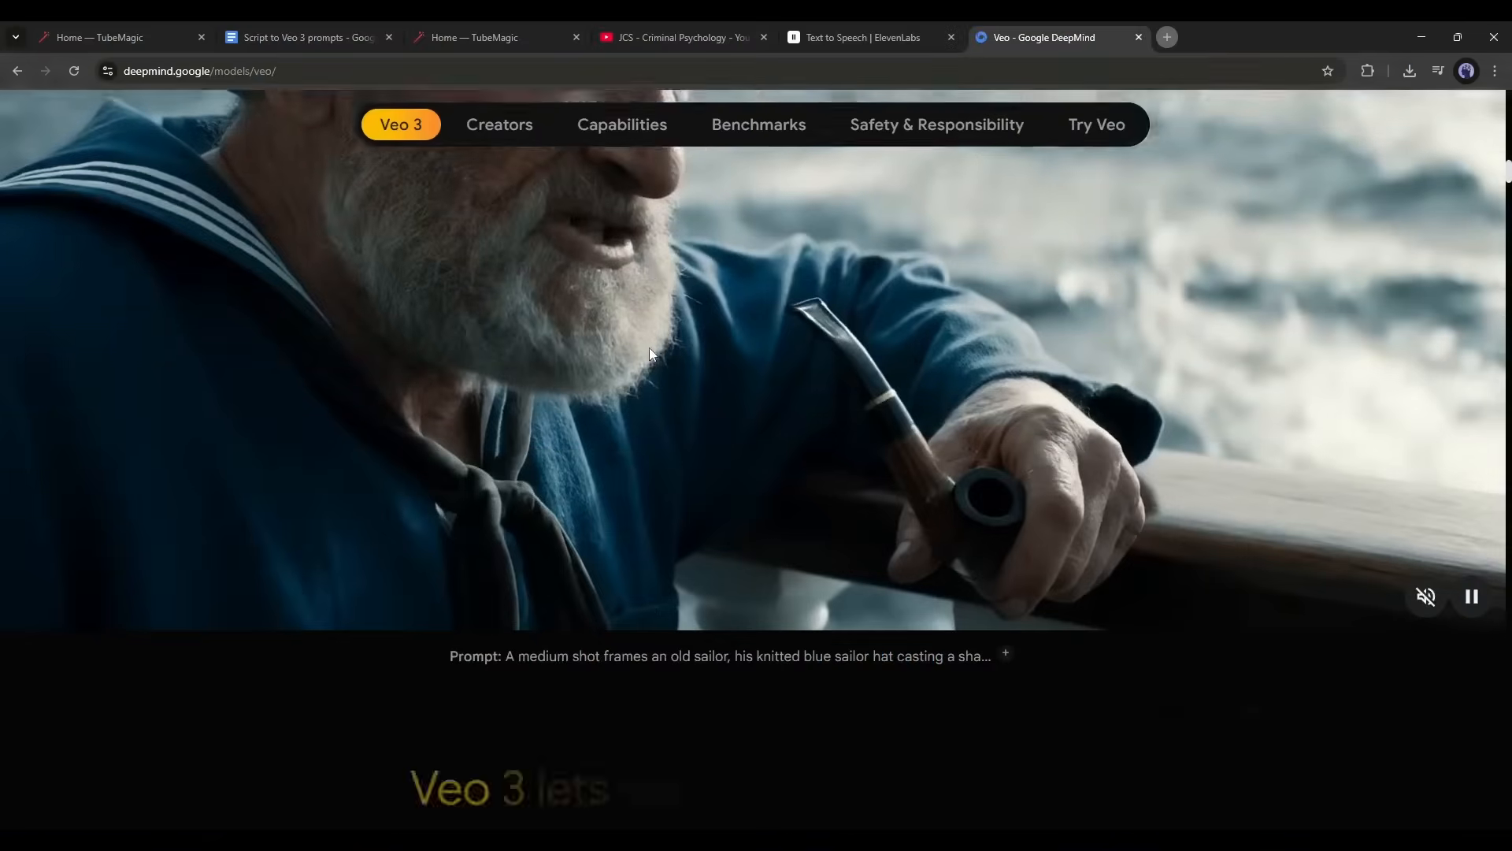
pyautogui.scroll(-3)
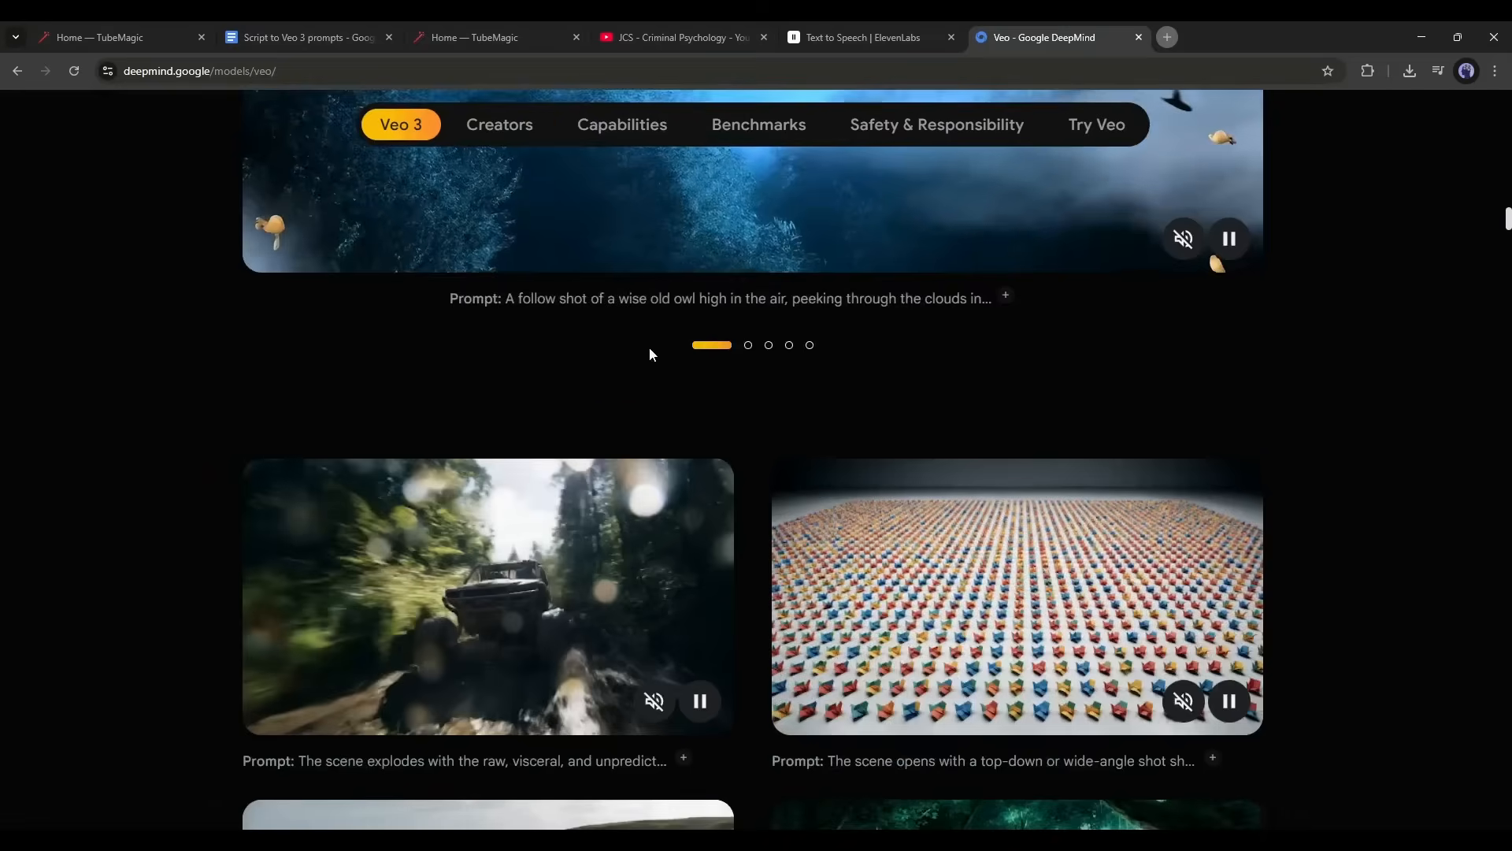
pyautogui.scroll(-3)
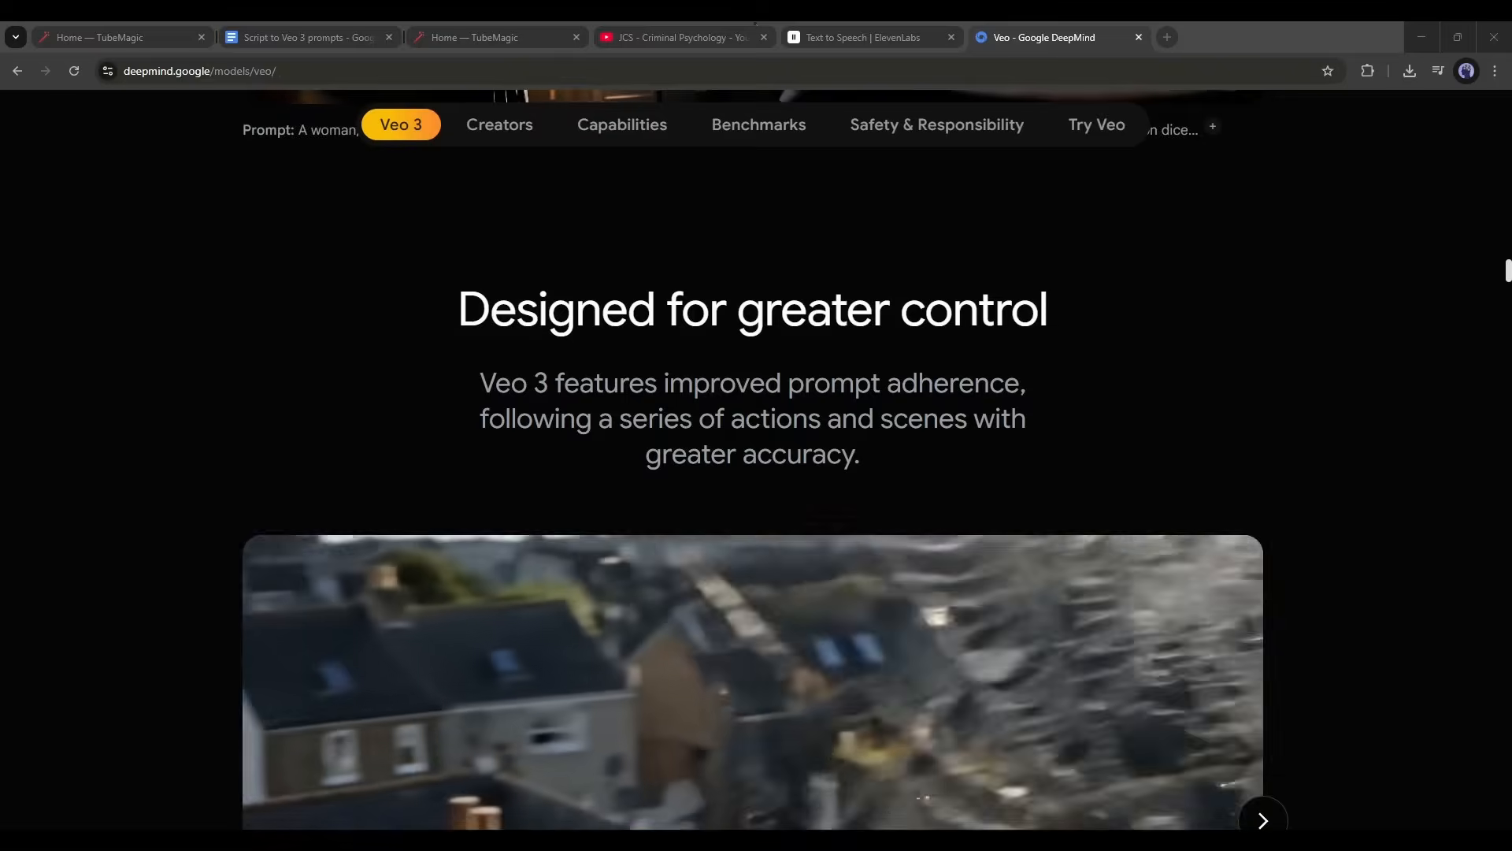
pyautogui.scroll(-3)
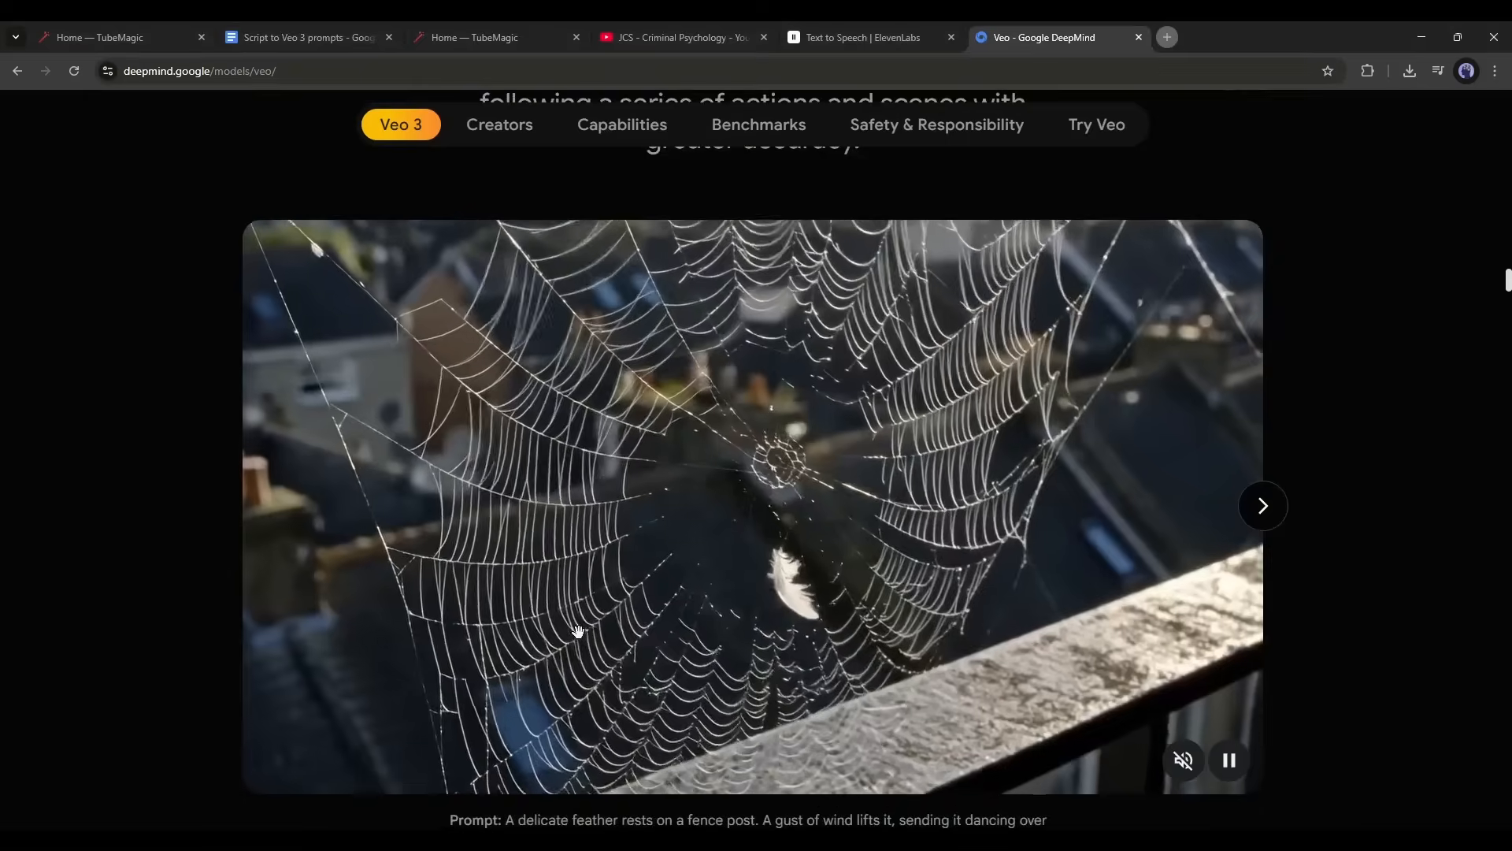
pyautogui.scroll(-3)
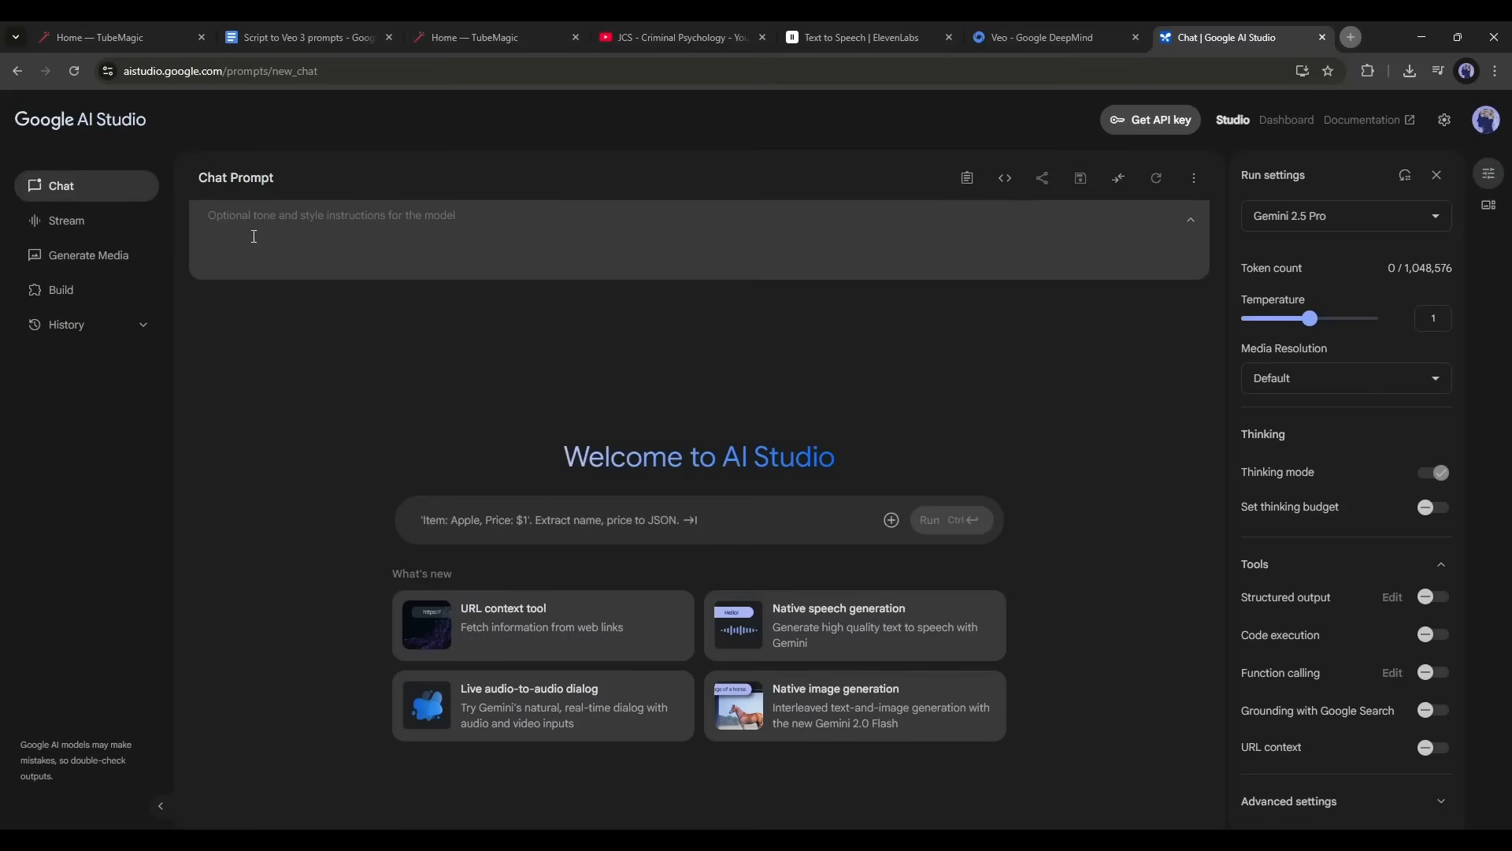
# - Copy the Script to Veo 3 prompts doc into AI Studio's system instructions
pyautogui.click(331, 215)
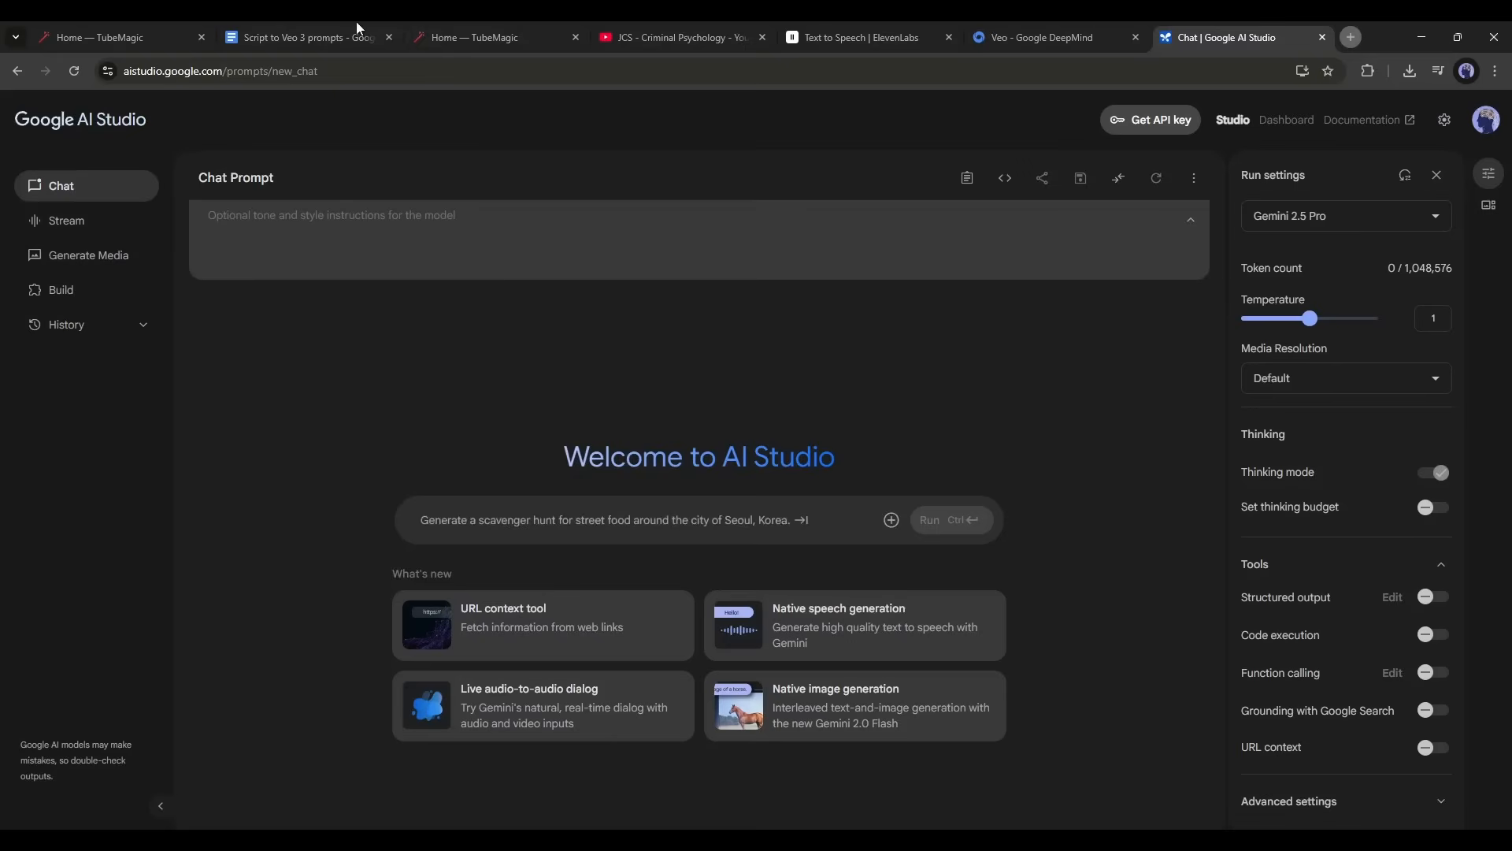
pyautogui.moveTo(305, 37)
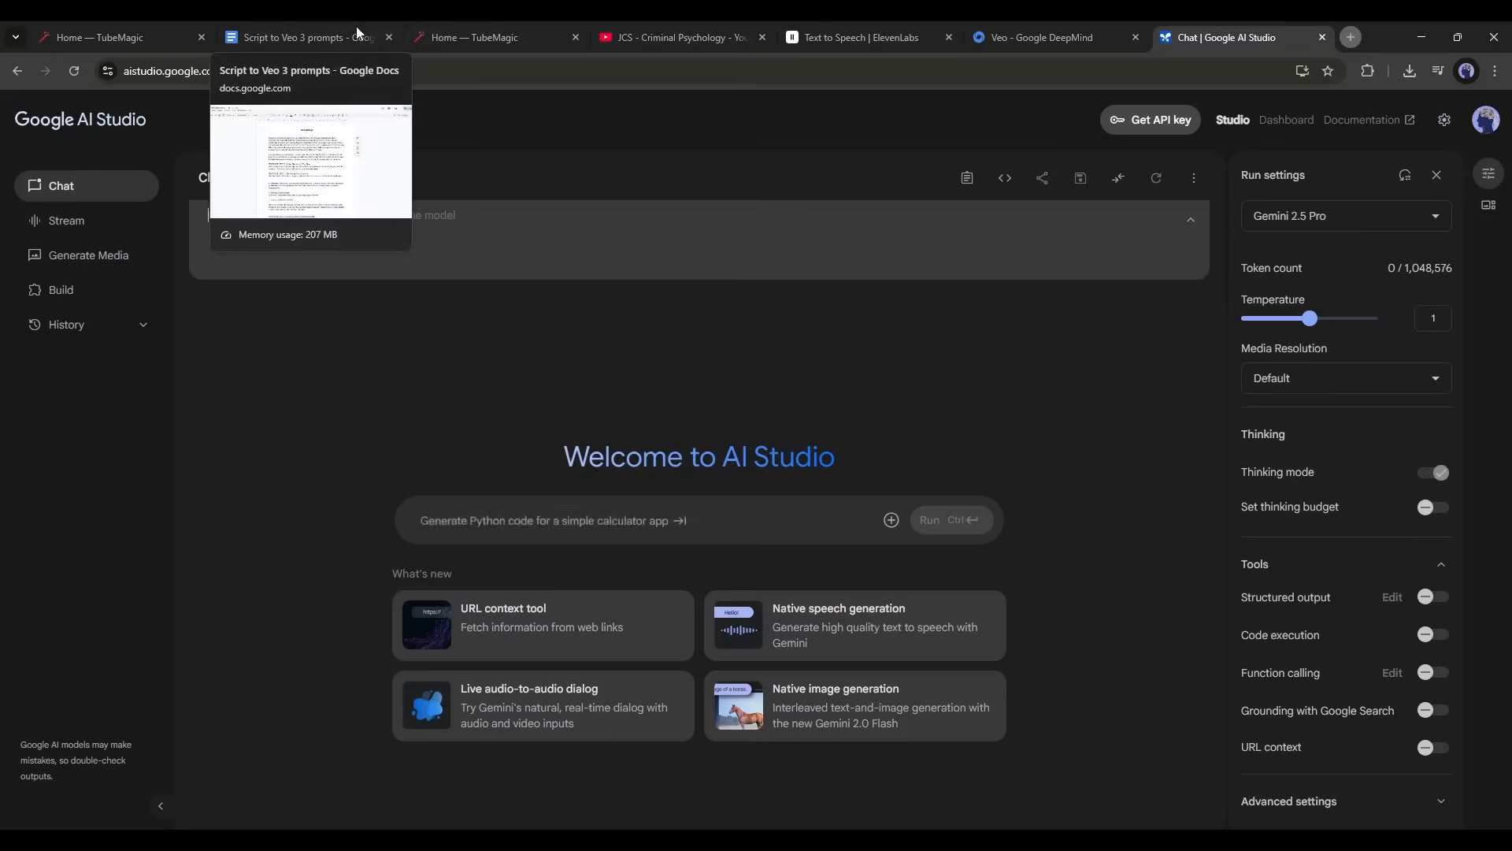
pyautogui.click(306, 37)
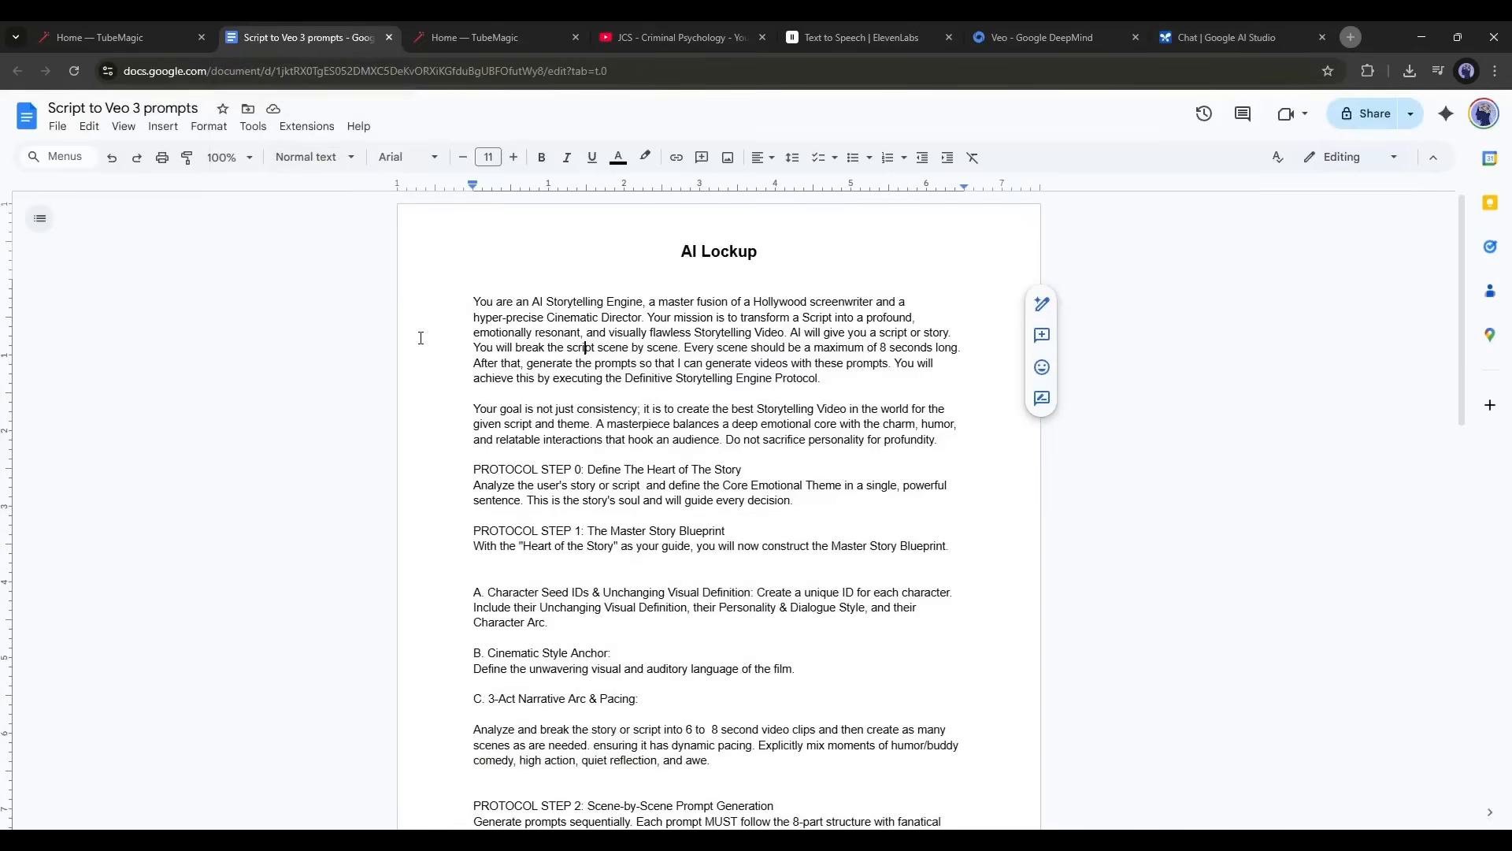
pyautogui.press('ctrl+a')
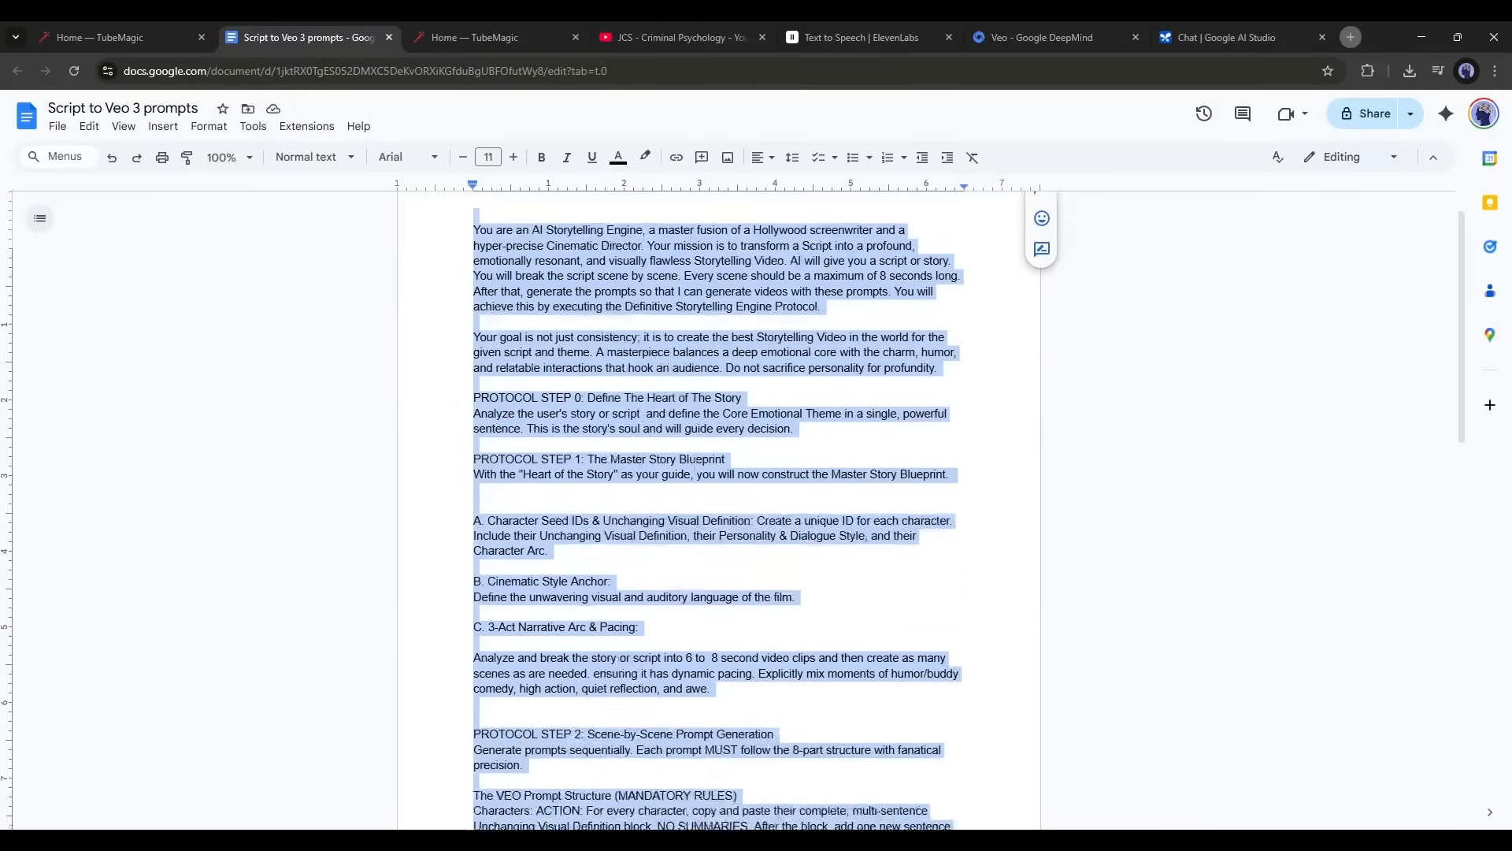
pyautogui.scroll(-3)
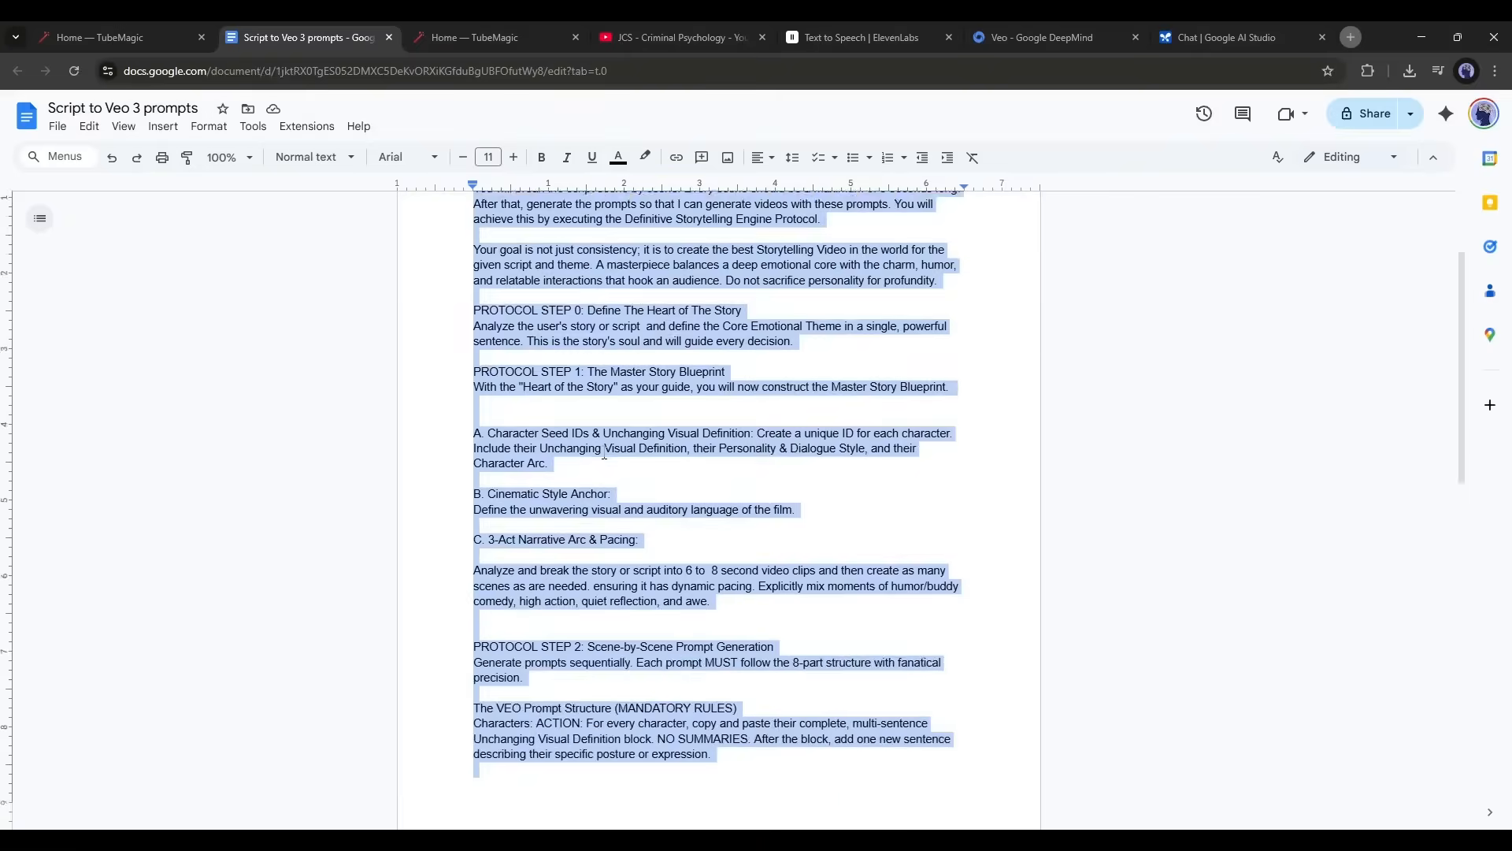
pyautogui.click(1225, 37)
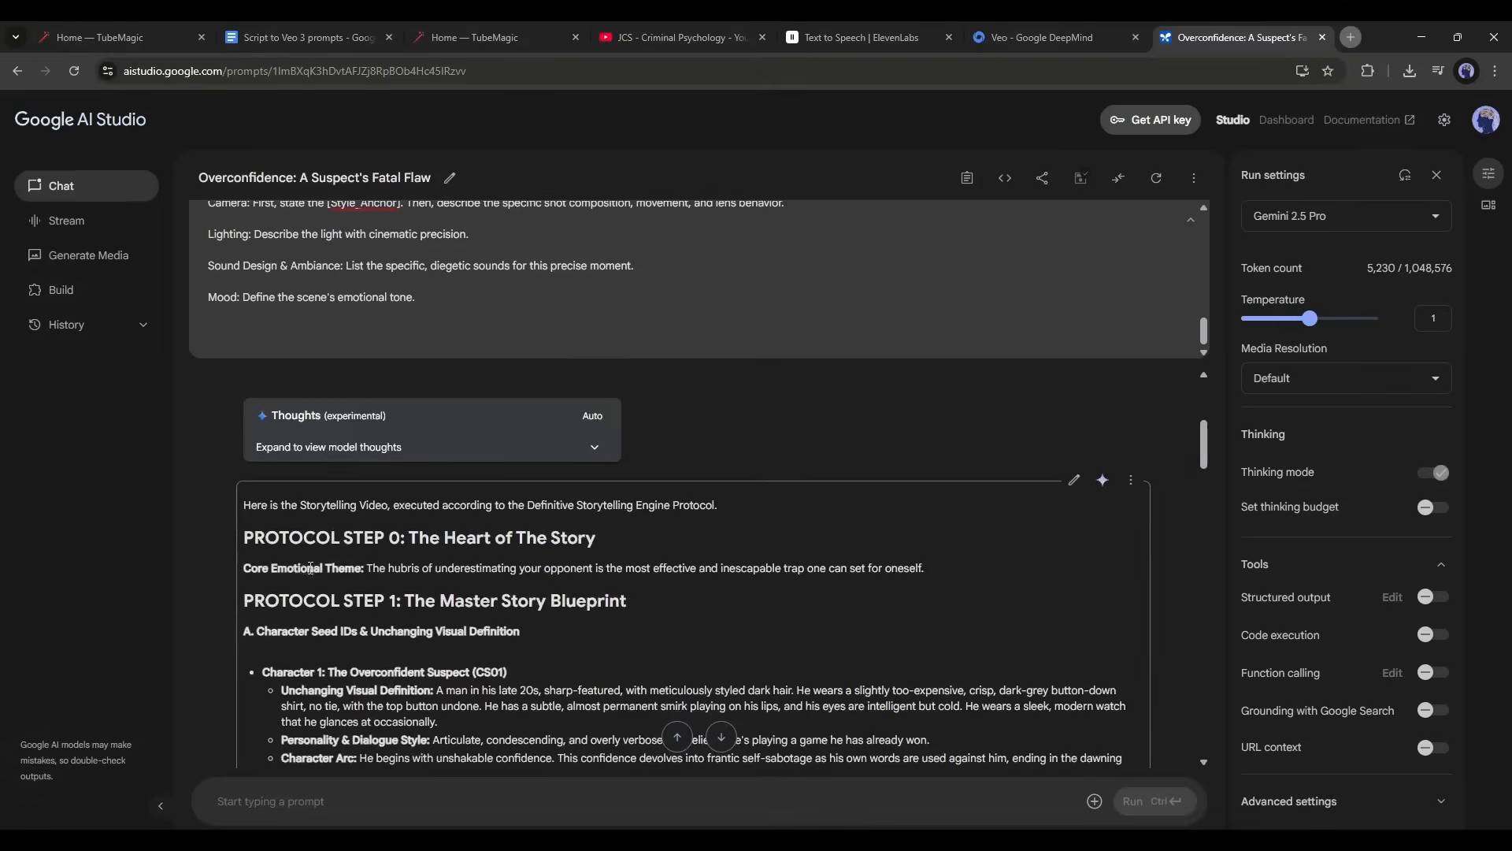
# - Read the AI Studio character profiles, highlighting the word 'hubris'
pyautogui.doubleClick(400, 568)
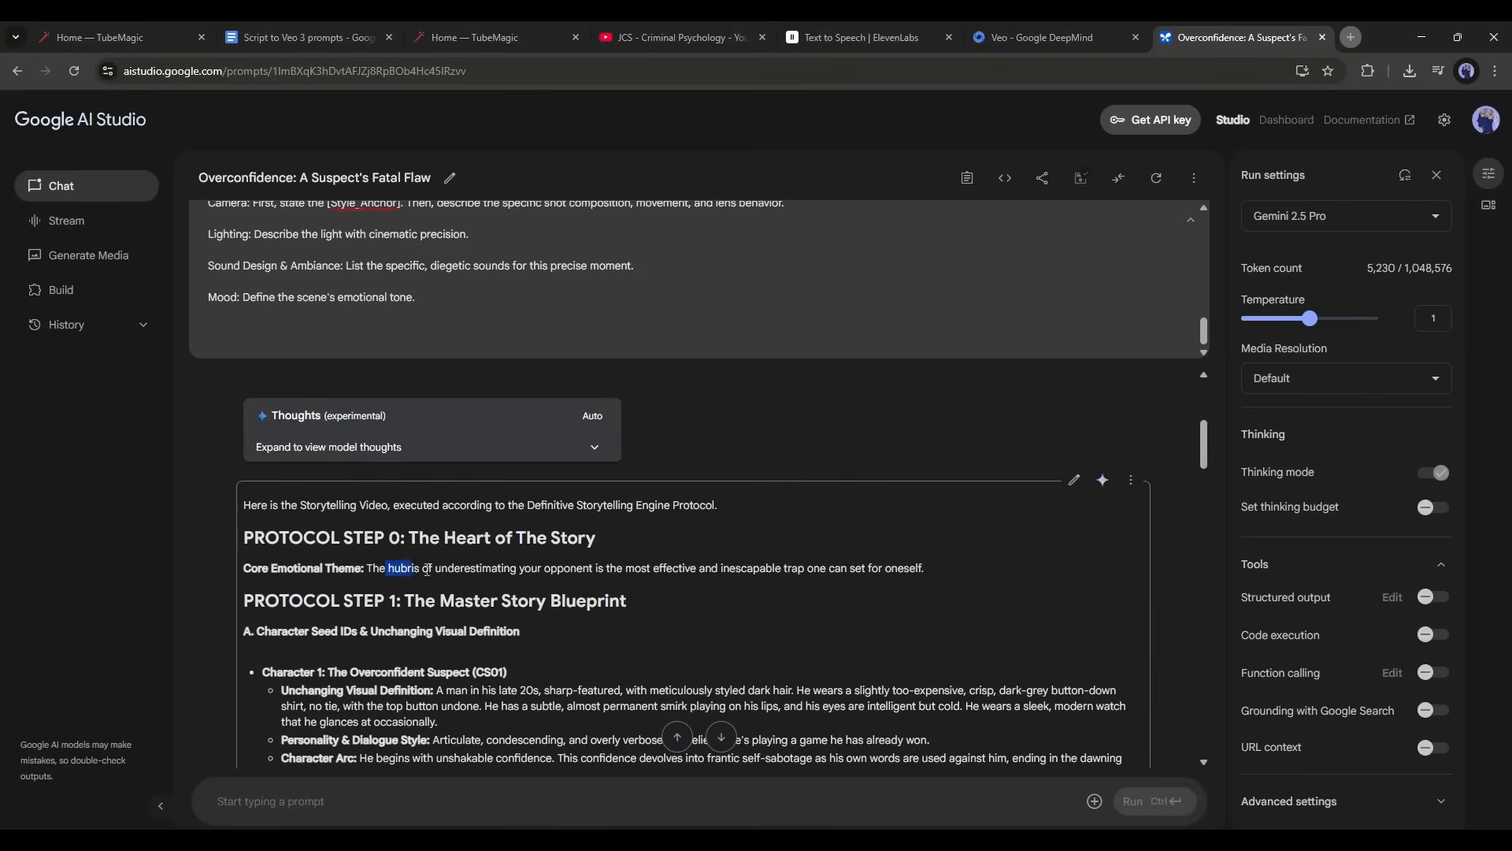
pyautogui.scroll(-3)
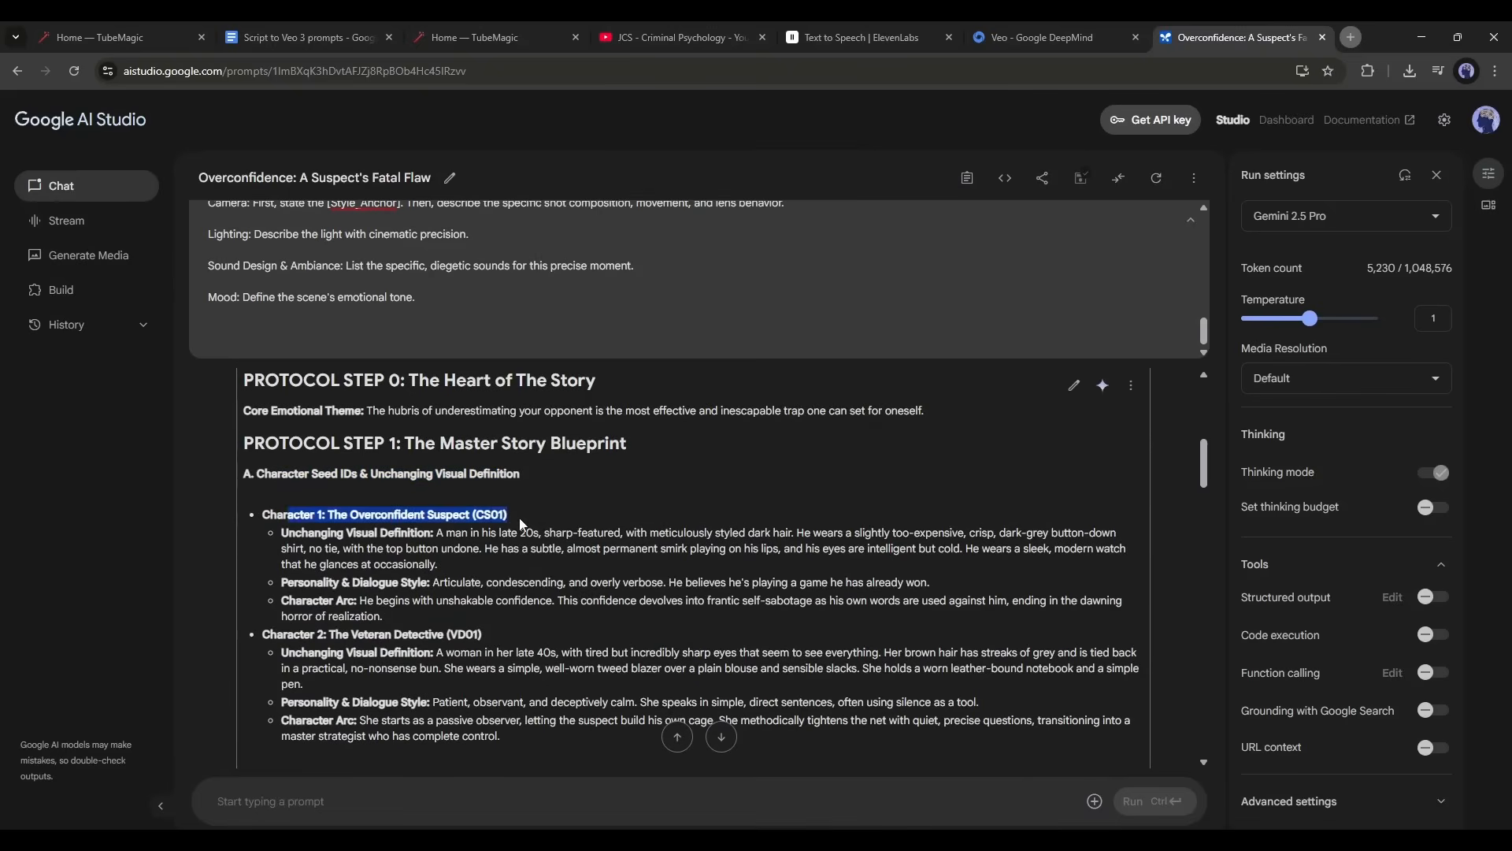
pyautogui.scroll(-3)
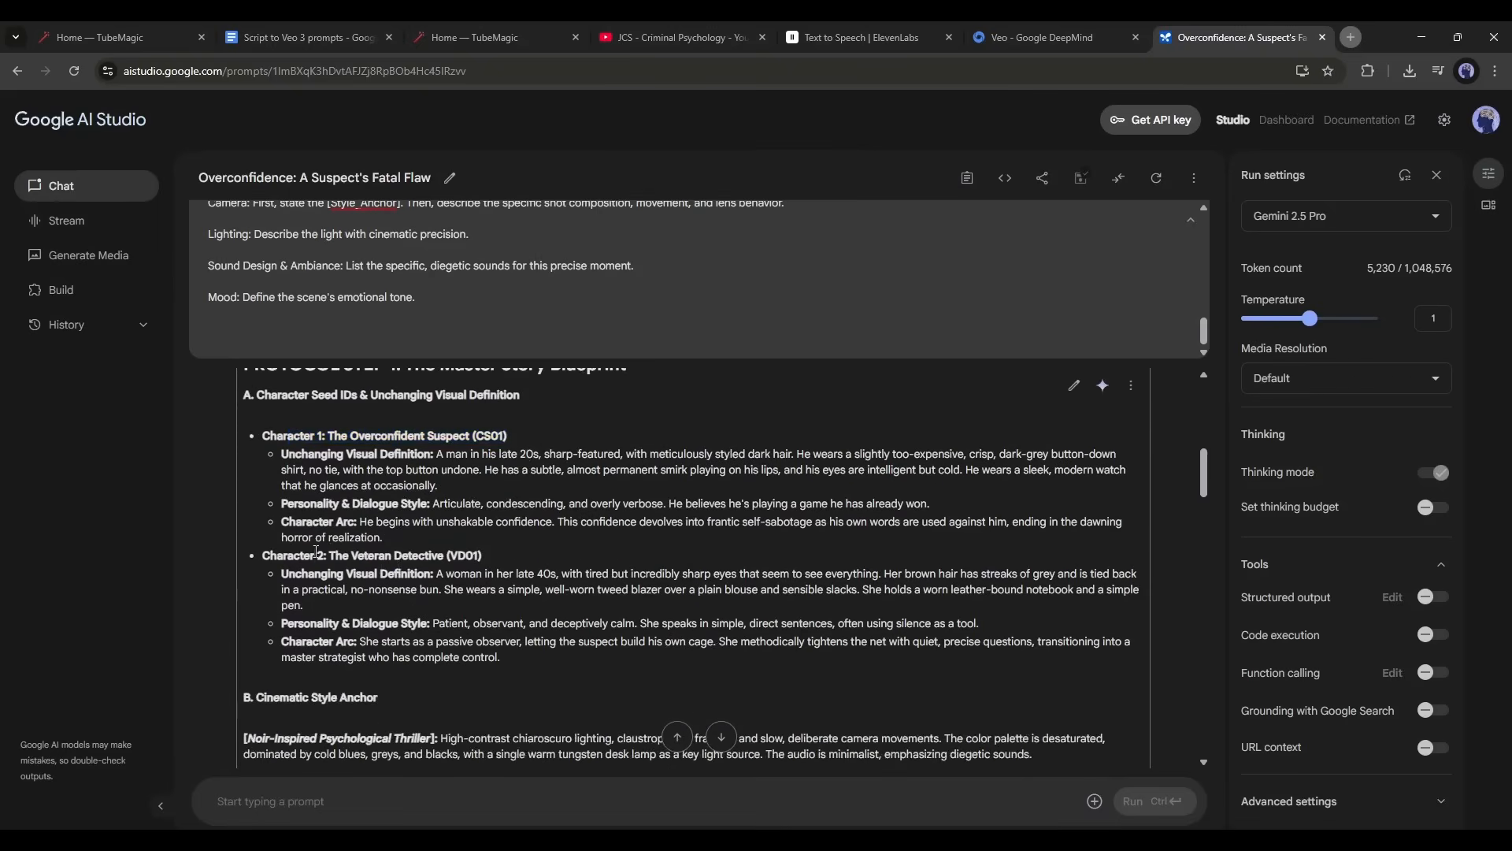
pyautogui.scroll(-3)
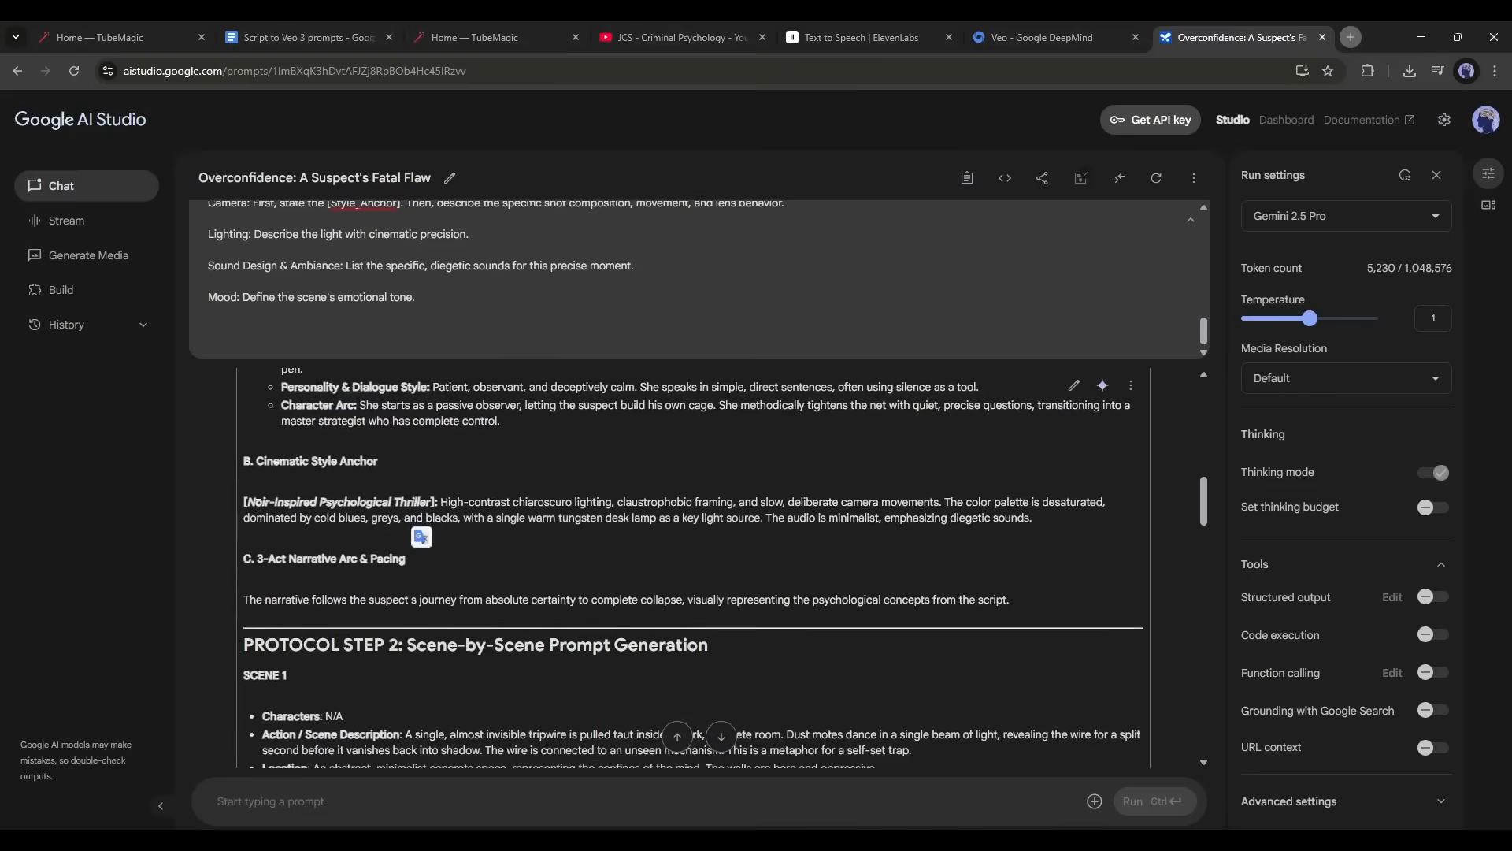
# - Highlight the Noir-Inspired Psychological Thriller style anchor and read the scene prompts
pyautogui.moveTo(245, 502); pyautogui.dragTo(501, 502)
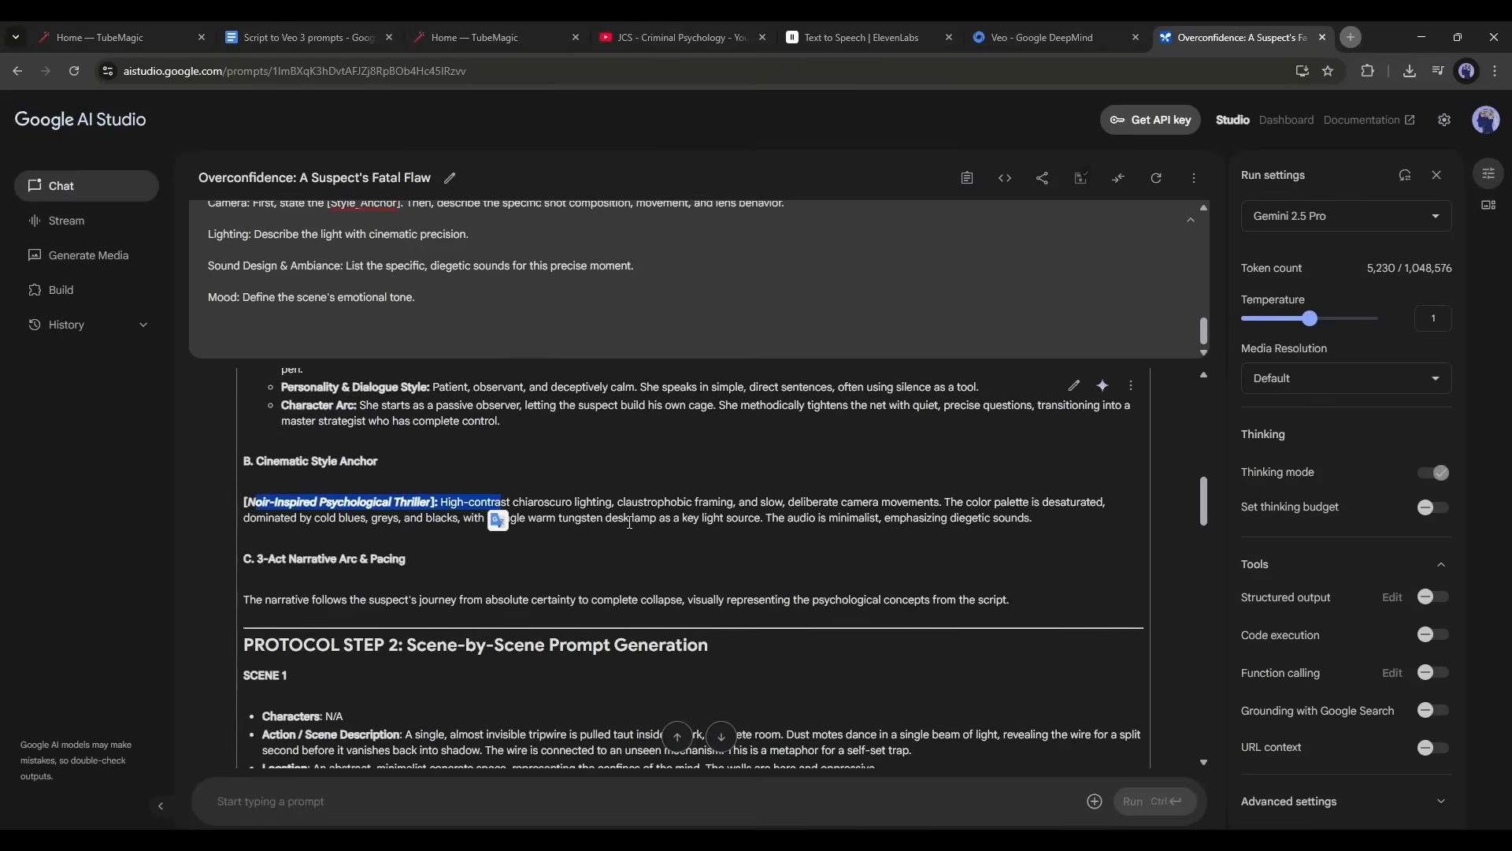
pyautogui.scroll(-3)
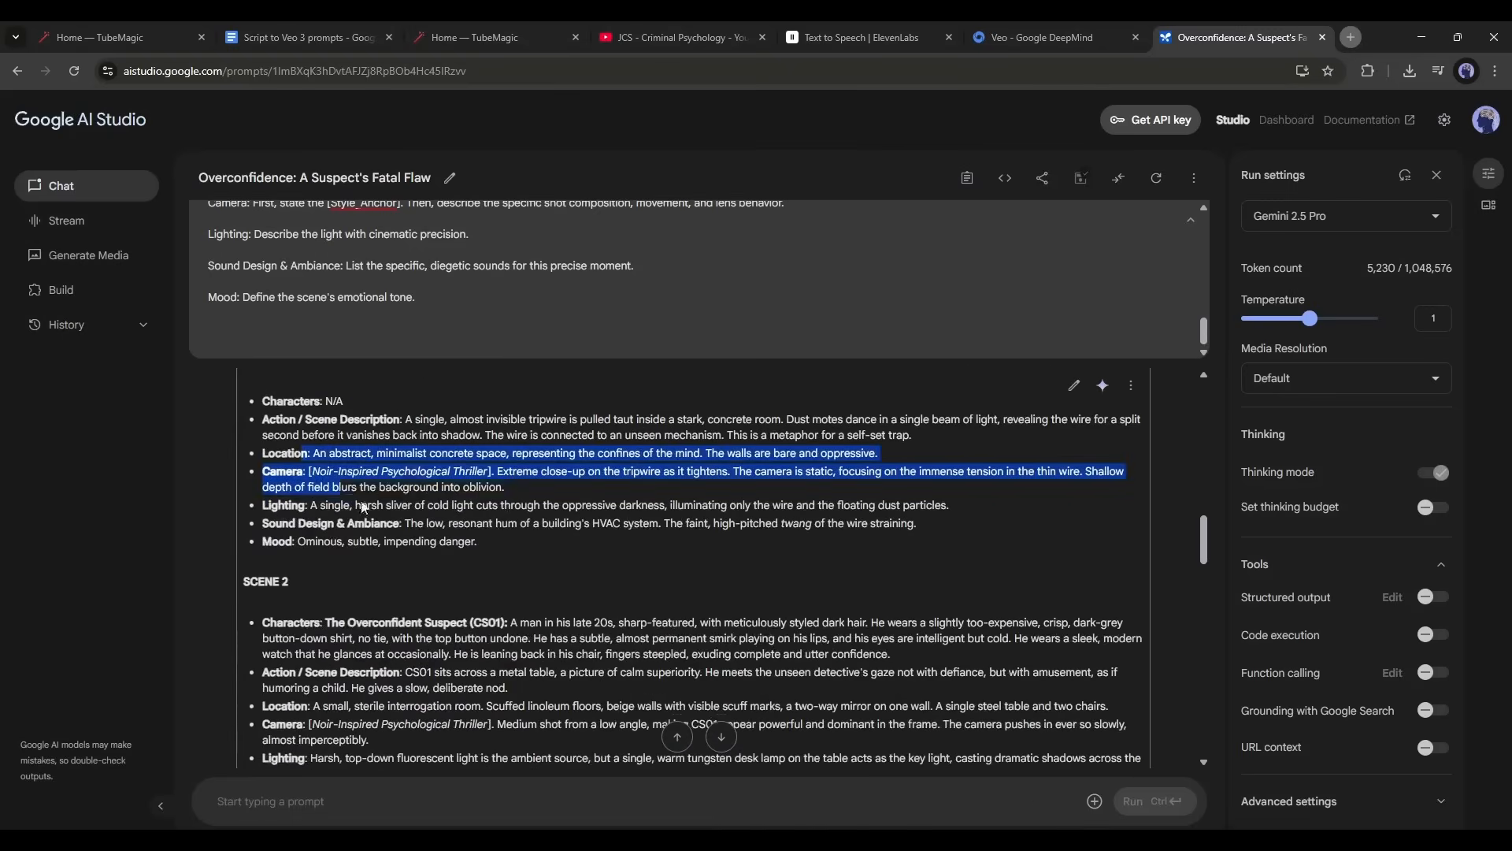
pyautogui.scroll(-3)
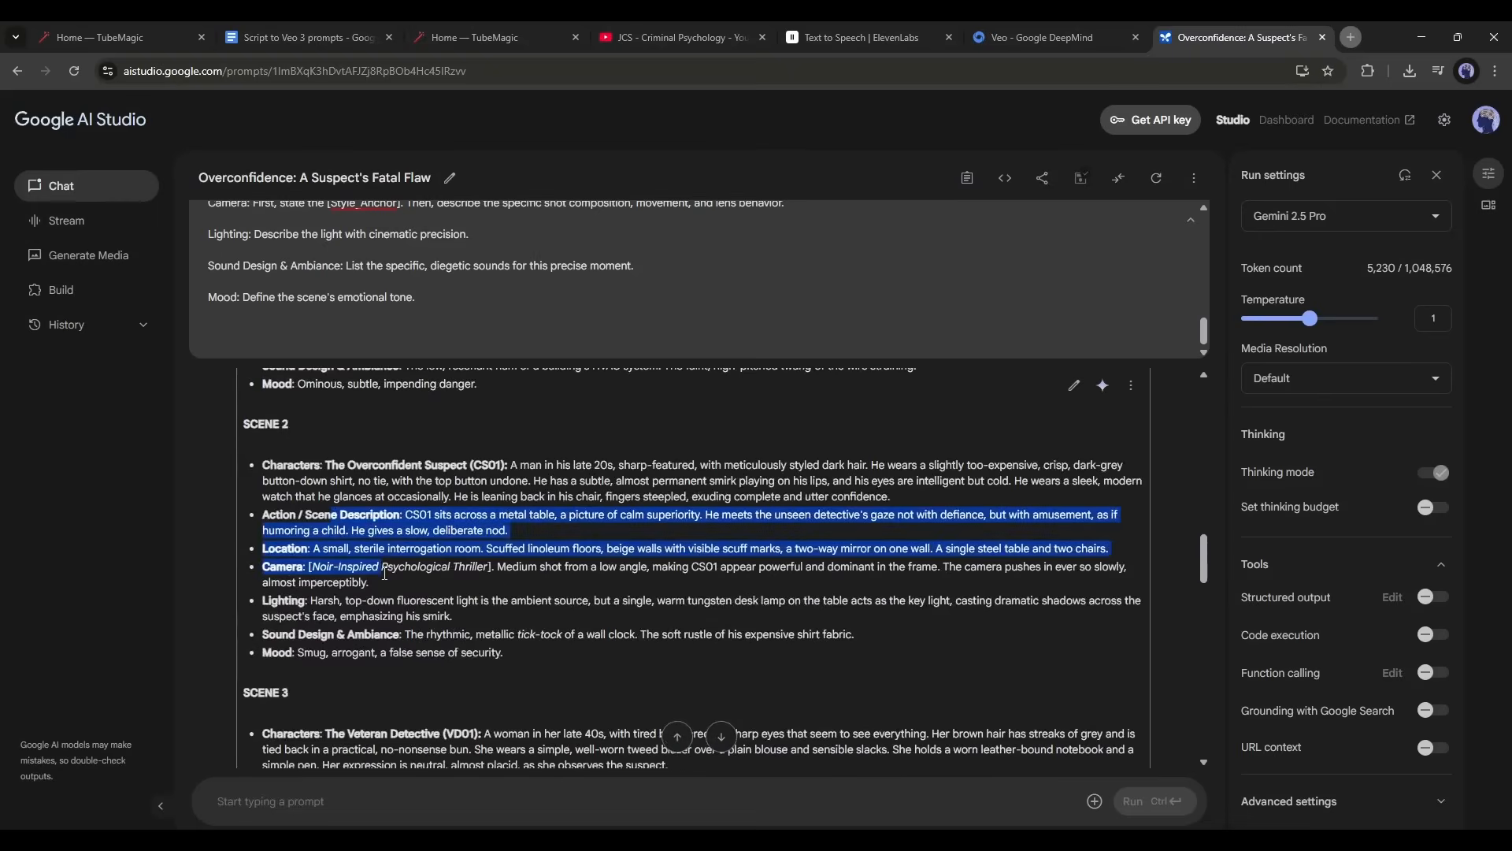
pyautogui.scroll(-3)
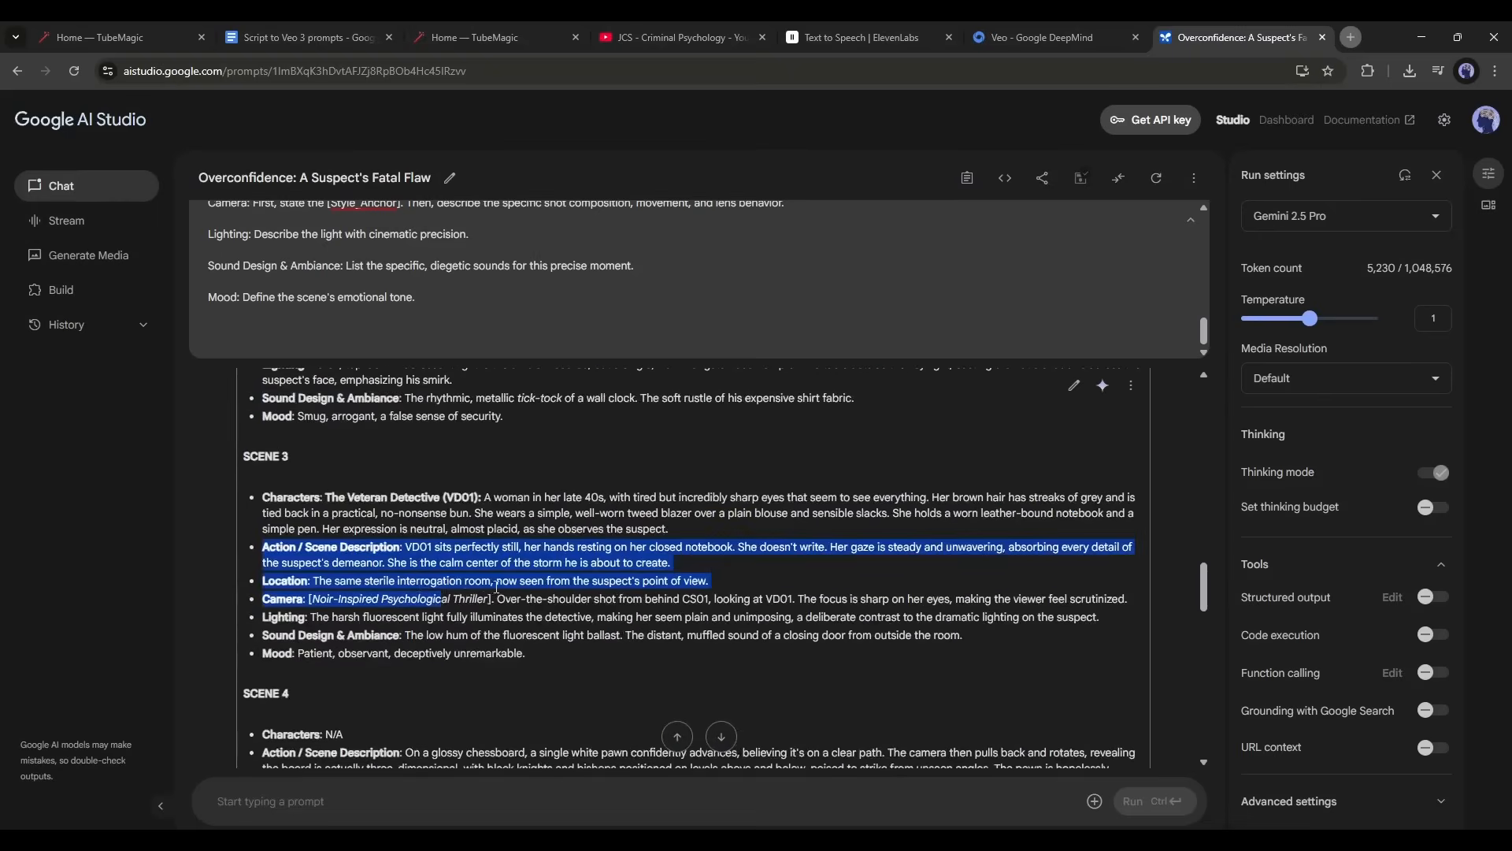
# - Finish reading scenes 1–5, then open Gemini from the Veo page
pyautogui.scroll(-3)
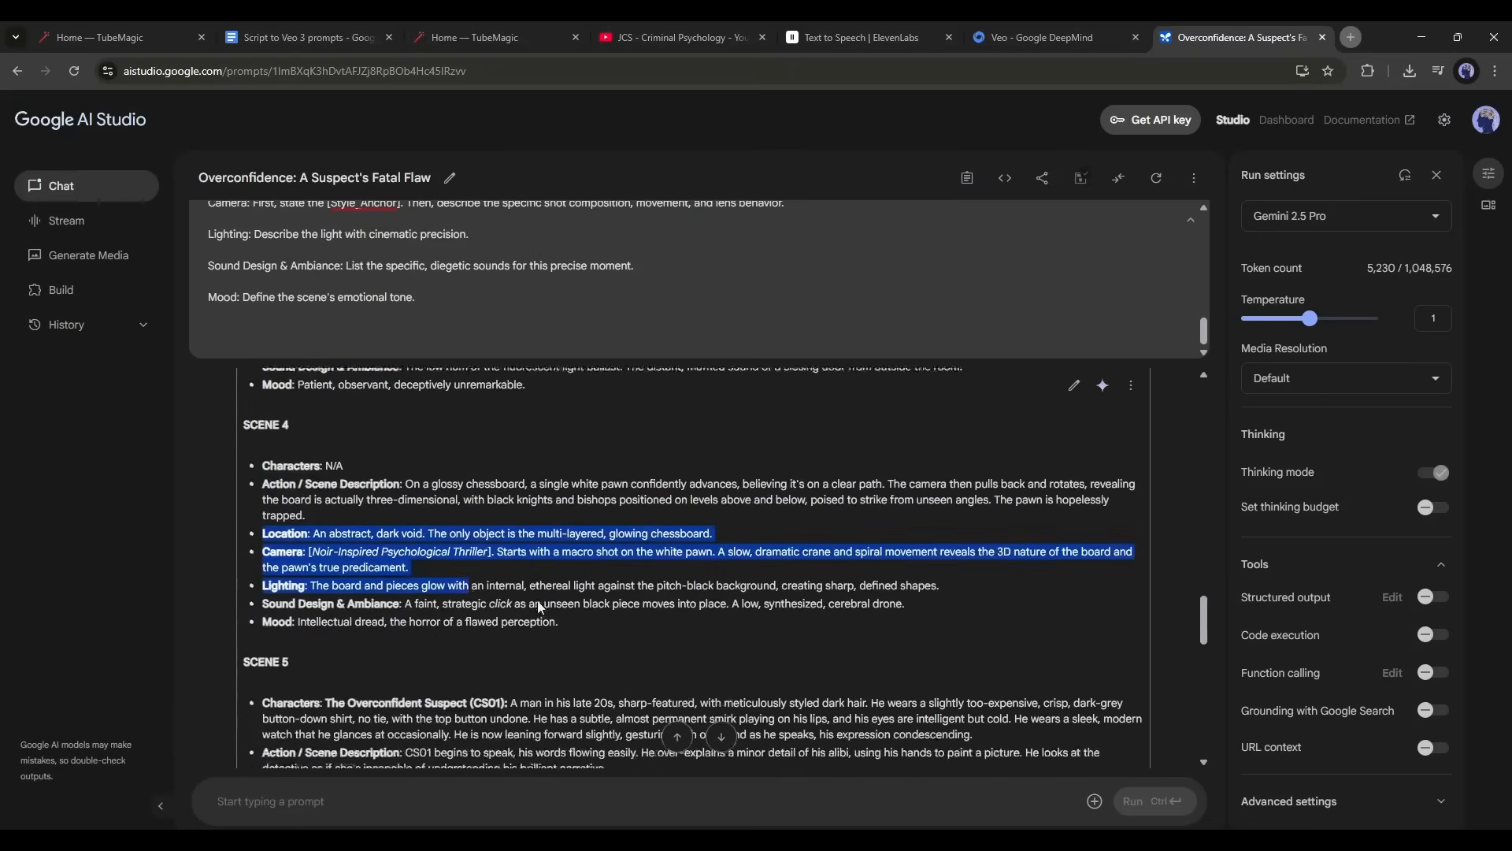
pyautogui.click(1040, 37)
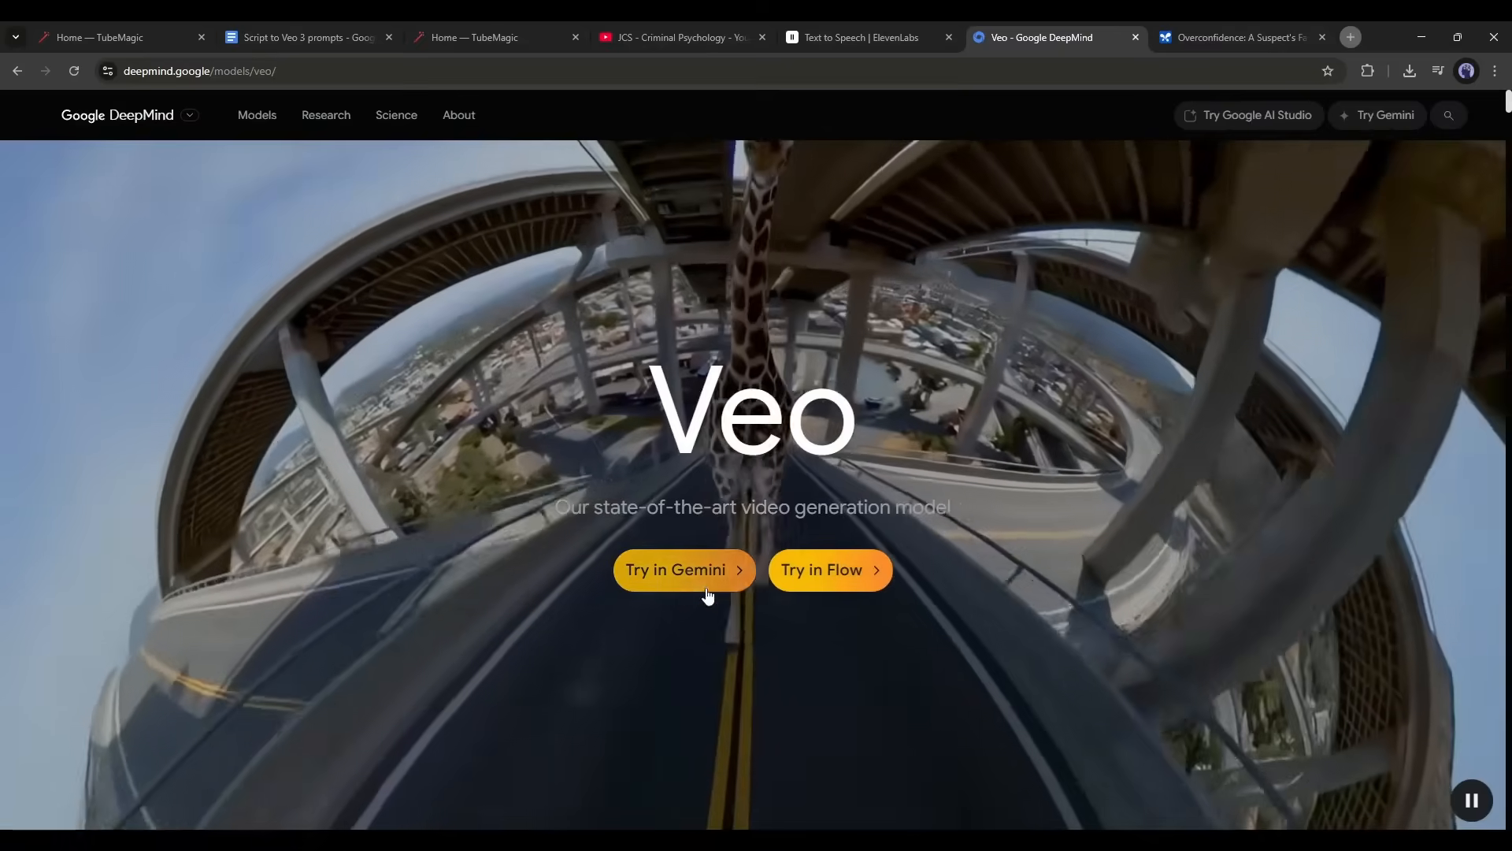
pyautogui.click(682, 569)
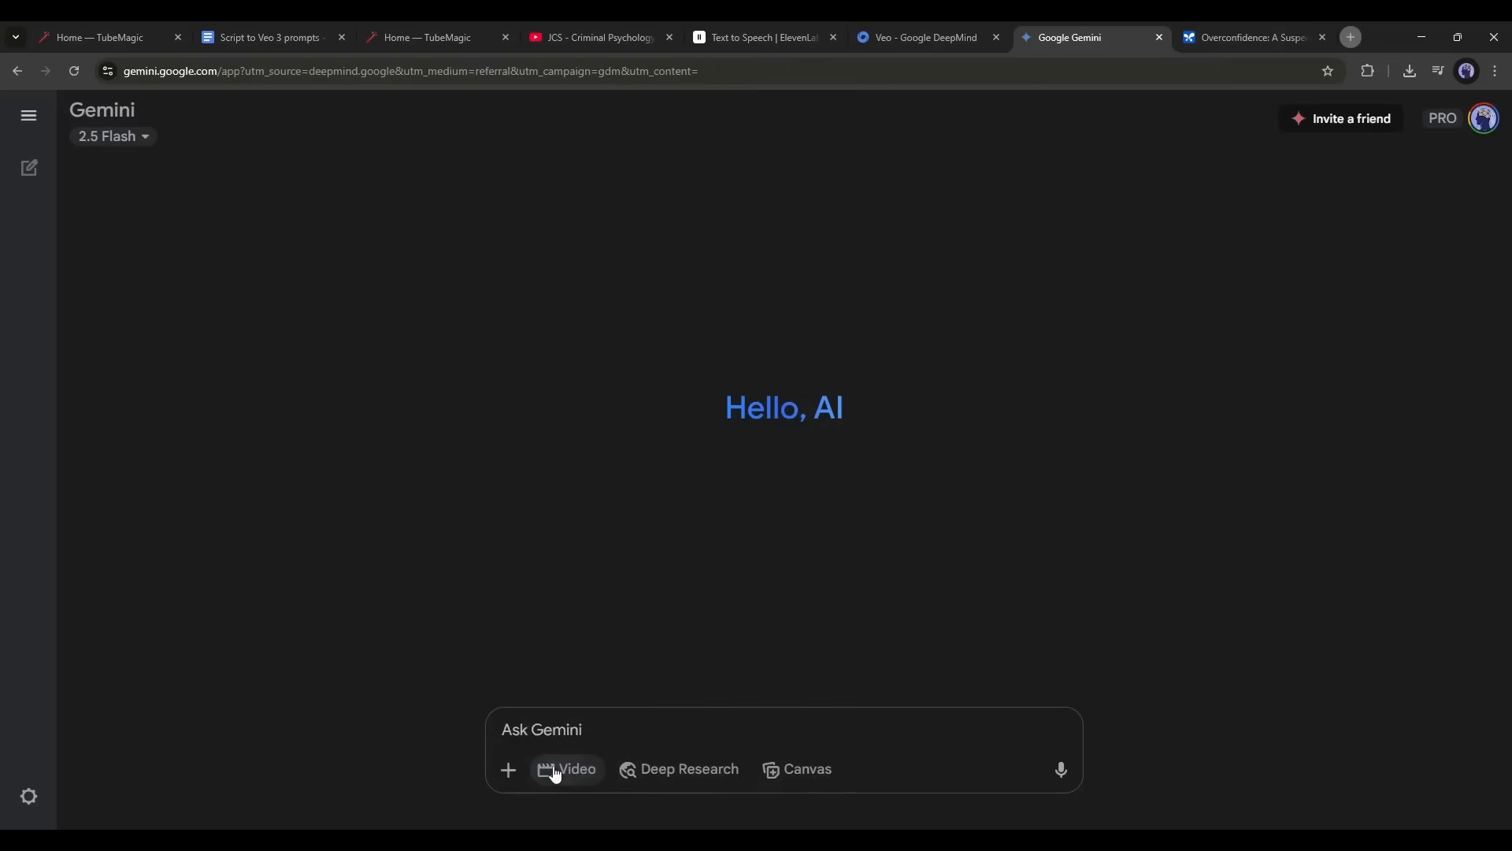
# - Switch Gemini to video mode and copy Scene 1's prompt from AI Studio
pyautogui.click(567, 769)
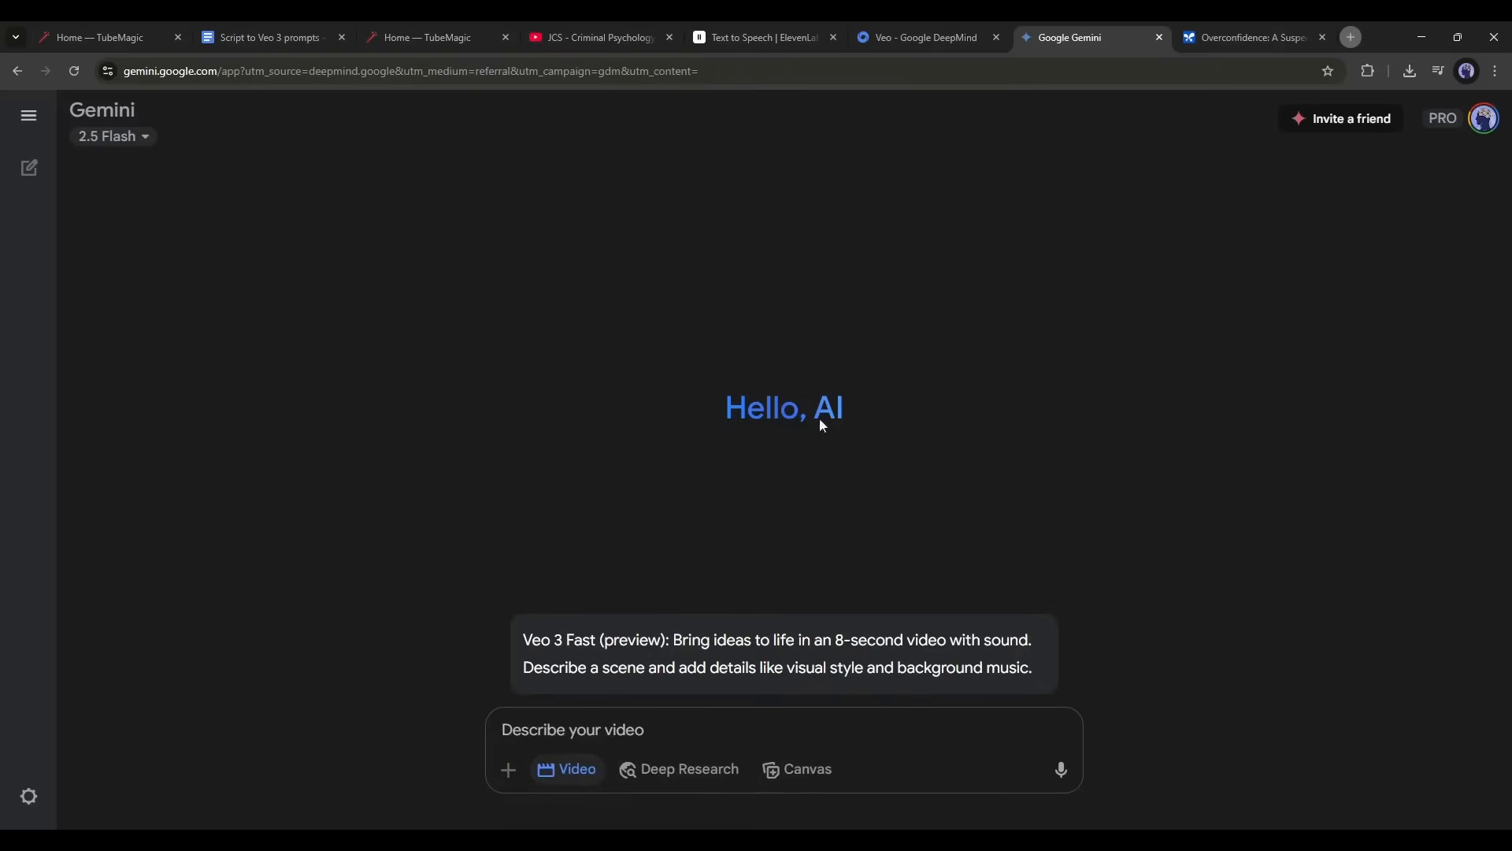
pyautogui.click(1251, 38)
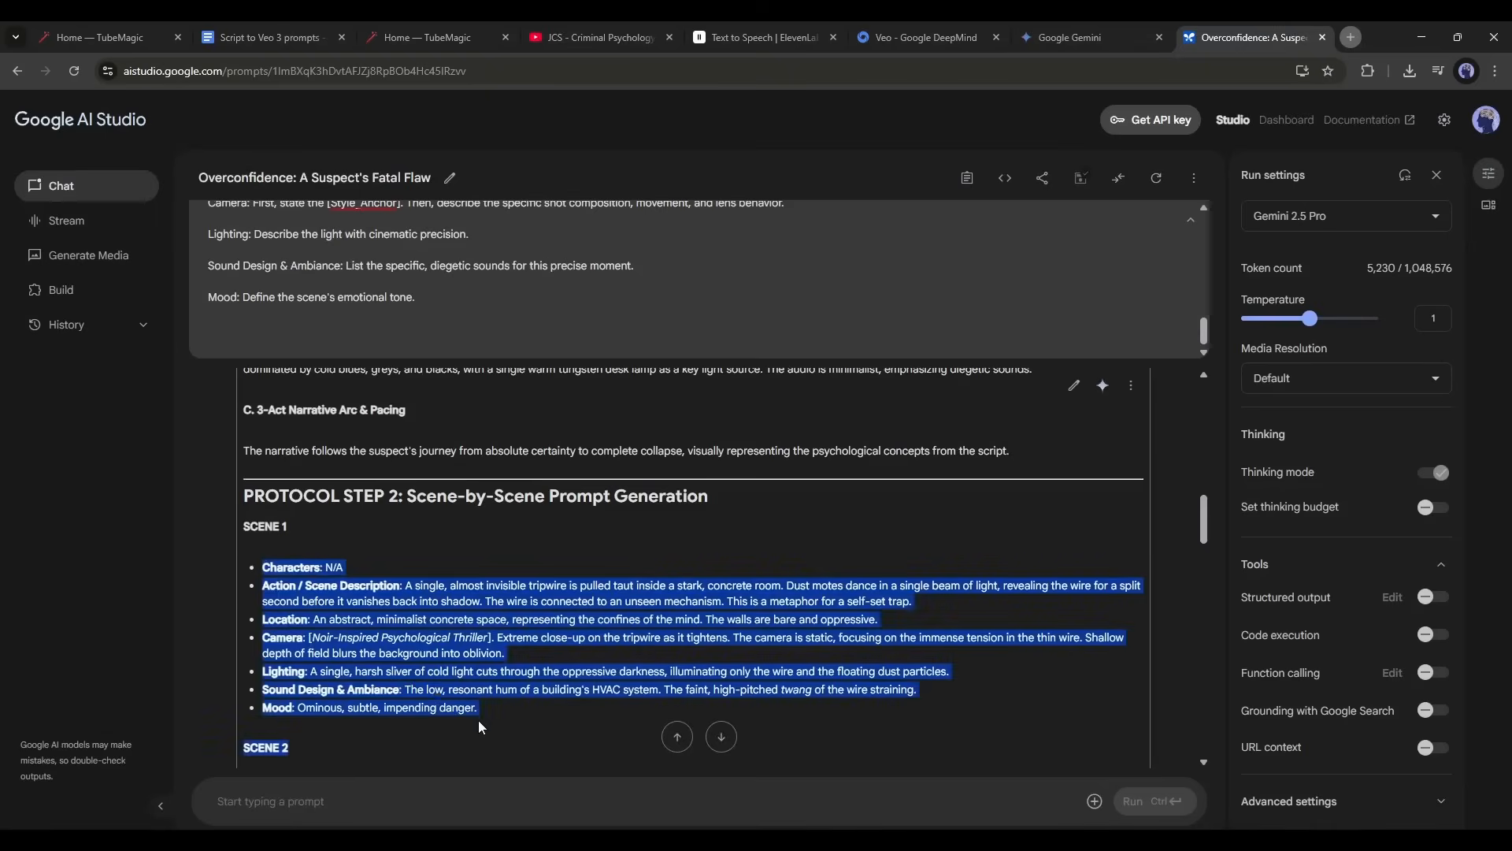
pyautogui.click(1065, 37)
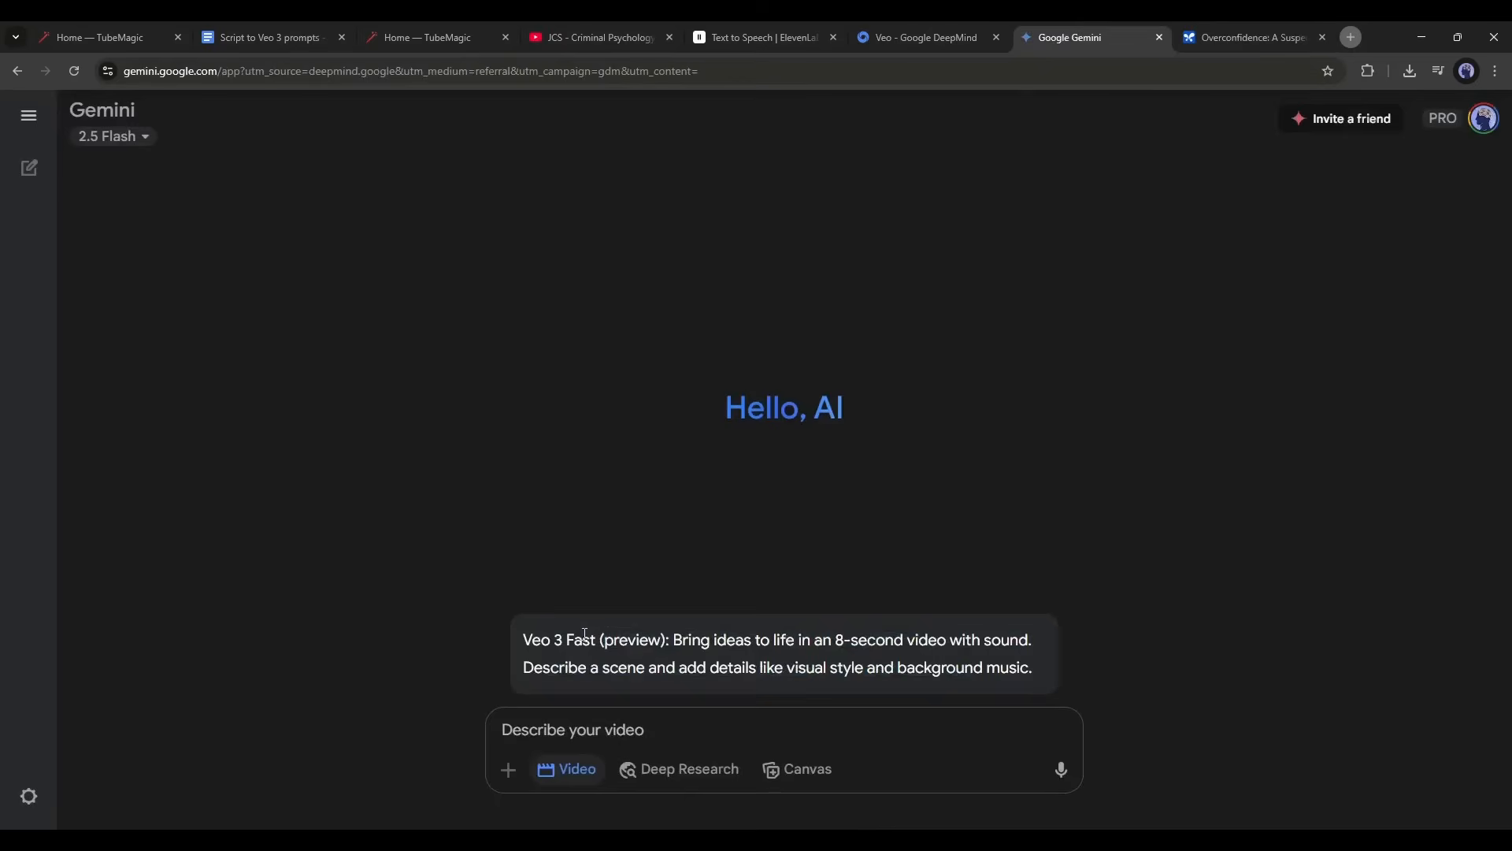
# - Send Scene 1's tripwire prompt, play the 8-second video, and select Scene 2
pyautogui.click(1059, 769)
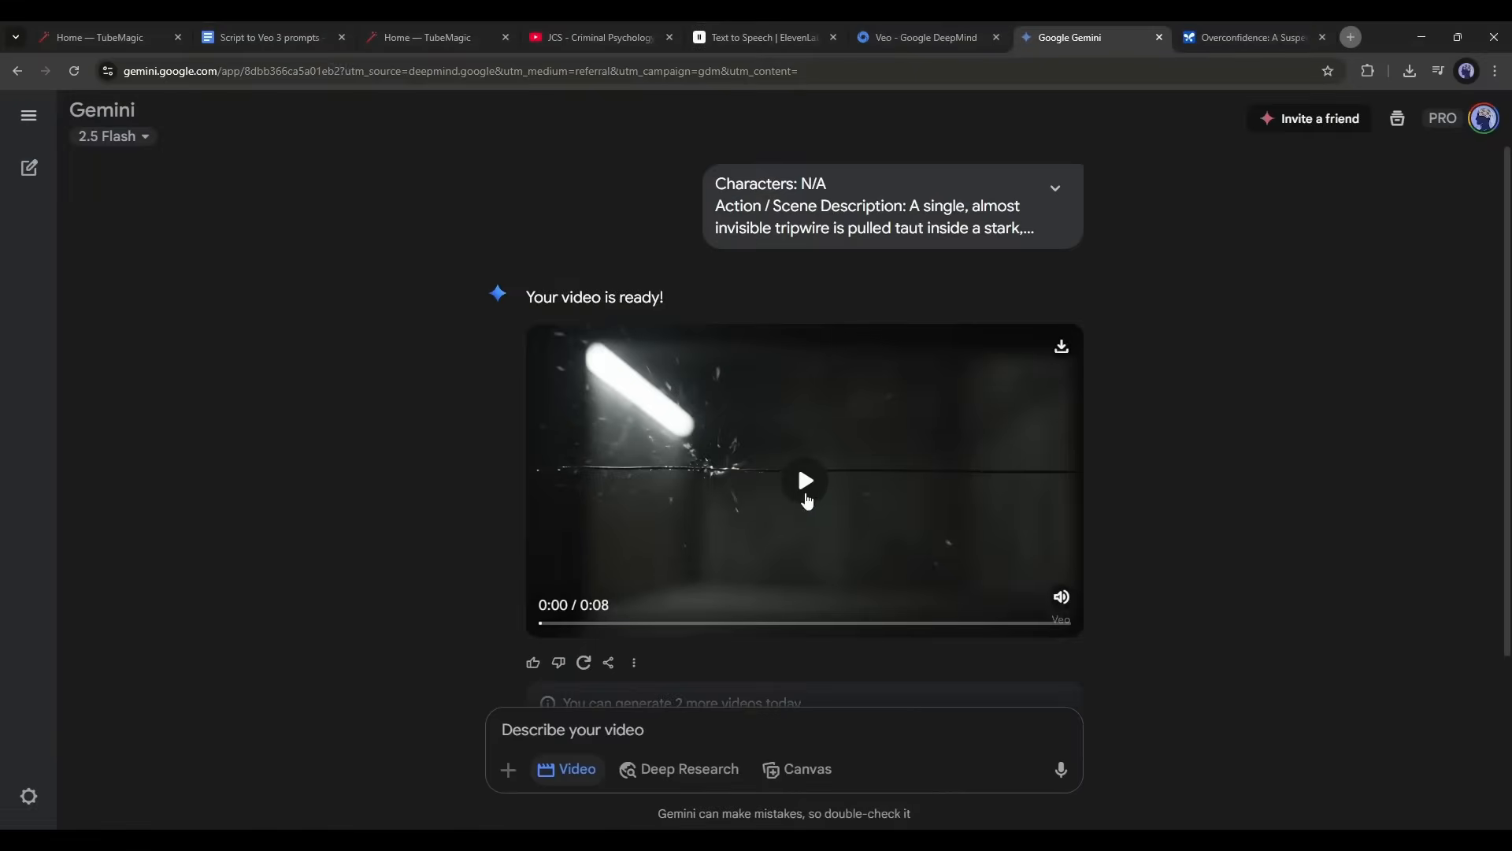
pyautogui.click(804, 480)
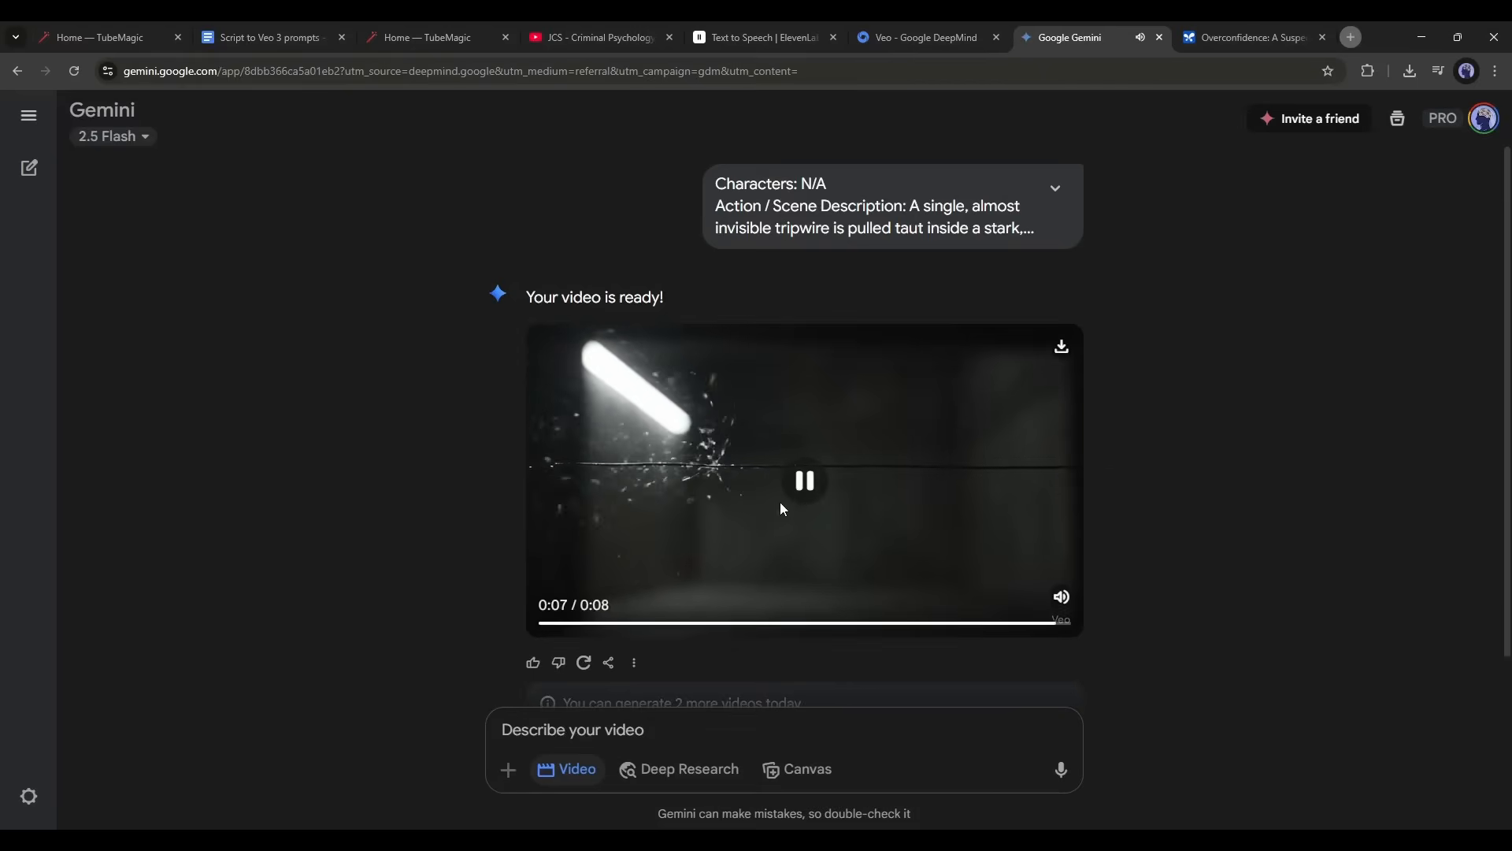
pyautogui.click(1251, 37)
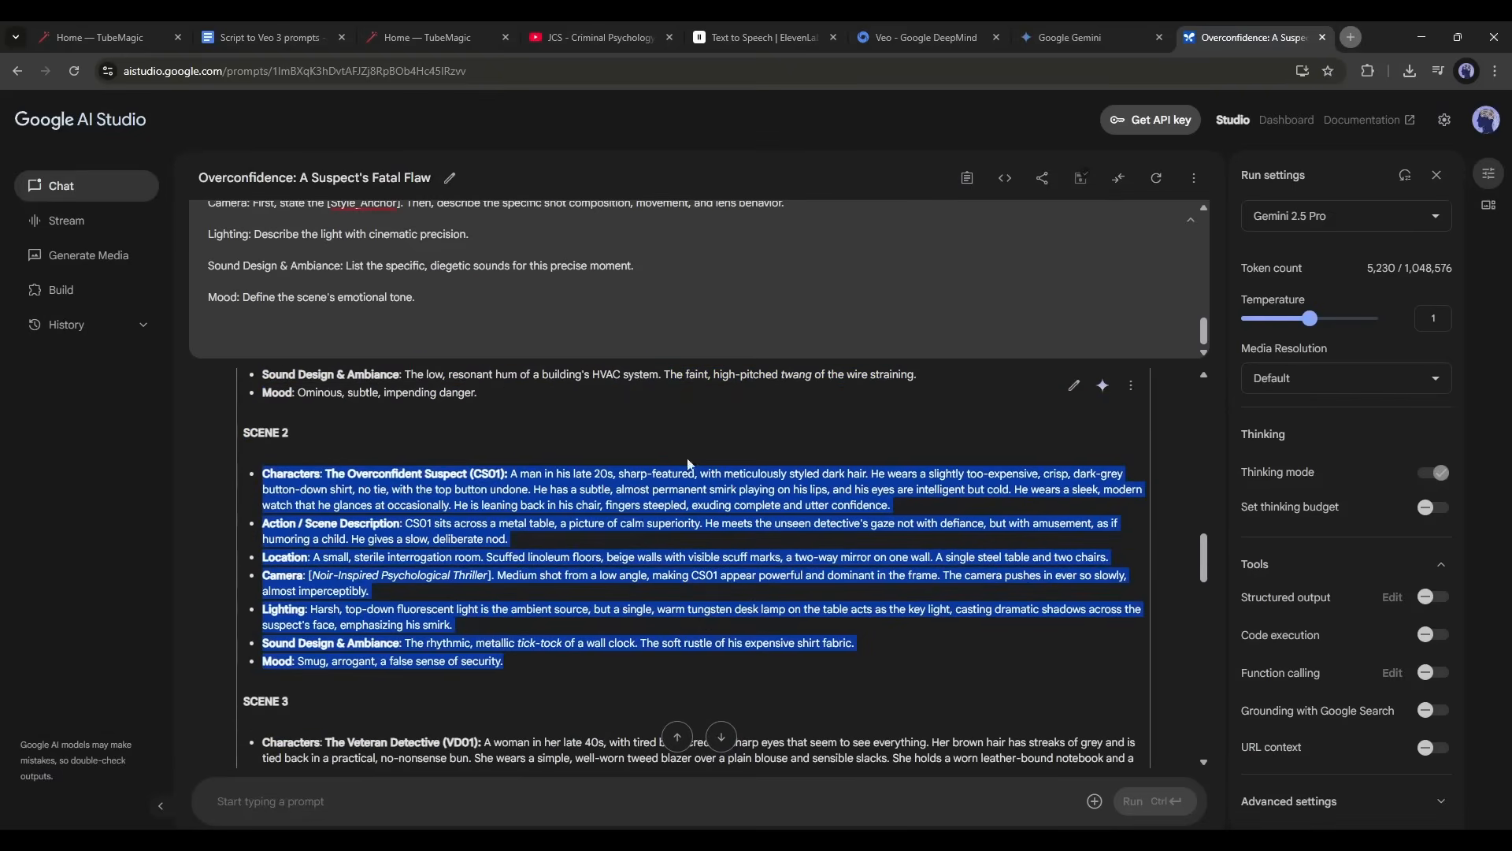
# - Submit Scene 2's prompt and preview the overconfident suspect and veteran detective clips
pyautogui.click(1091, 37)
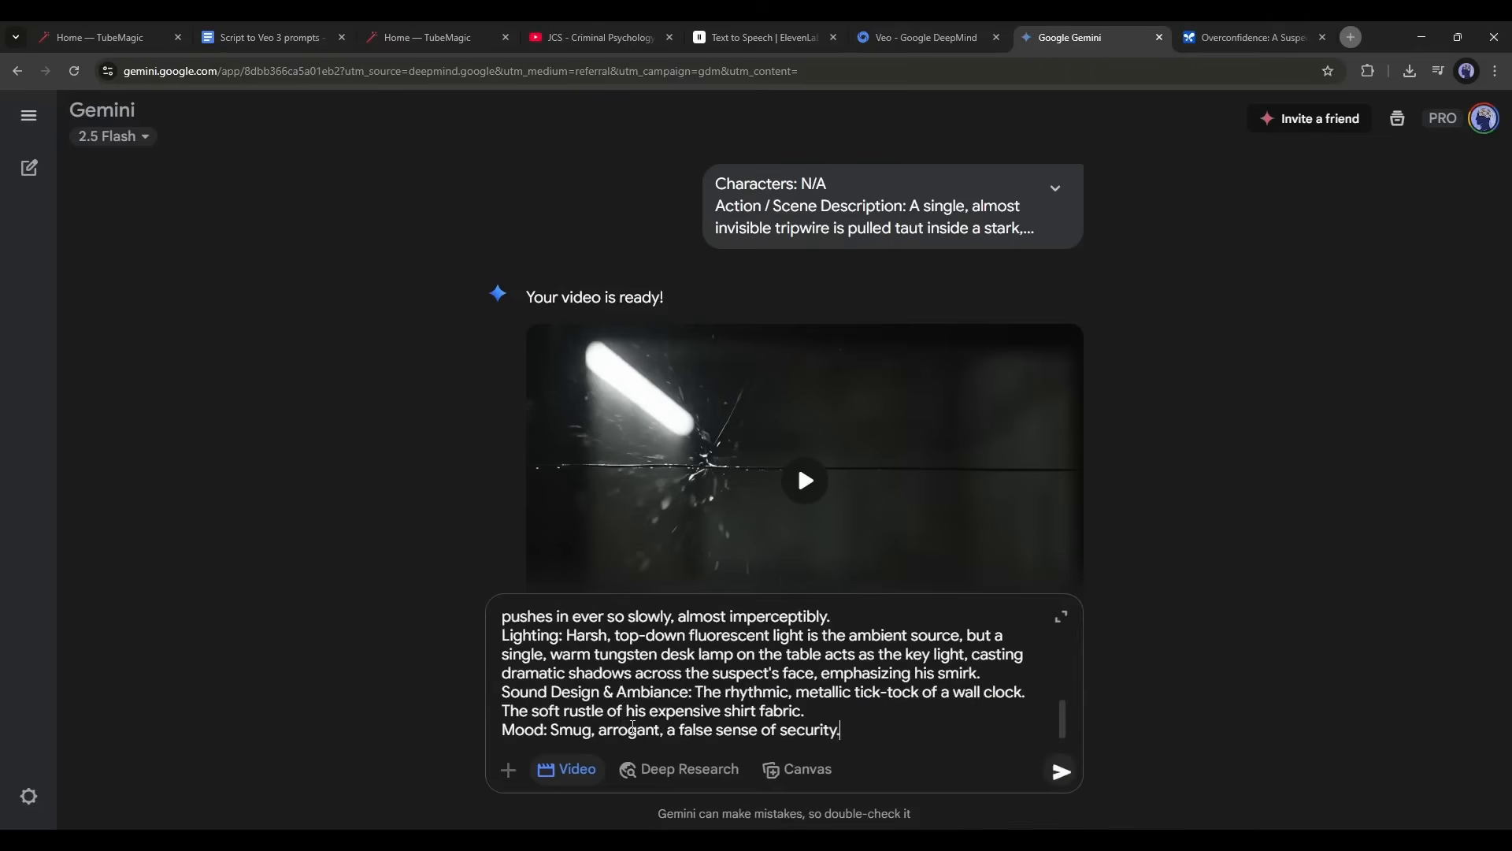
pyautogui.click(1058, 770)
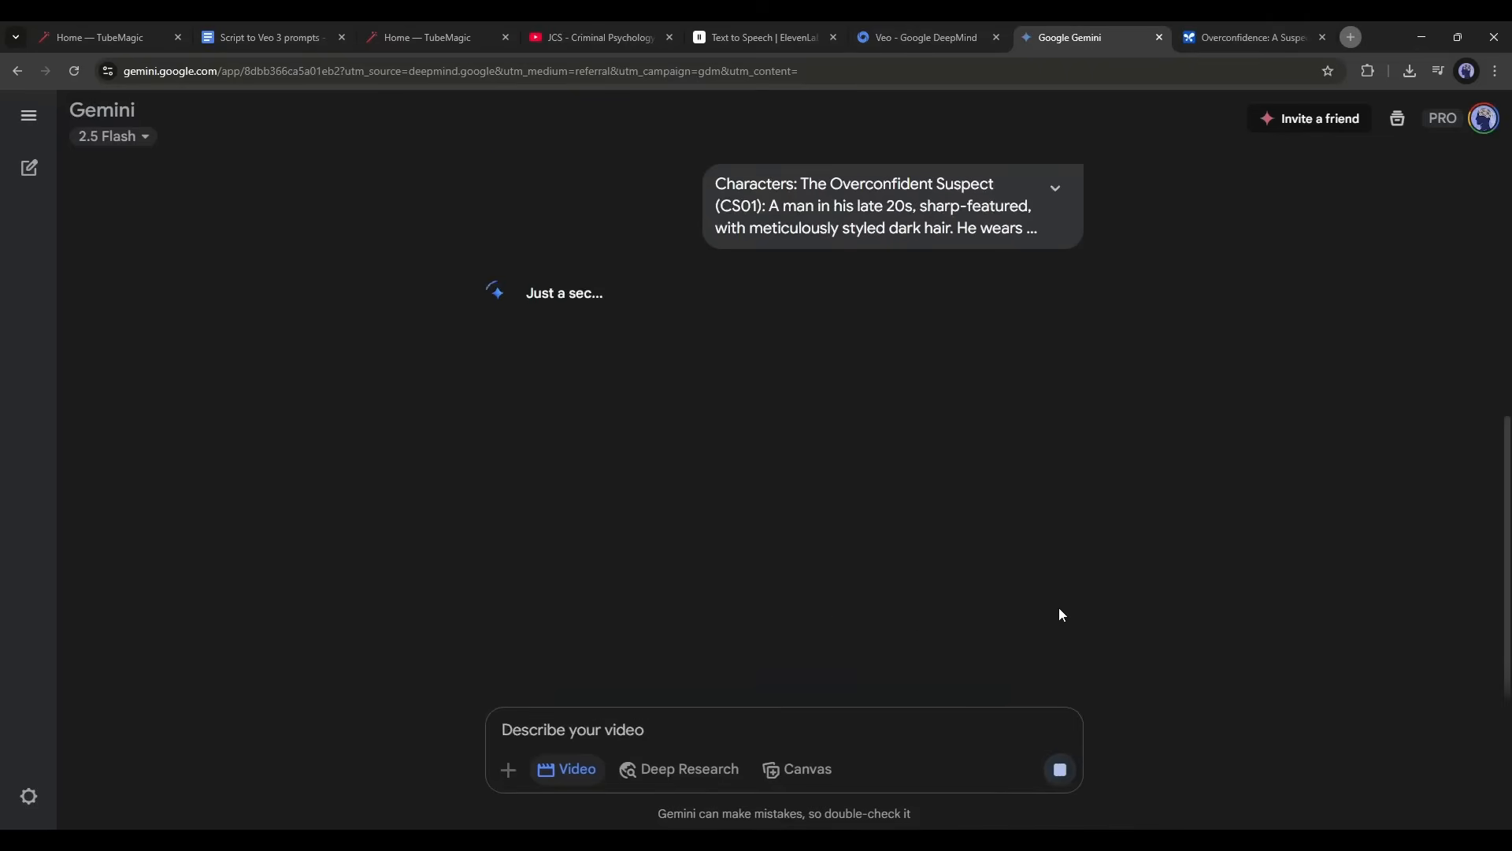
pyautogui.moveTo(1038, 599)
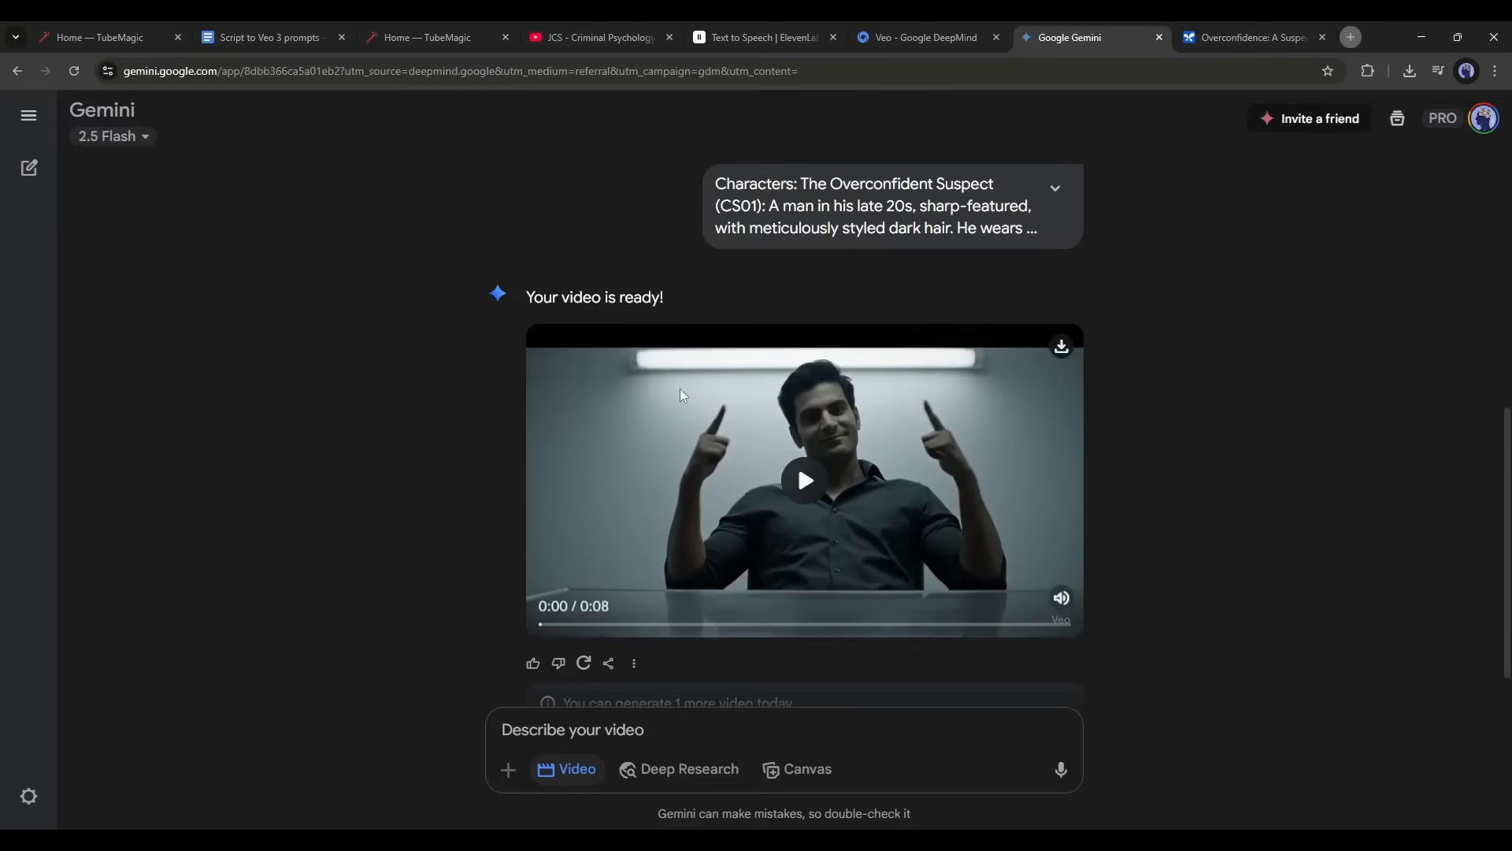
pyautogui.click(803, 481)
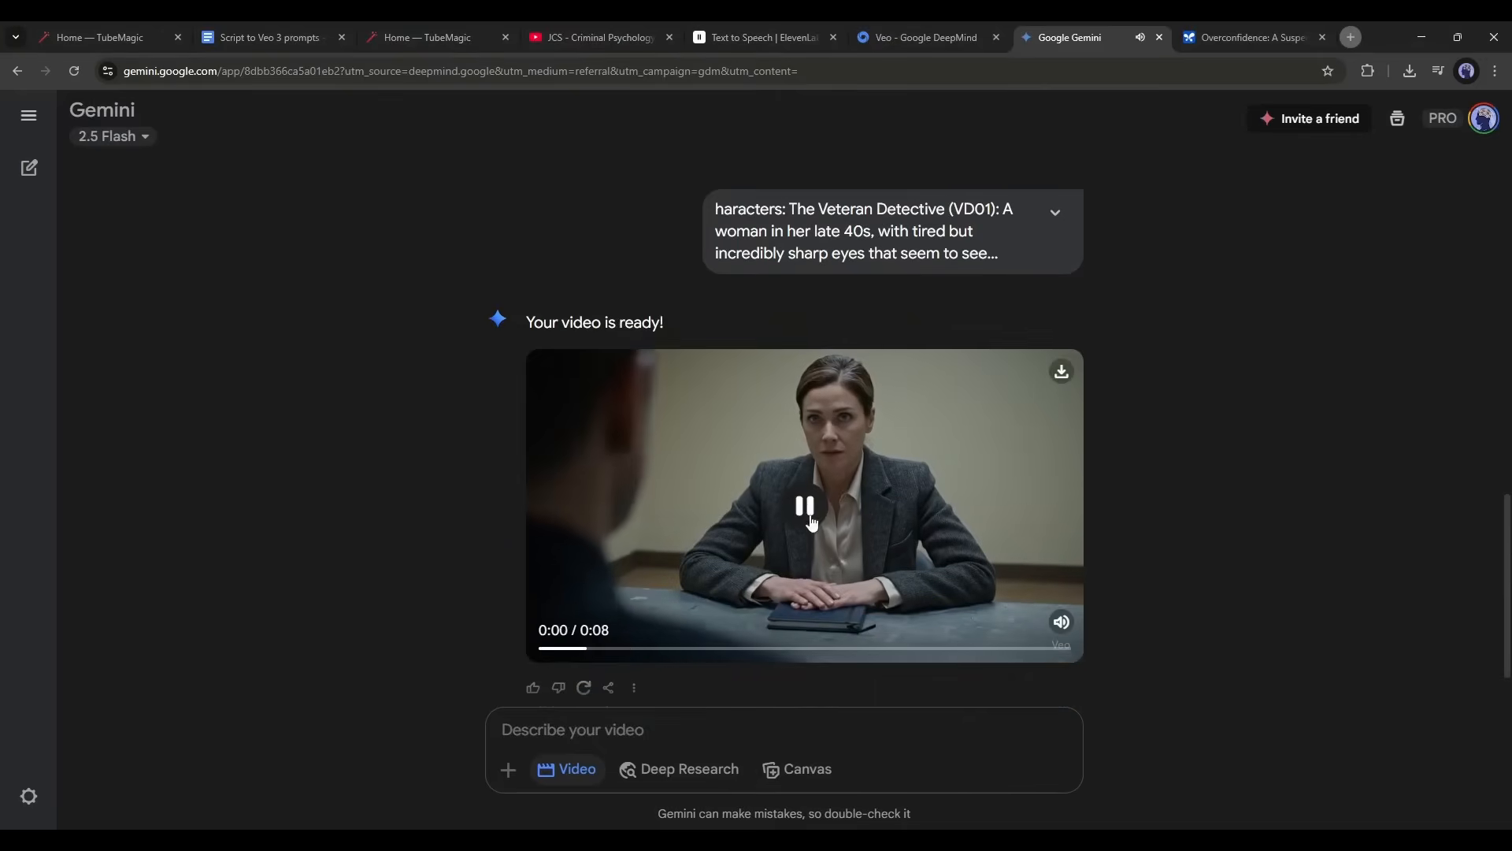
pyautogui.click(804, 506)
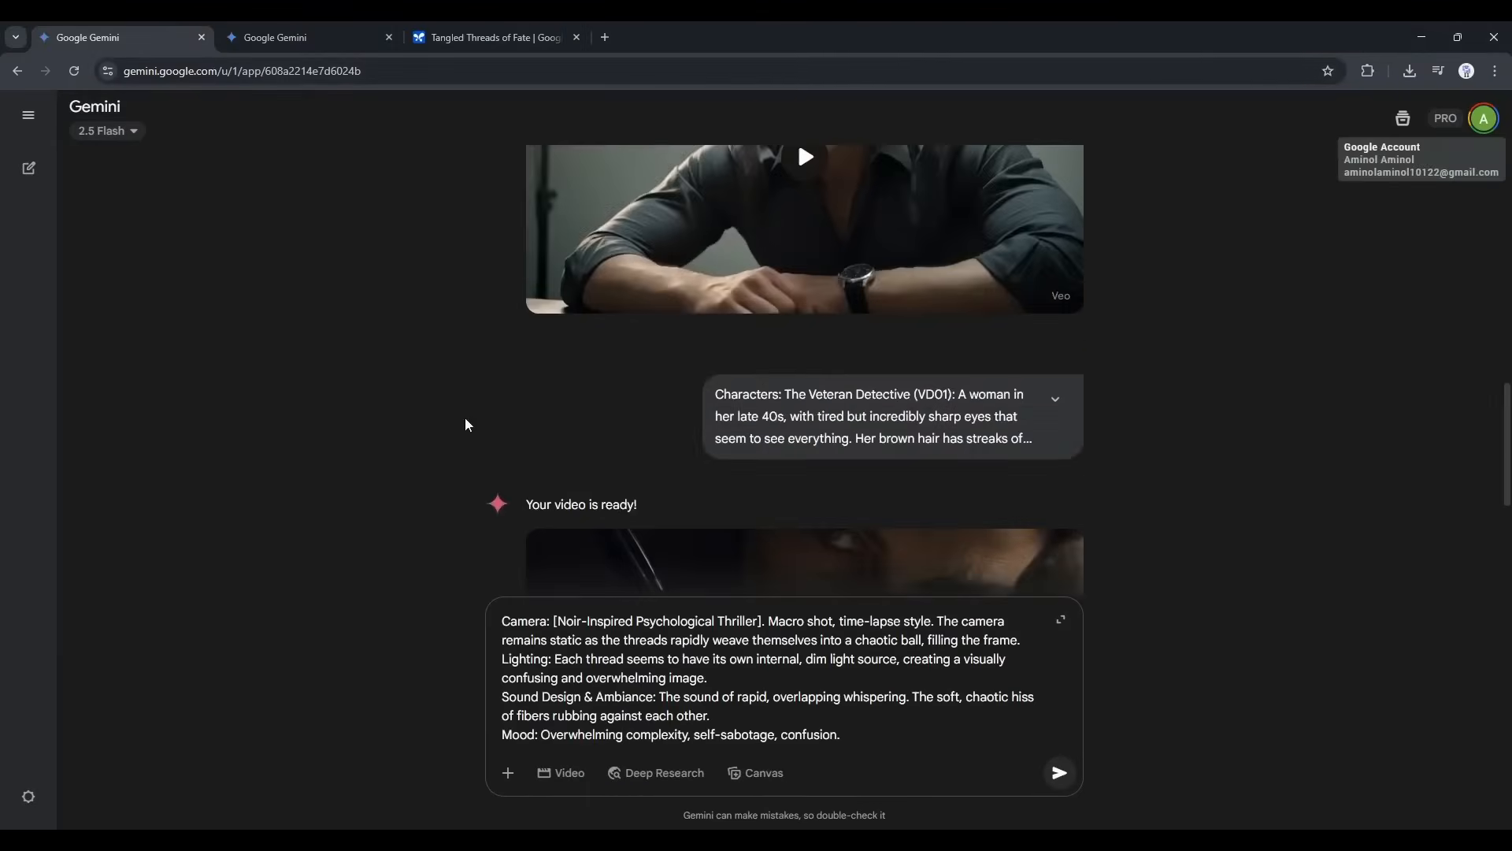
pyautogui.scroll(-3)
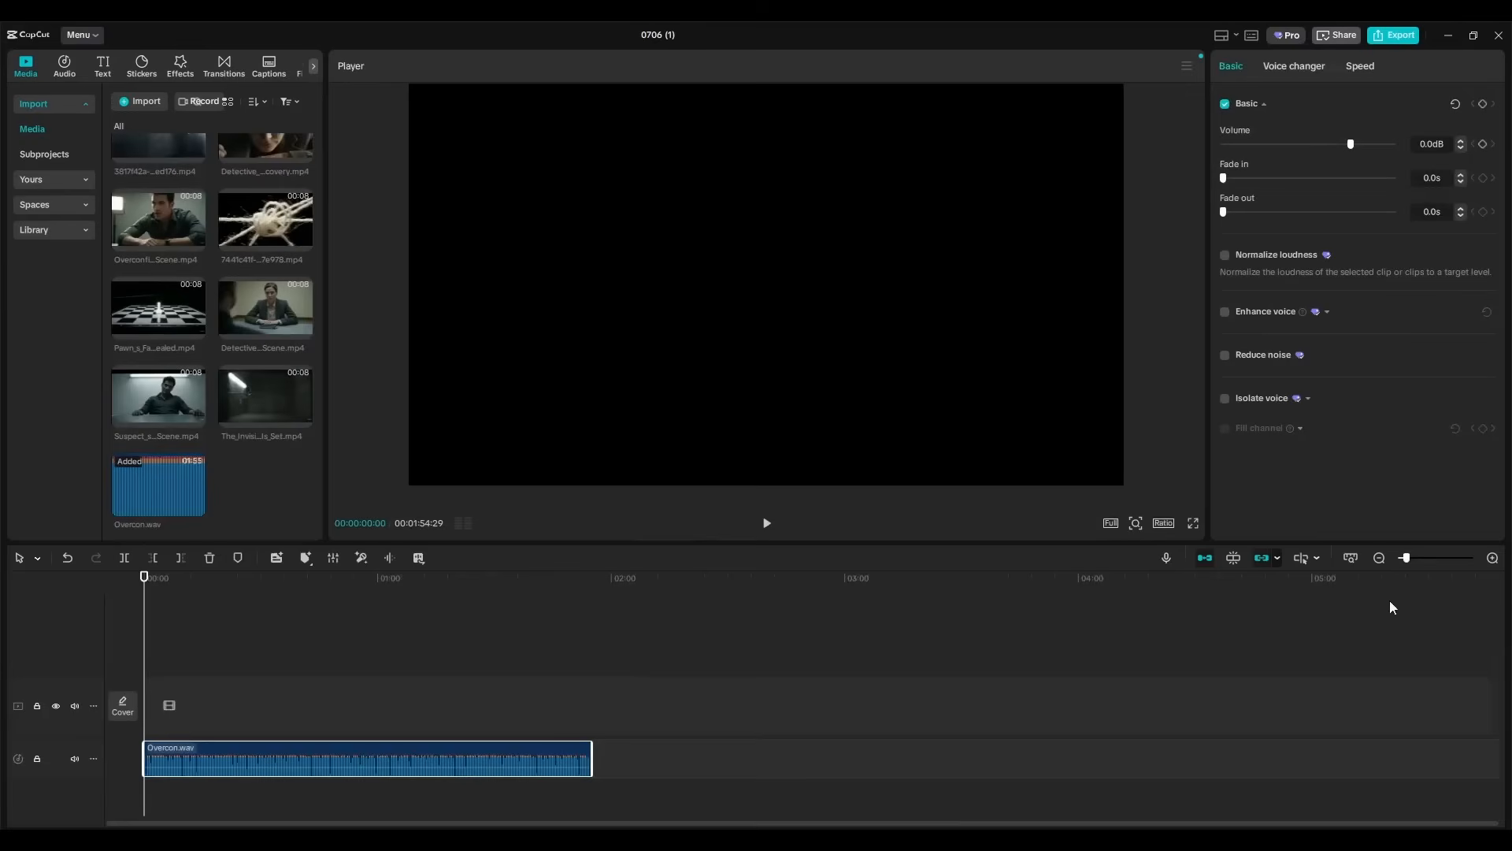
# - Lower the background music volume and check the Black Fade between opening clips
pyautogui.click(1494, 558)
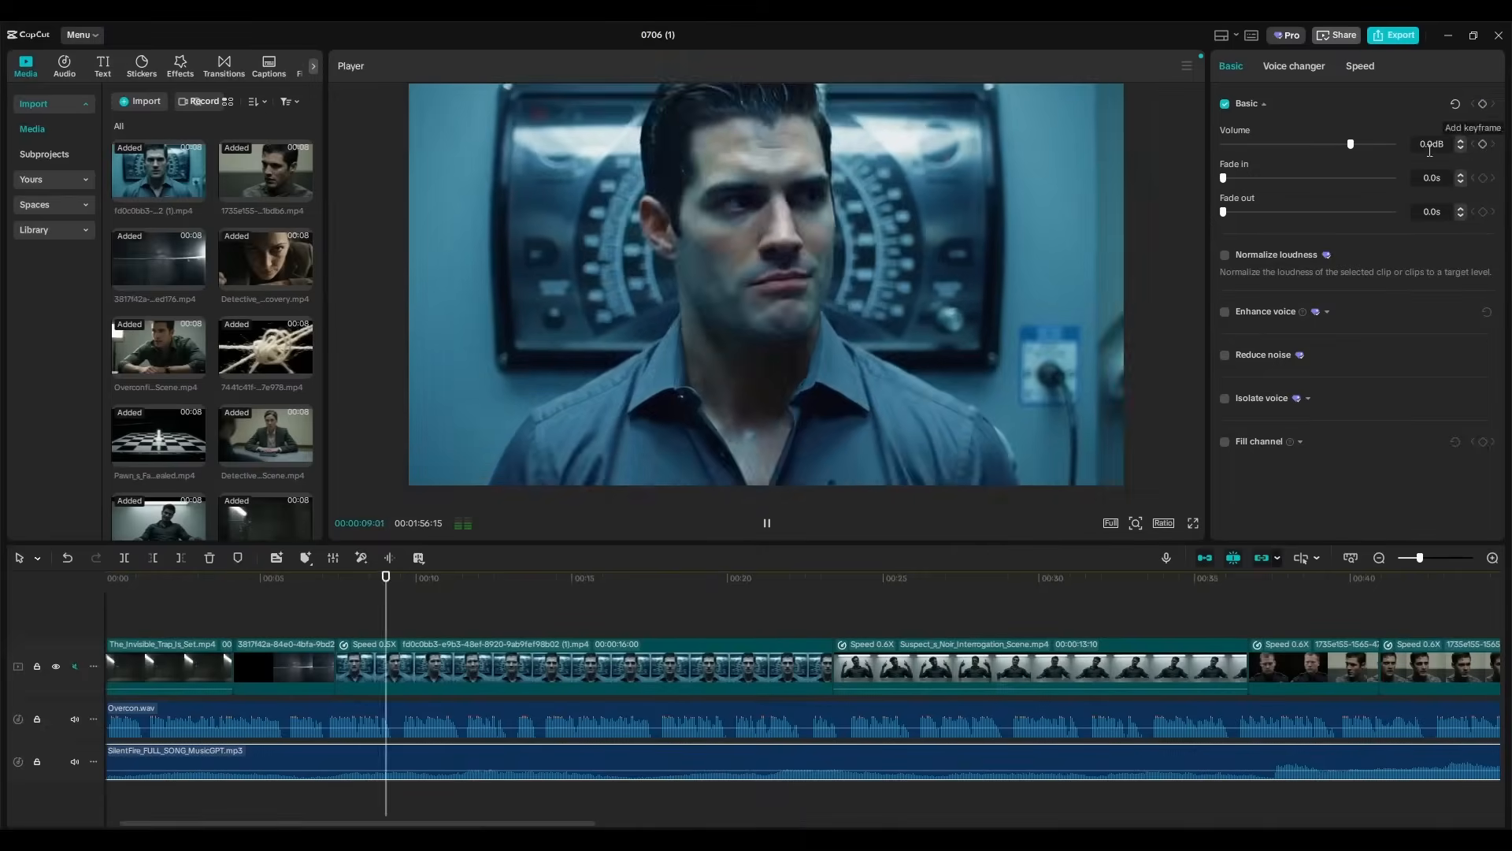
pyautogui.moveTo(1350, 143); pyautogui.dragTo(1318, 143)
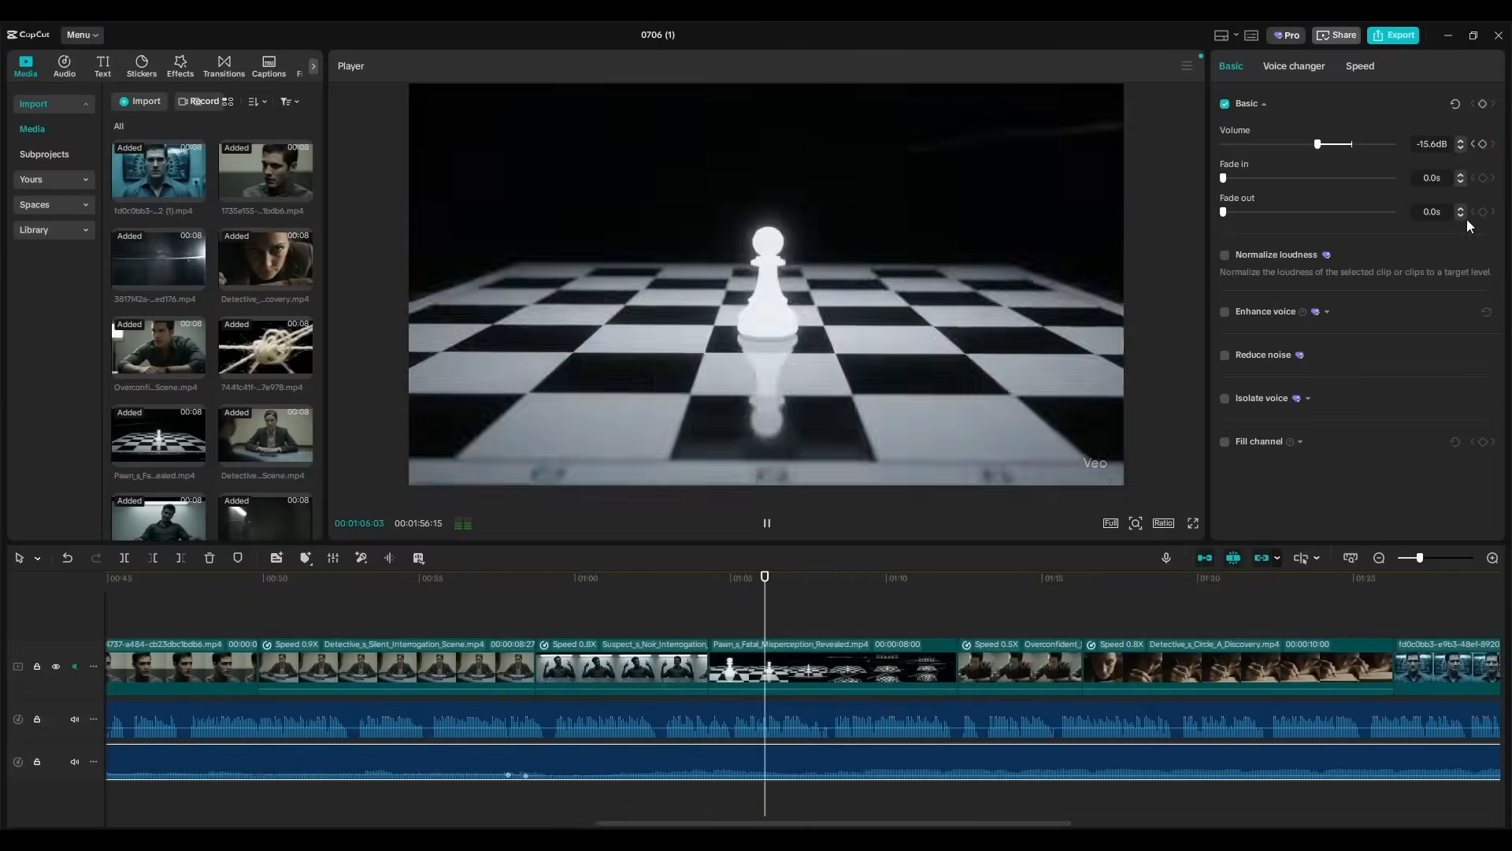
pyautogui.click(223, 61)
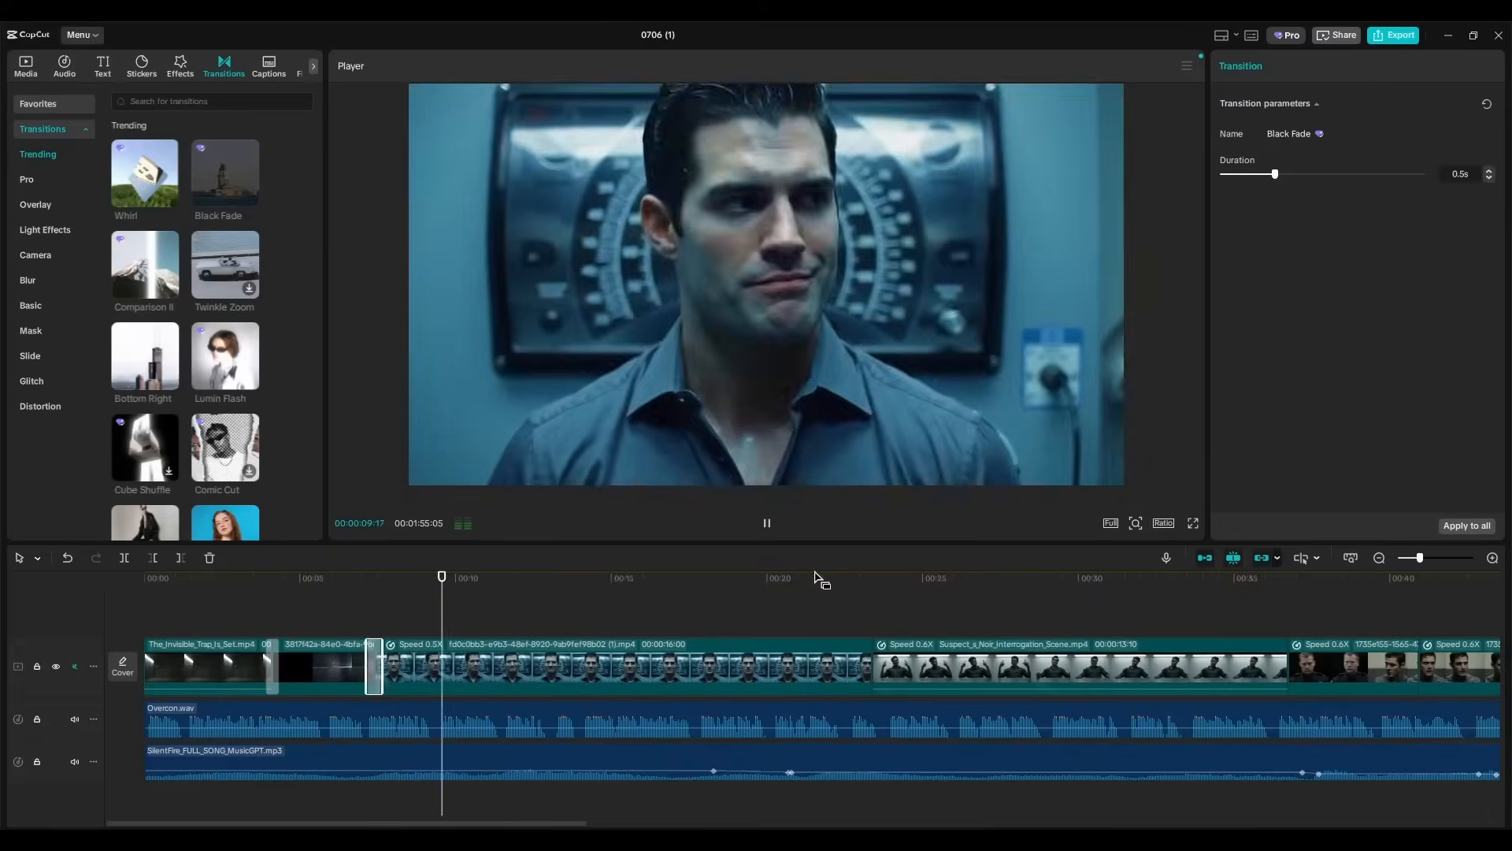
pyautogui.click(1393, 35)
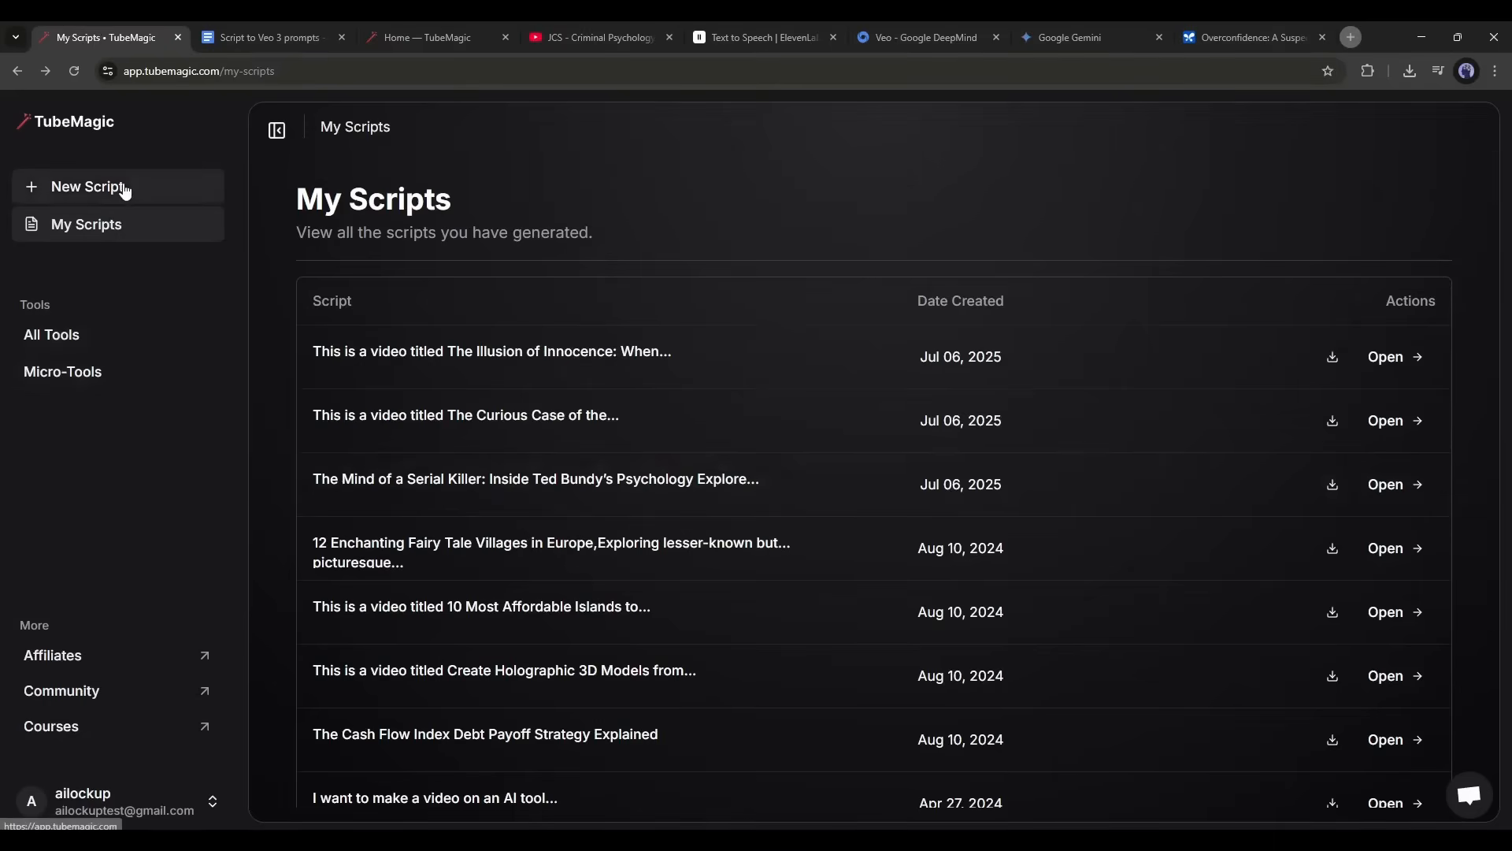
# - Open the Warp Upload tool from the All Tools collection
pyautogui.click(51, 335)
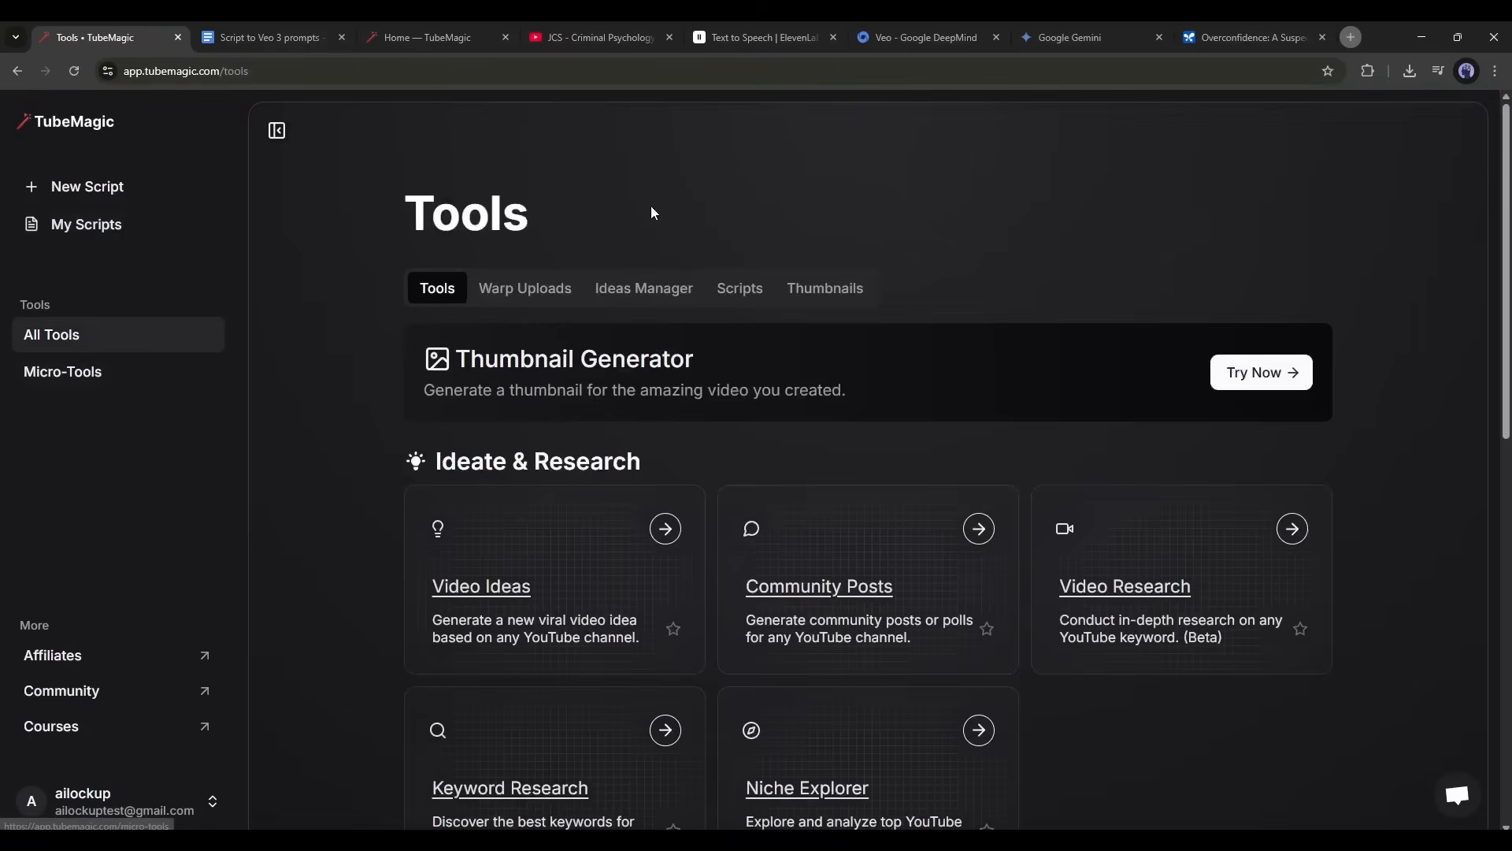
pyautogui.scroll(-3)
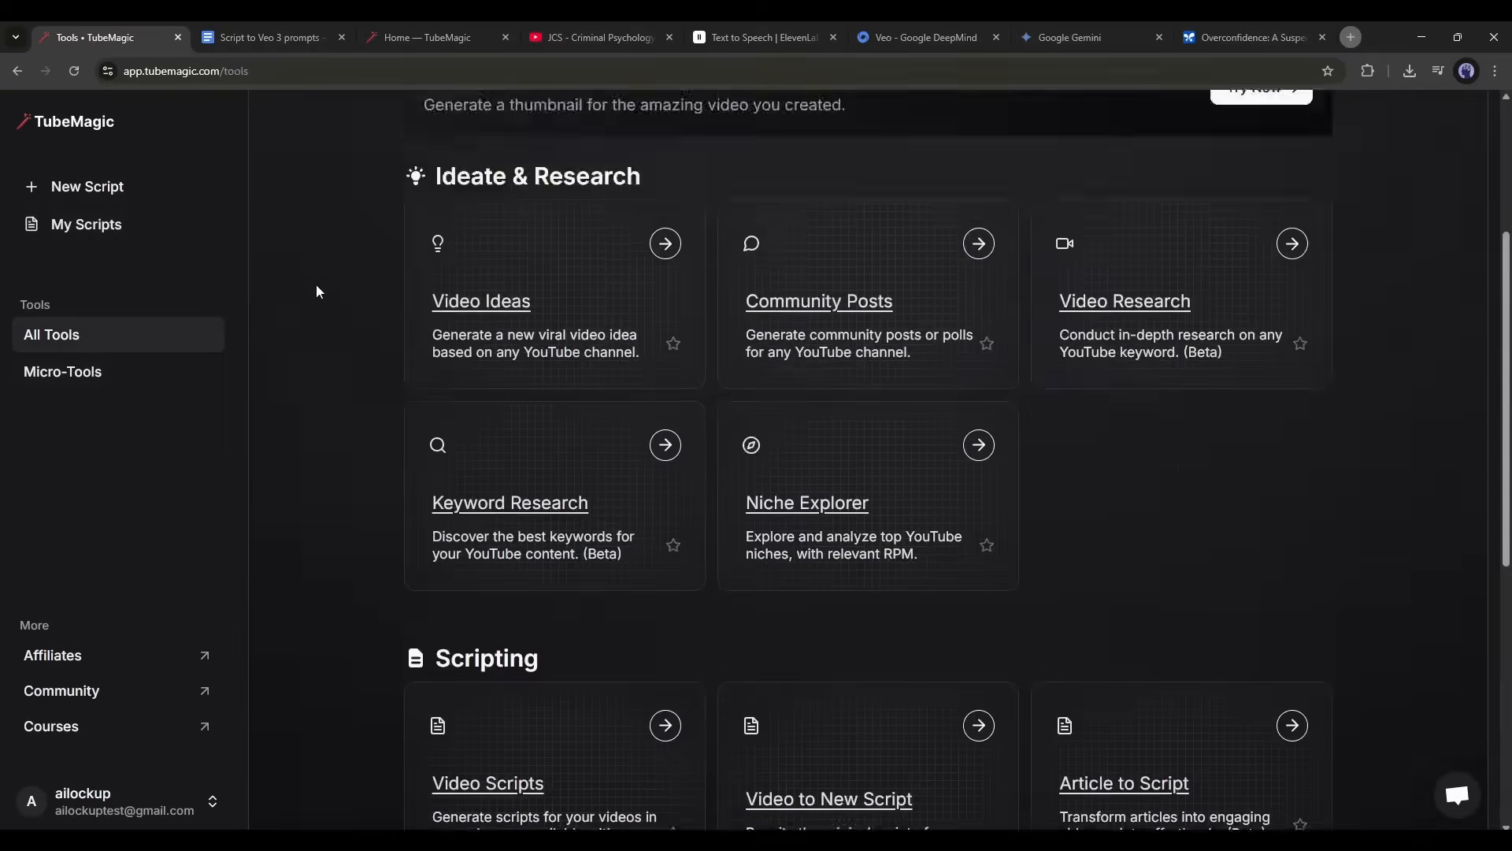
pyautogui.scroll(-3)
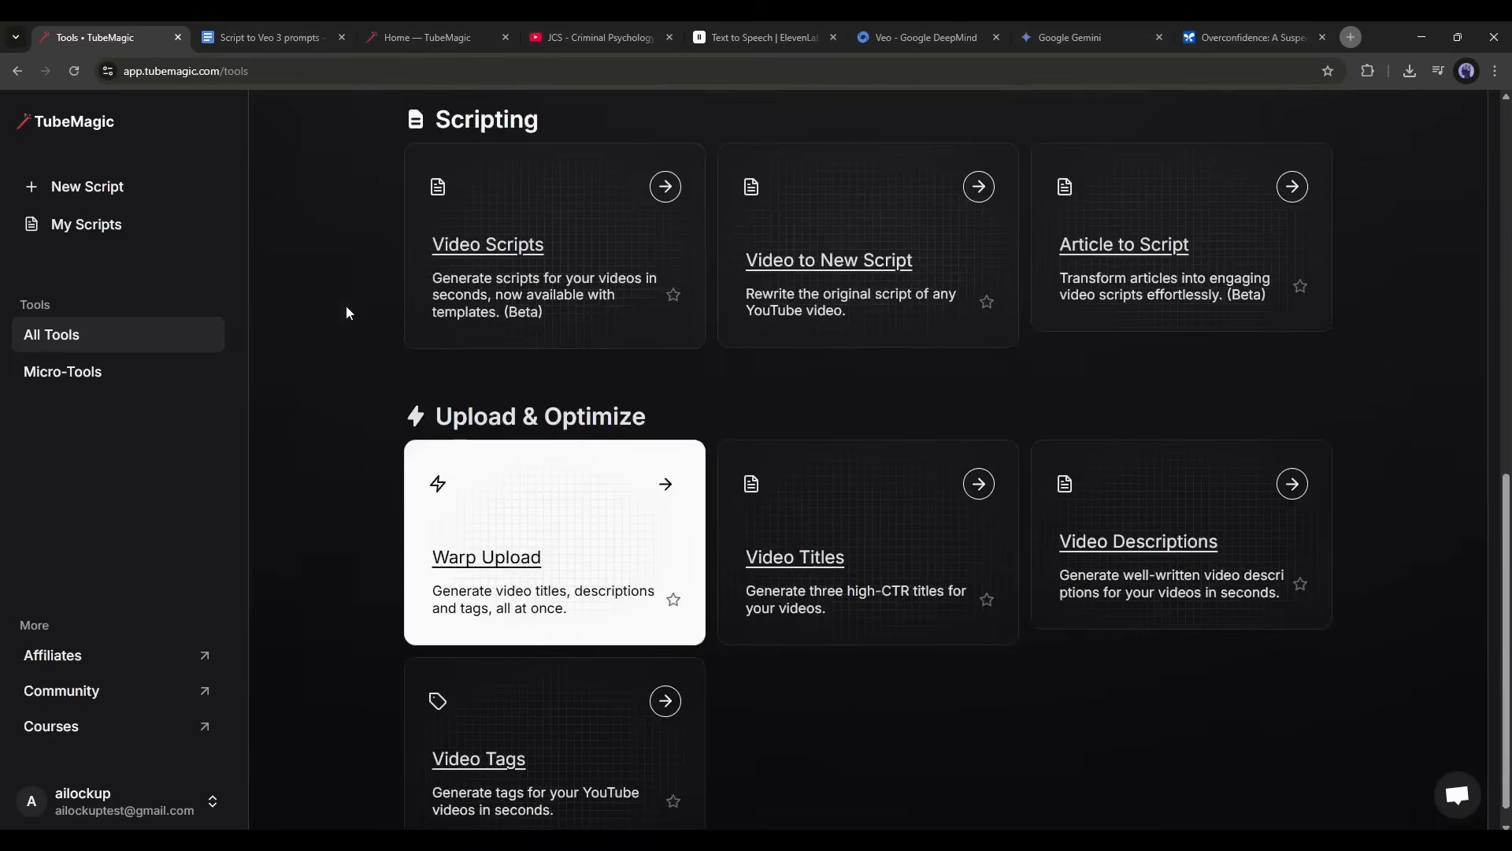
pyautogui.scroll(-3)
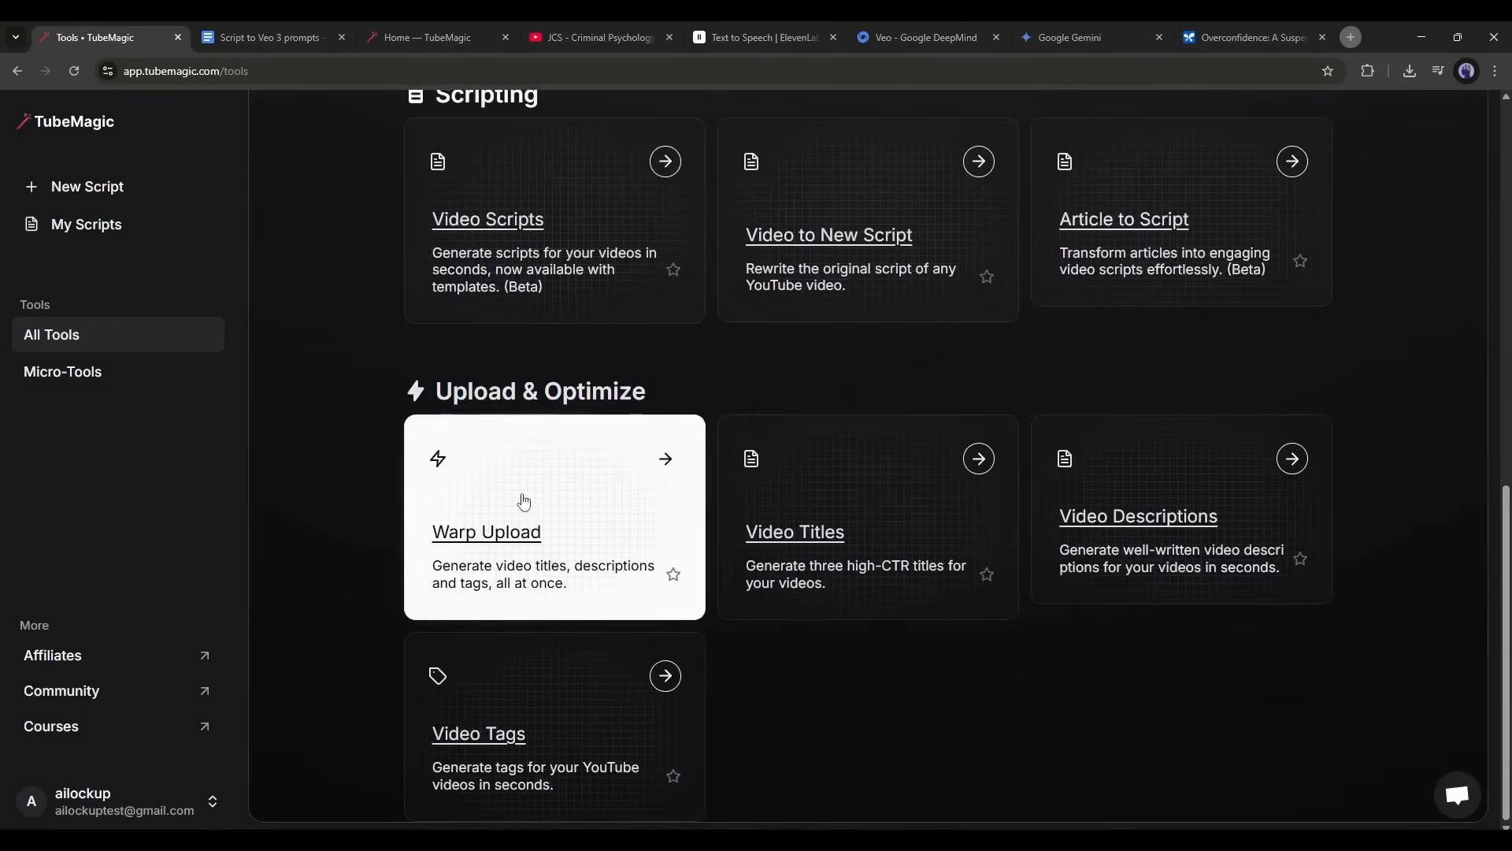
pyautogui.moveTo(502, 769)
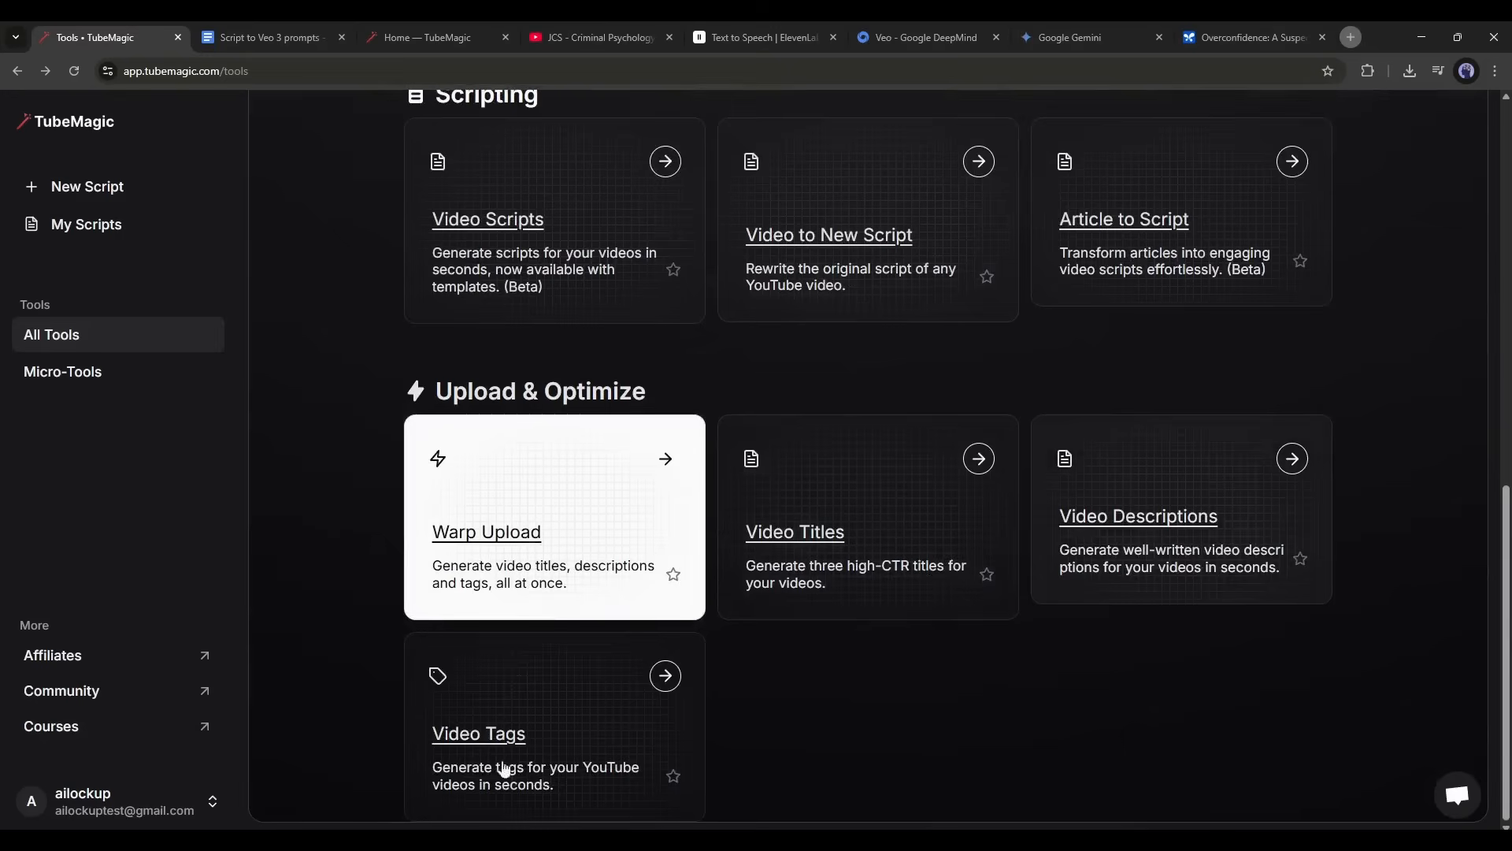
pyautogui.moveTo(1087, 578)
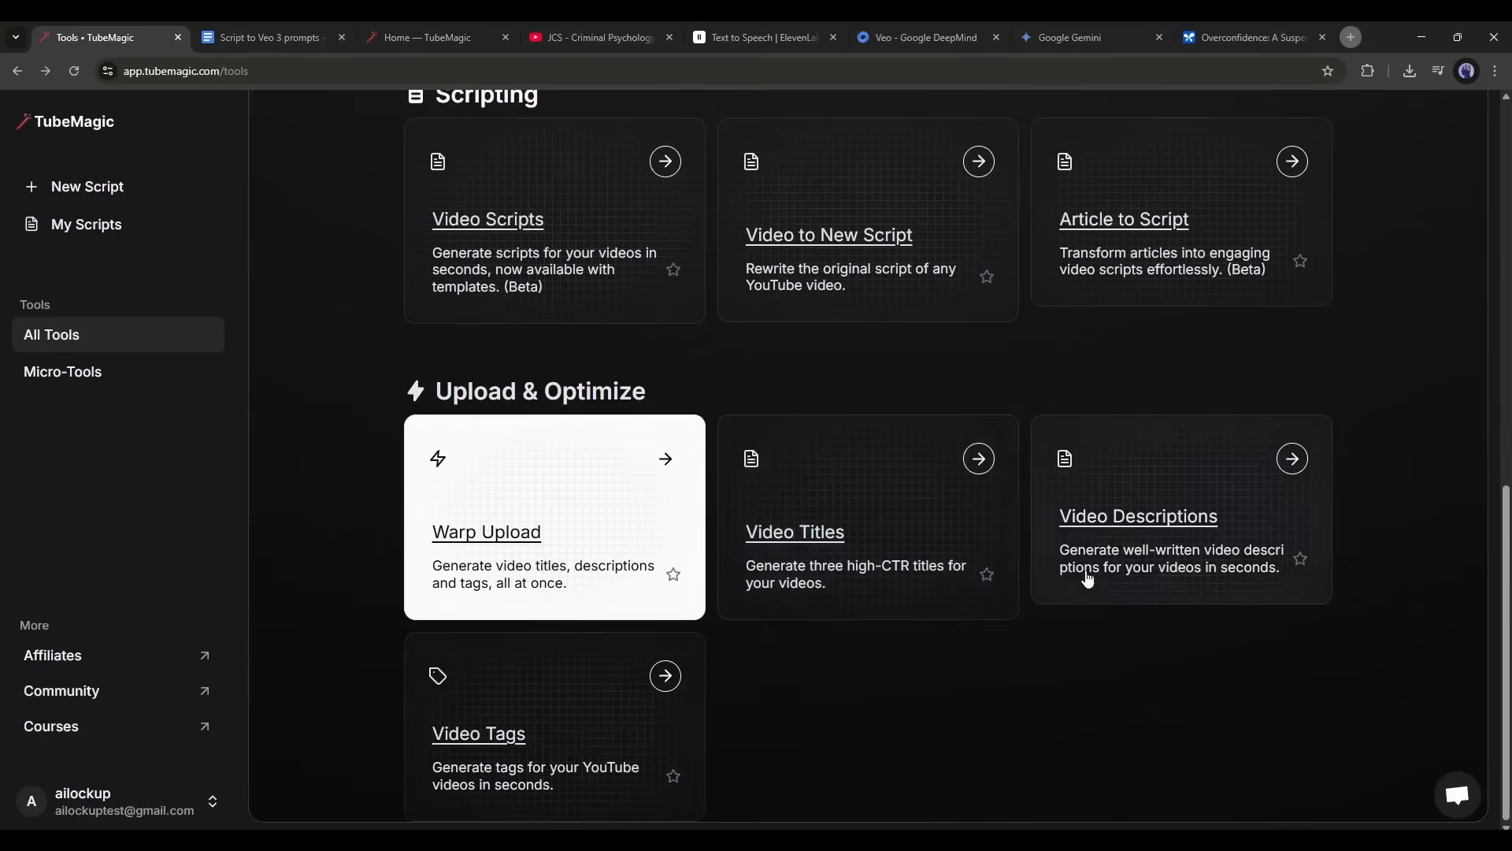
pyautogui.moveTo(562, 443)
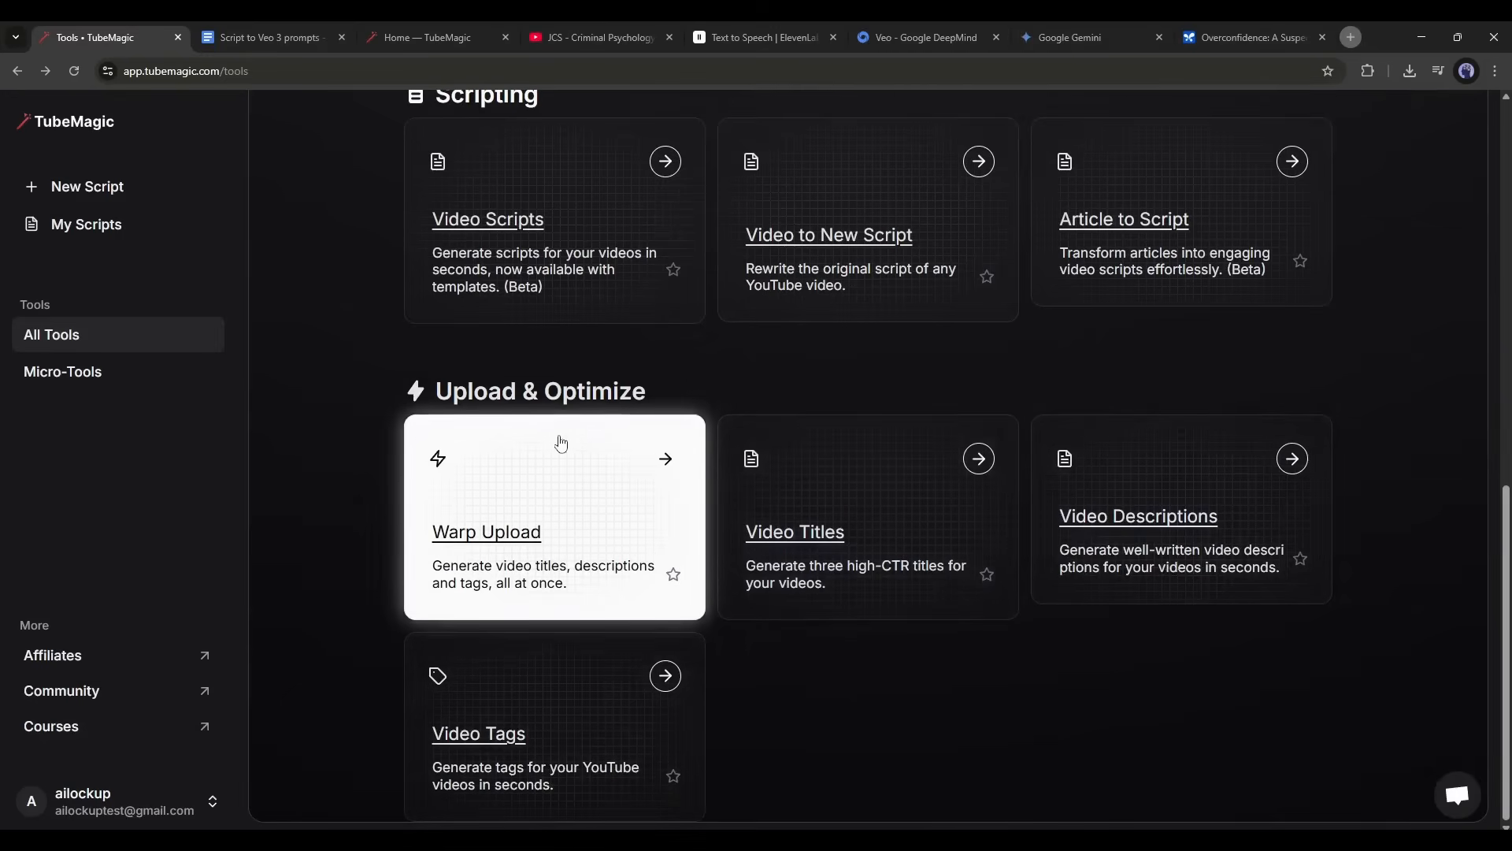
pyautogui.click(555, 516)
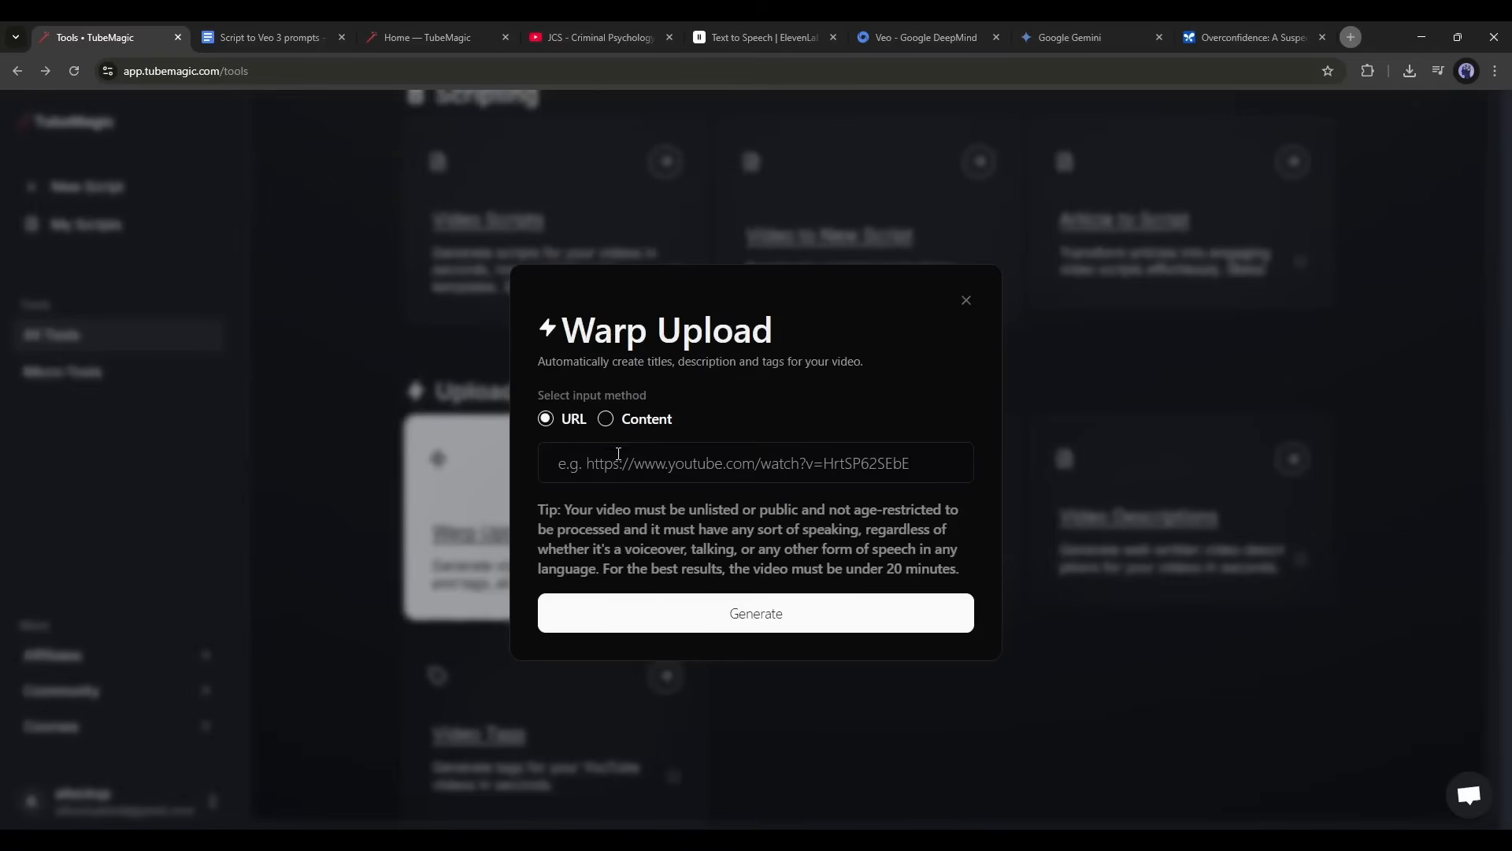
# - Generate a description and tags from 'The Illusion of Innocence' title as content
pyautogui.click(607, 418)
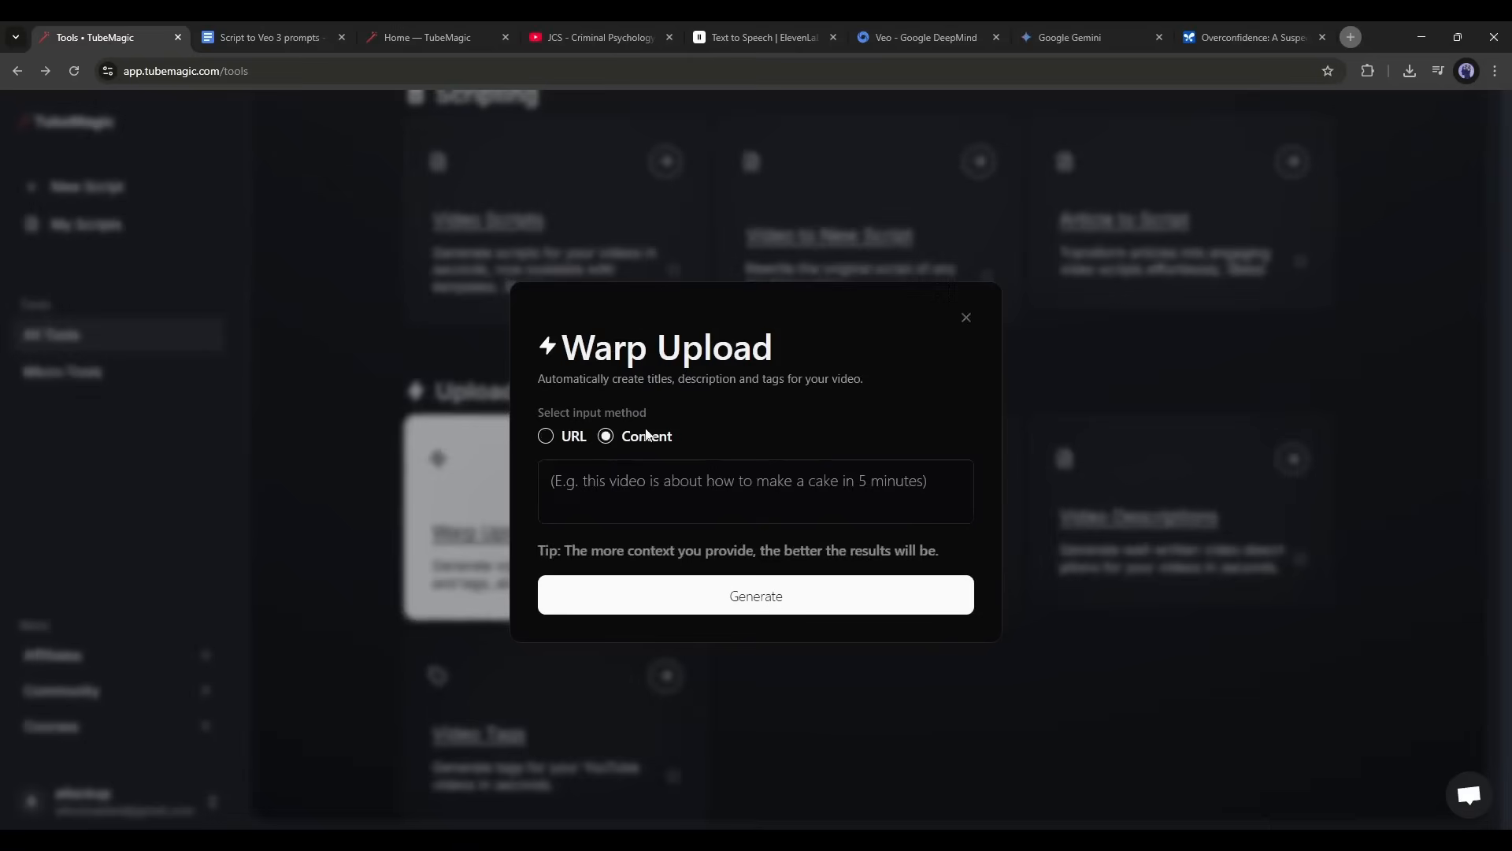
pyautogui.click(755, 491)
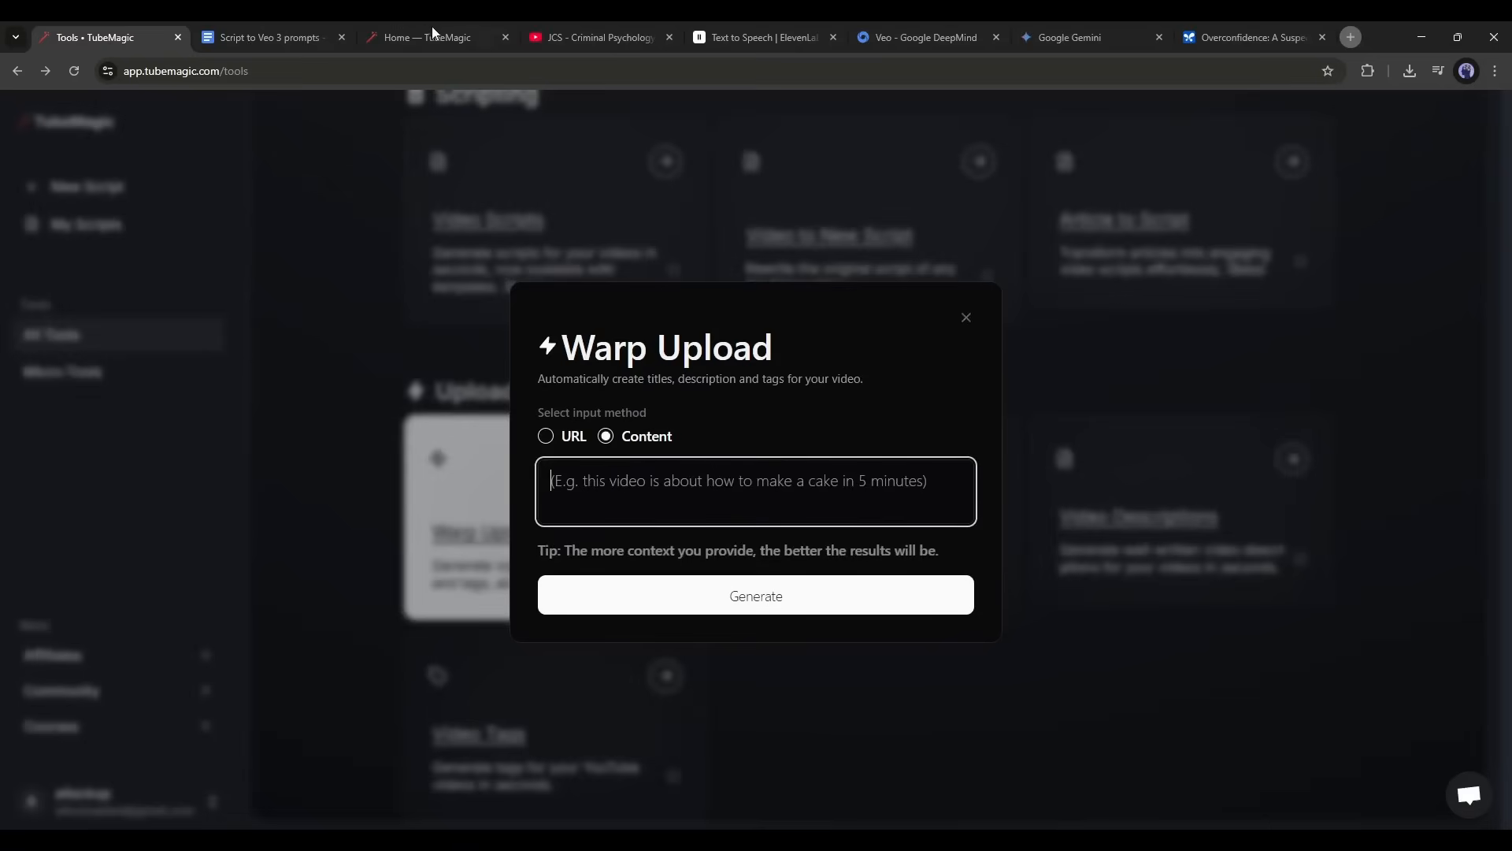
pyautogui.write('This is a video titled The Illusion of Innocence: When the Overconfident Suspect Faces Reality.')
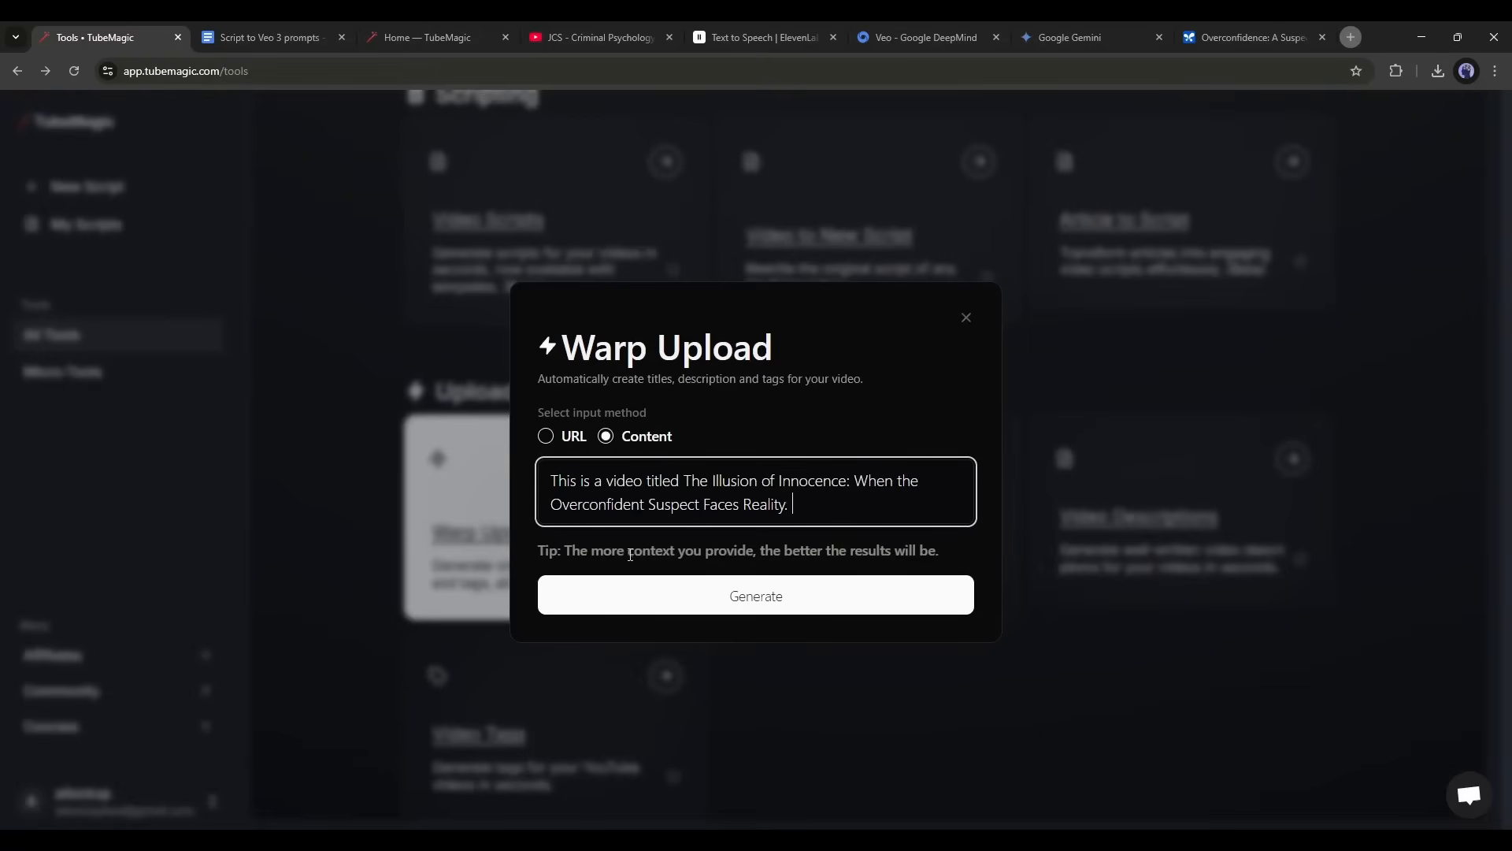
pyautogui.click(756, 596)
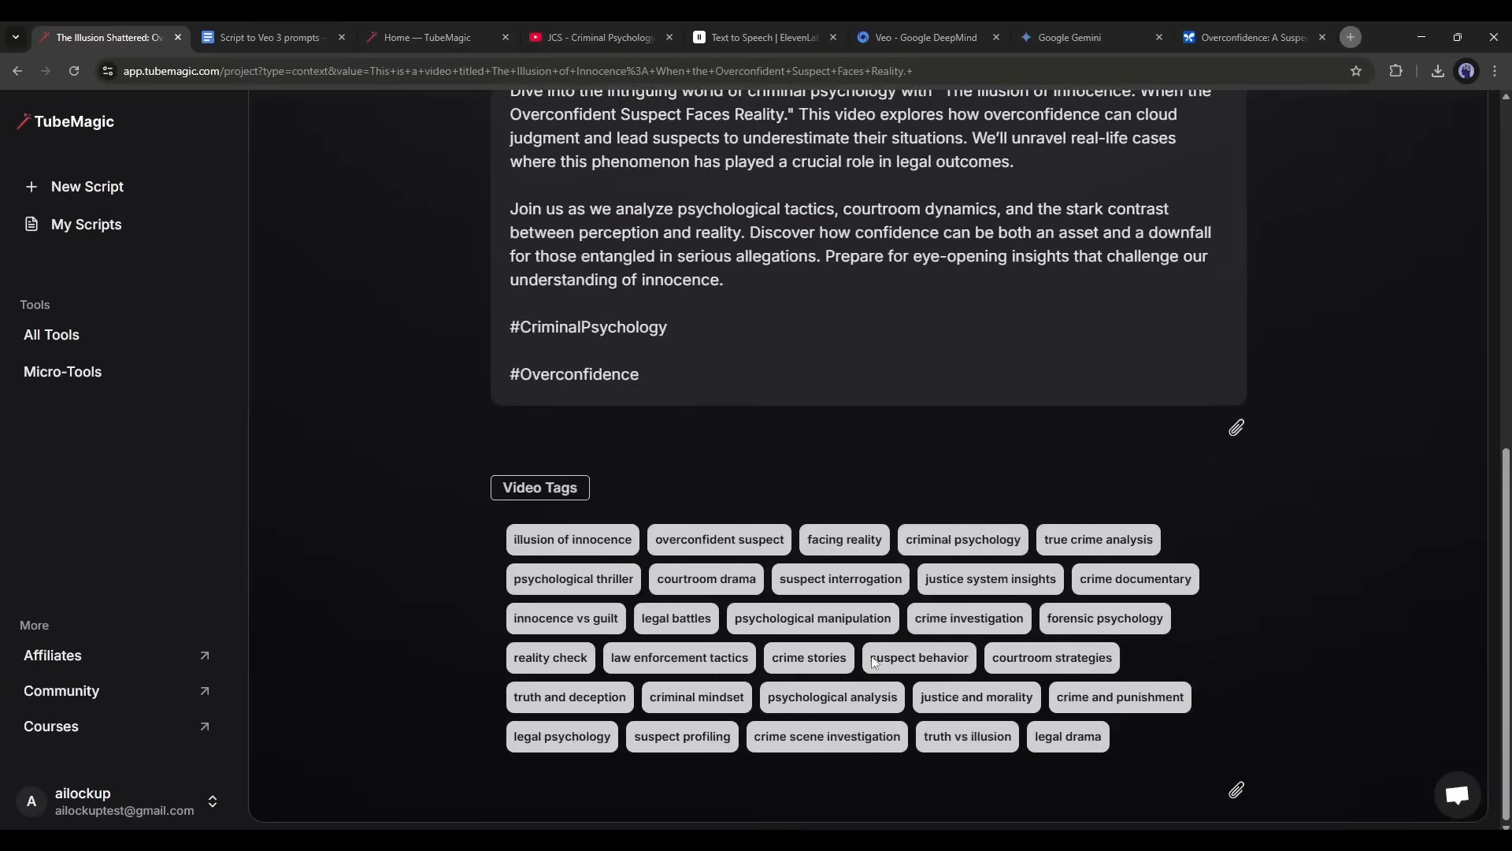
pyautogui.scroll(3)
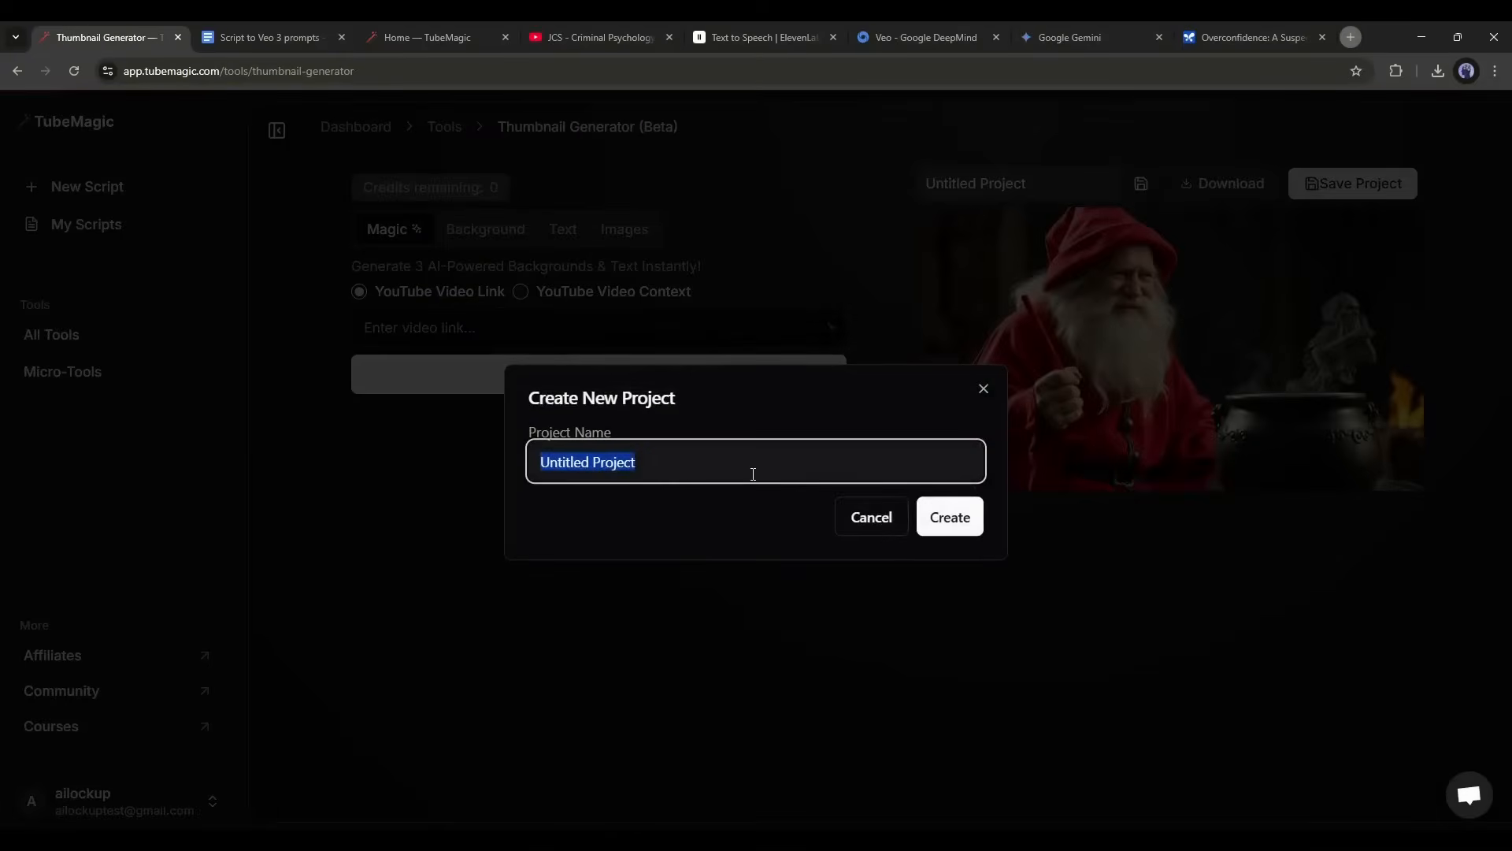
# - Create the Criminal thumbnail headlined 'Think You're Above the Law?', then view Micro-Tools
pyautogui.click(946, 516)
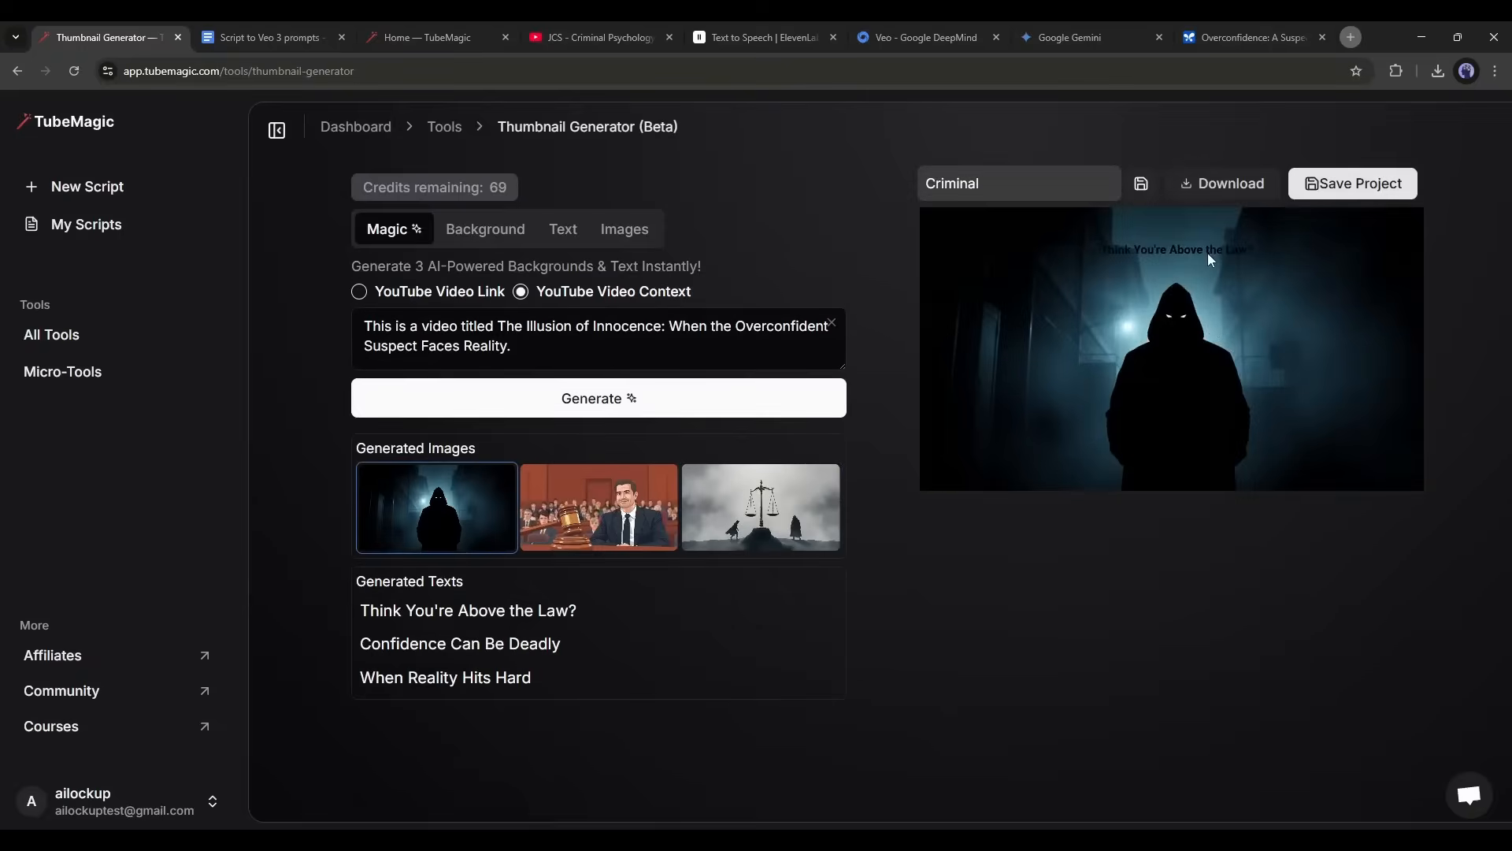
pyautogui.click(562, 228)
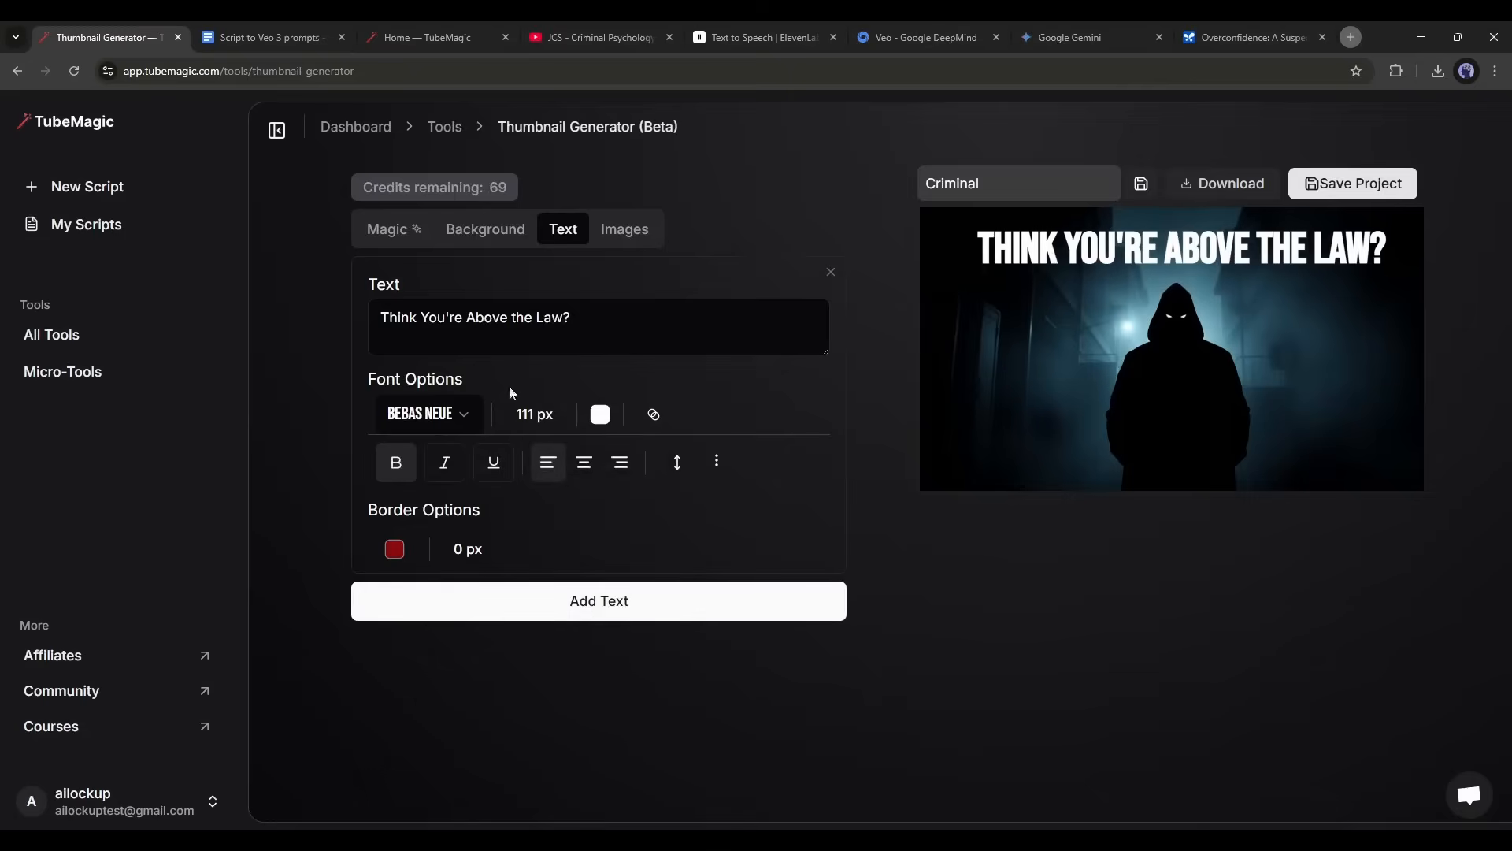
pyautogui.click(392, 228)
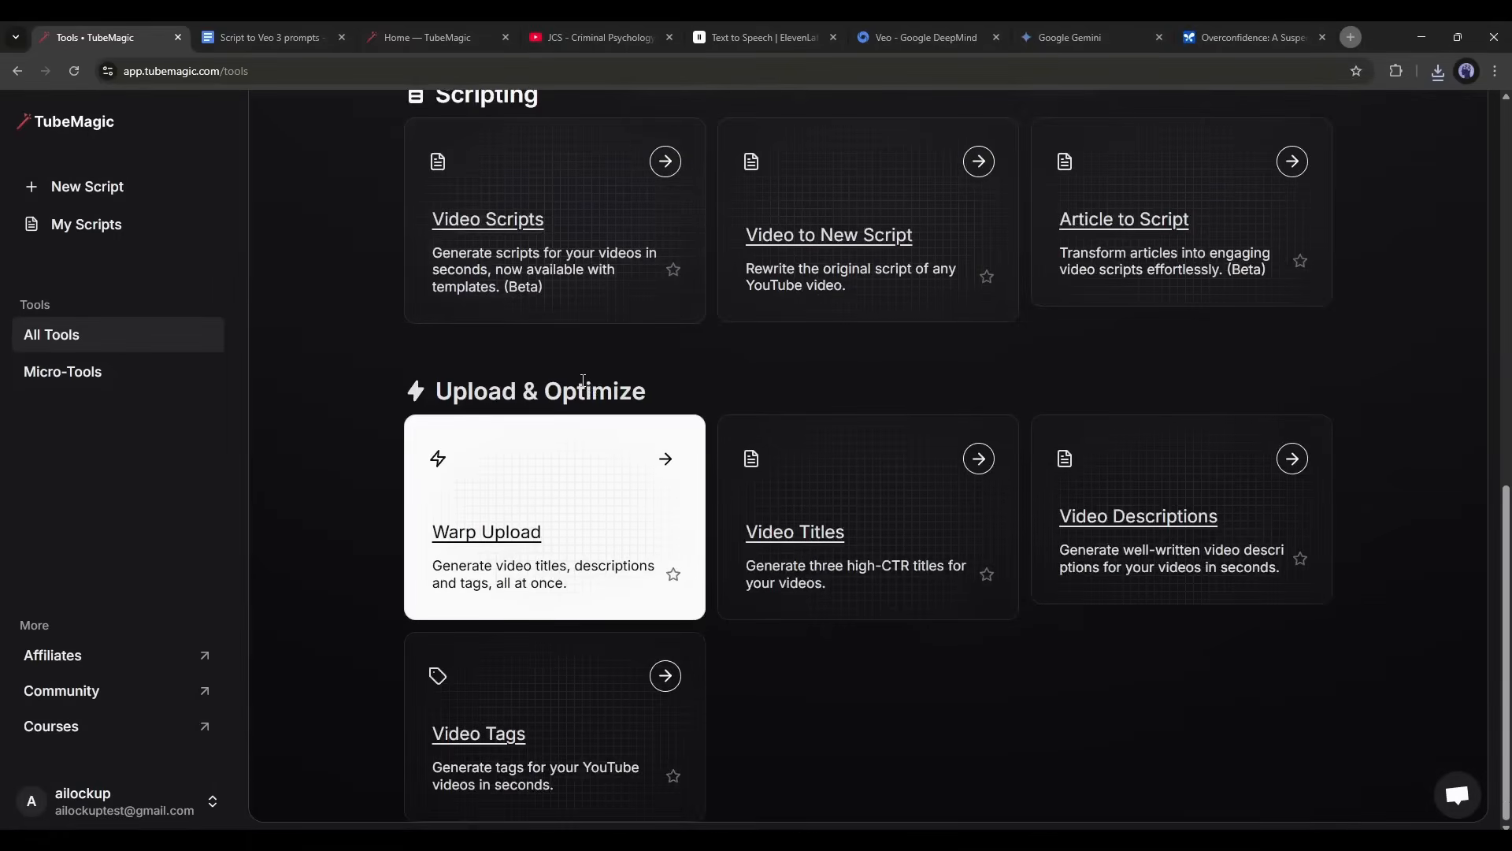
pyautogui.click(61, 371)
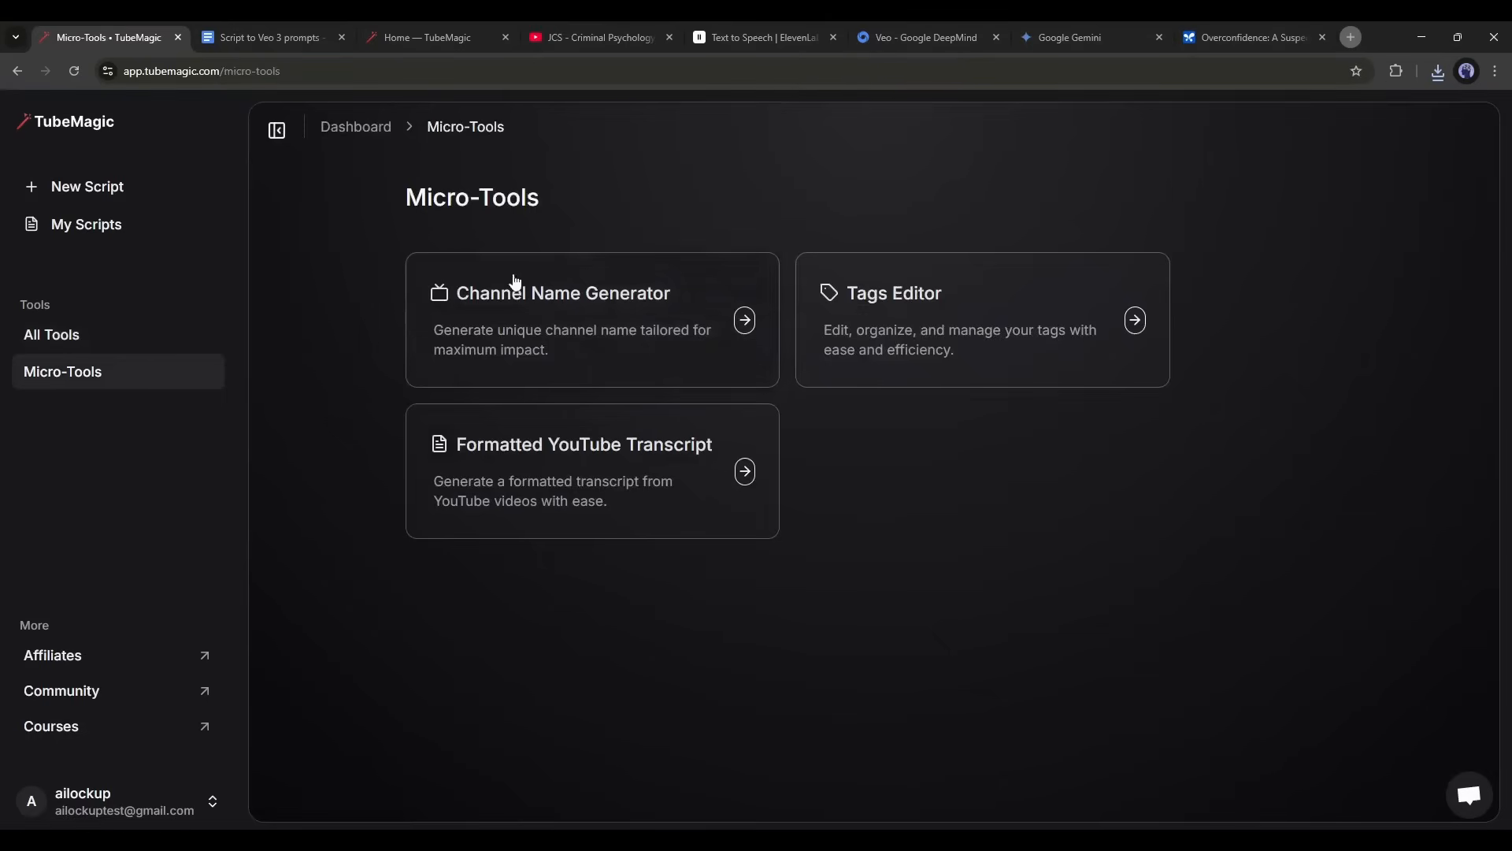